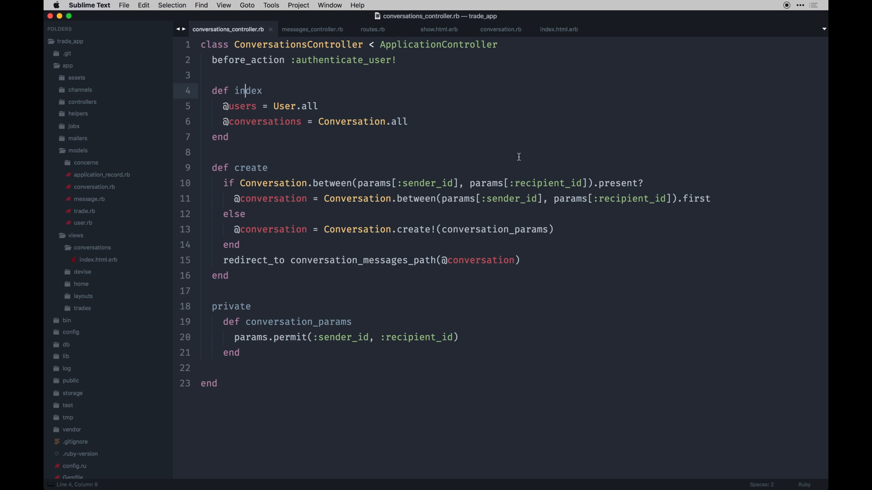
mouse_move(426, 241)
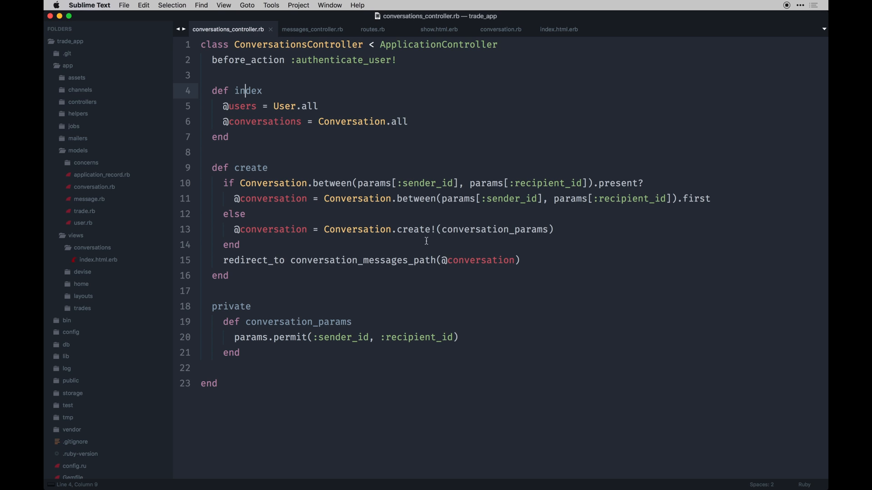
- Return to the conversations controller after reading the MessagesController#index missing-template error
left_click(251, 306)
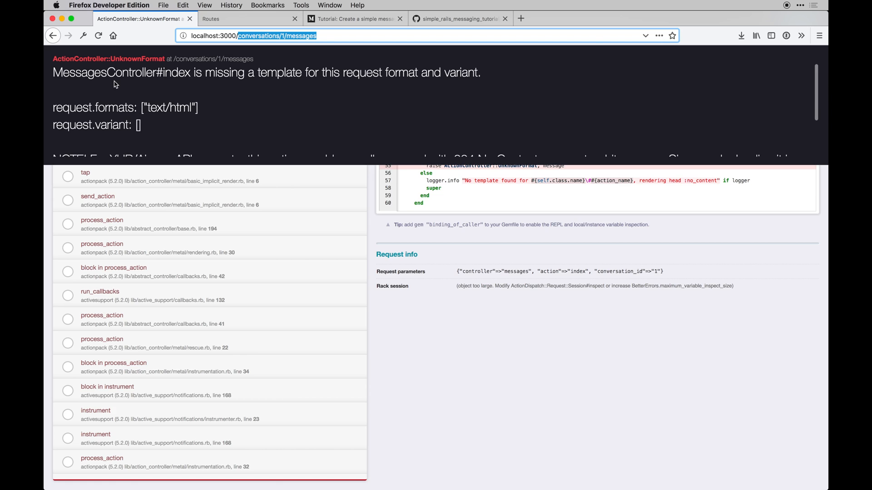
mouse_move(240, 90)
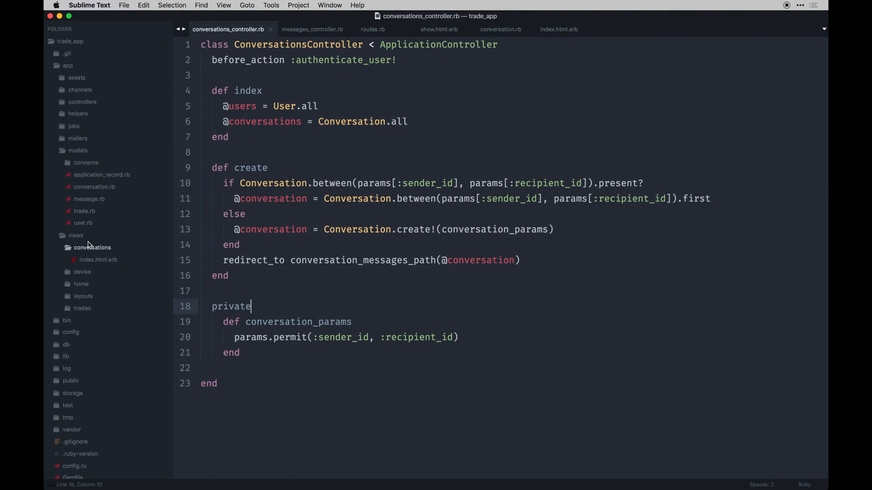
- Create views/messages/index.html.erb and start an h1 with class "title is-4"
left_click(91, 247)
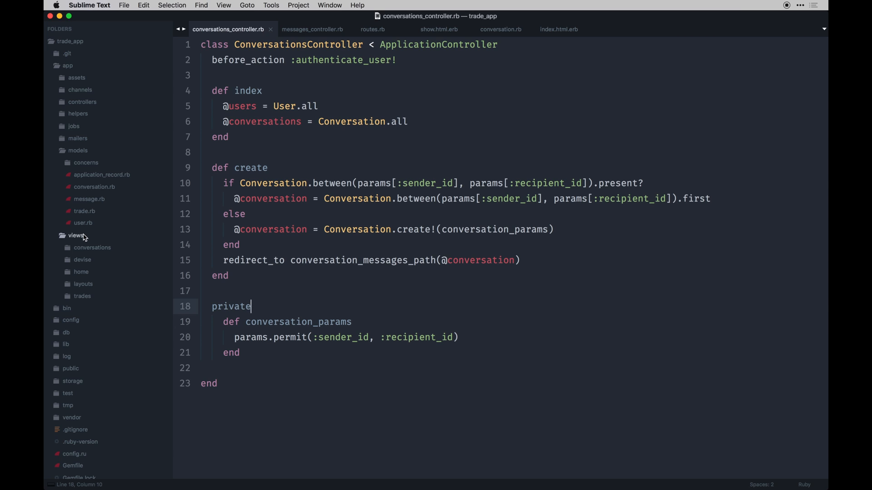
right_click(76, 235)
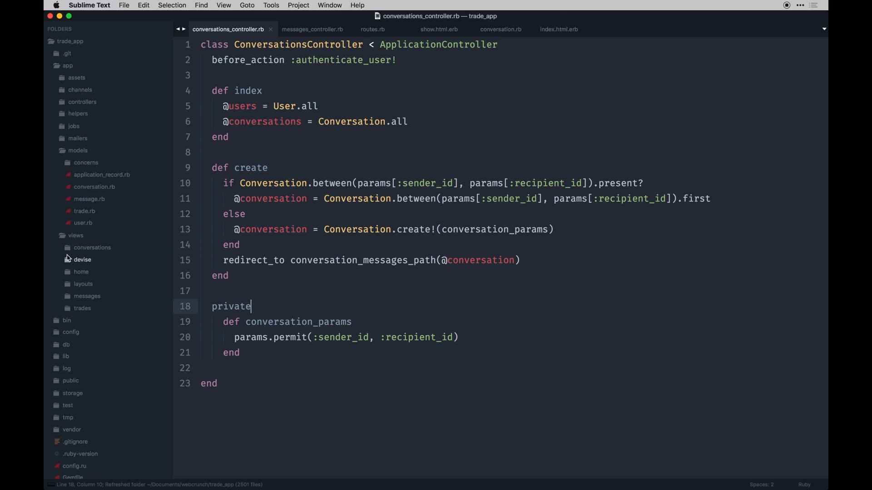
mouse_move(82, 284)
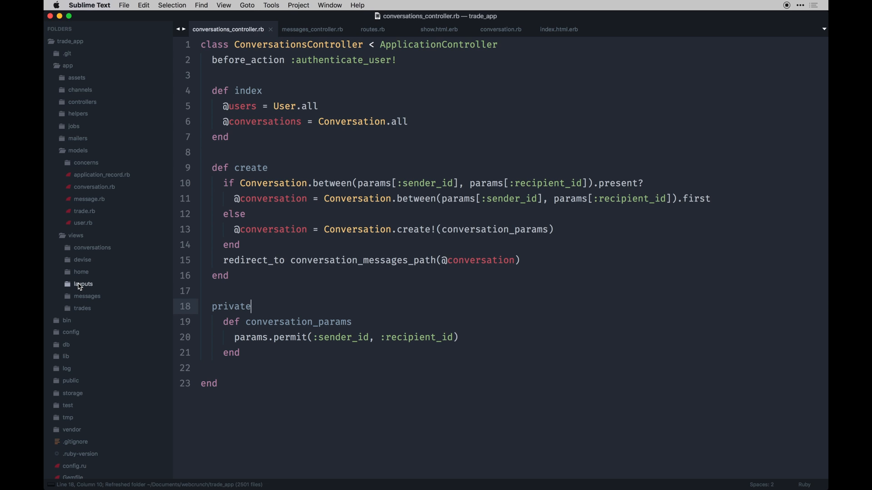
mouse_move(90, 304)
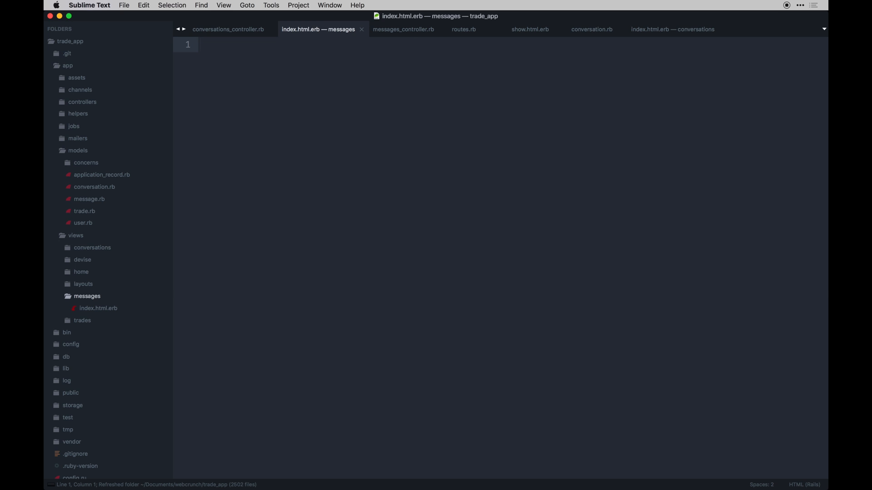
mouse_move(121, 301)
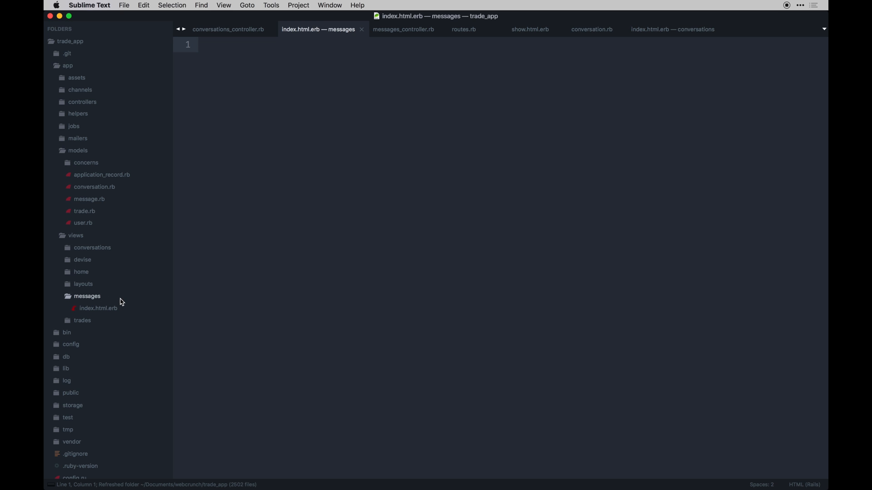
type("<h")
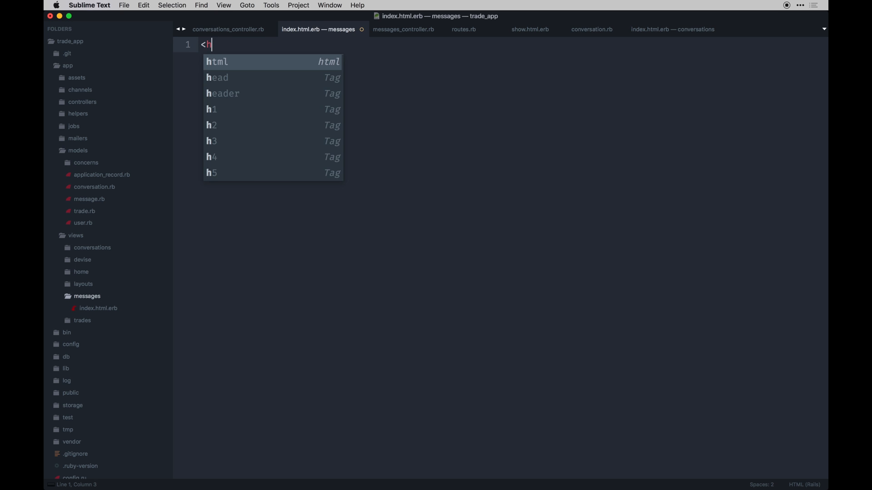
type("1 cl></h1>")
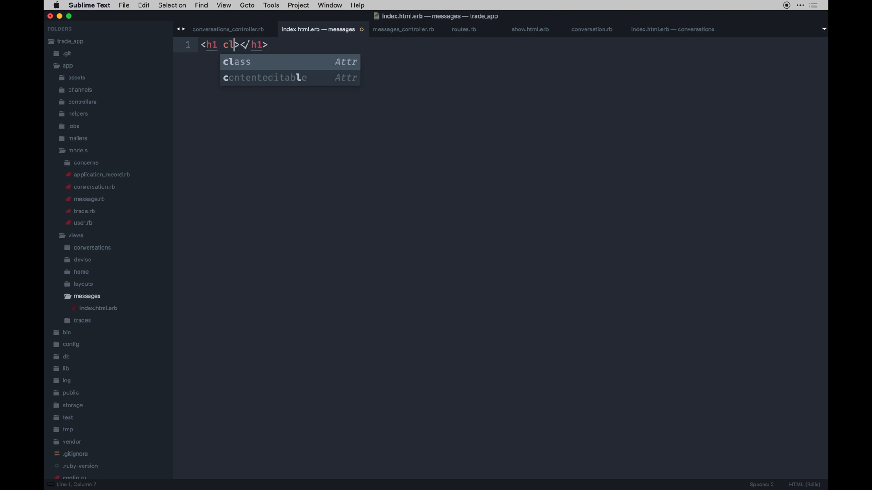
type("ass=\"title is-4\">Message <%= @co")
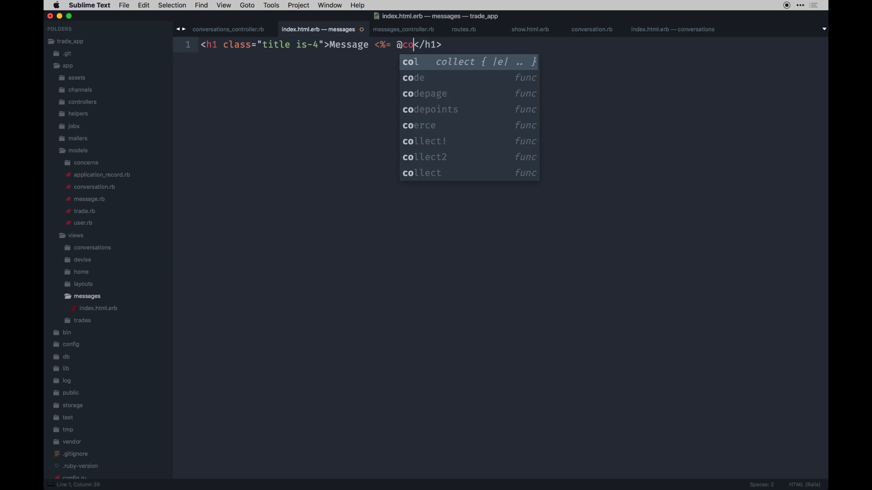
left_click(403, 29)
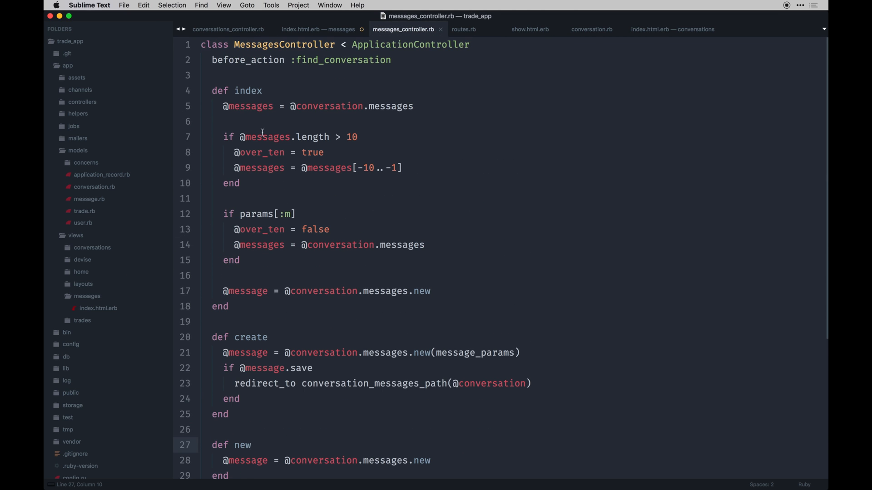
left_click(345, 193)
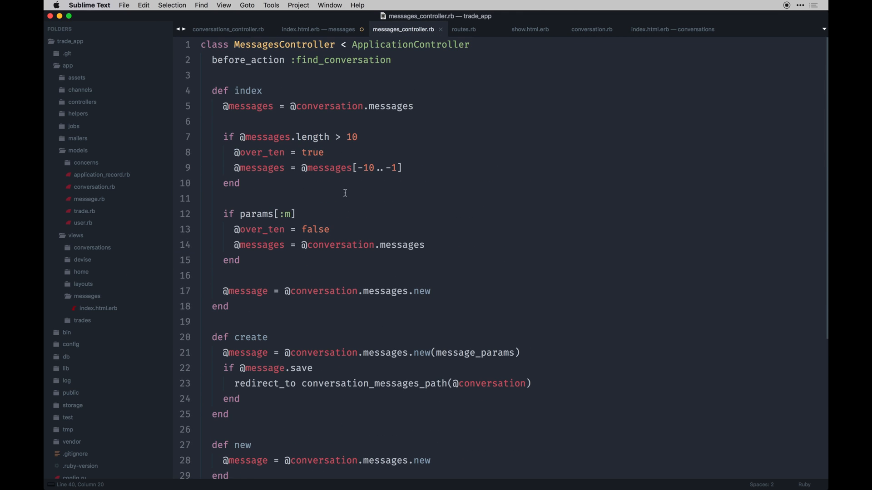
left_click(317, 29)
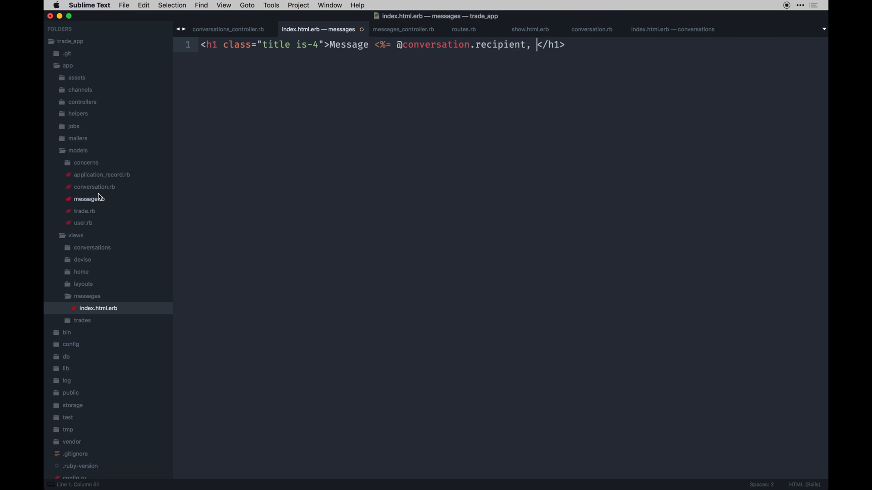
type(".name")
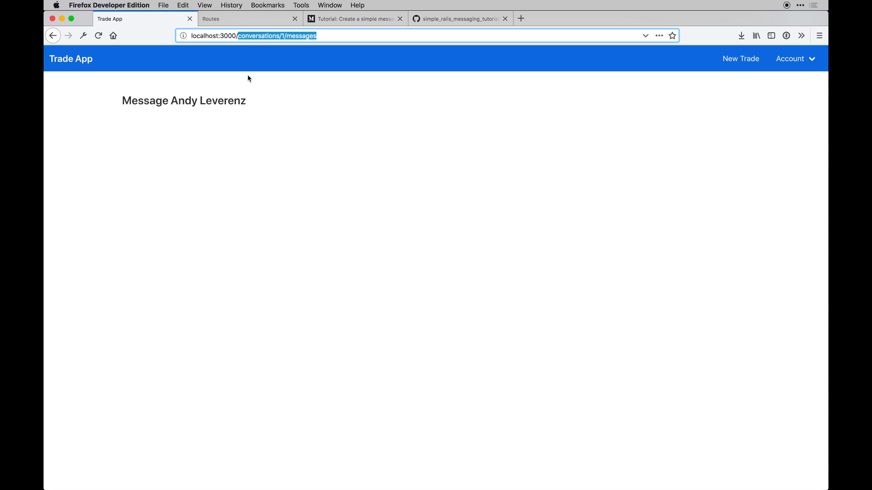
left_click(53, 35)
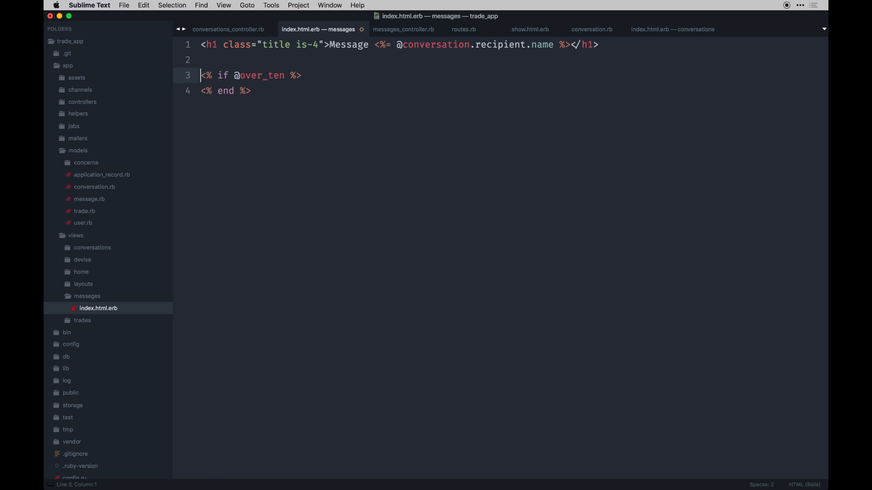
- Add a link_to "Show previous" pointing to '?m=all' with class 'button is-link'
type("<%= link_to \"S")
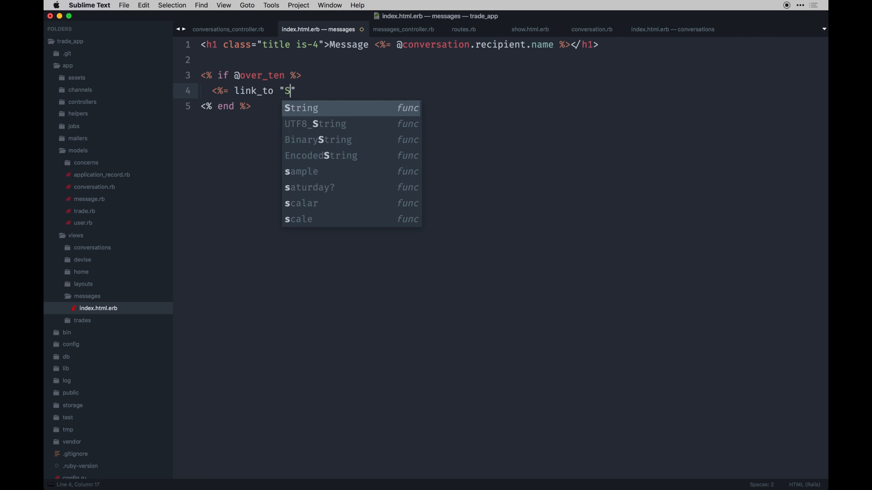
type("how previous\", '?m")
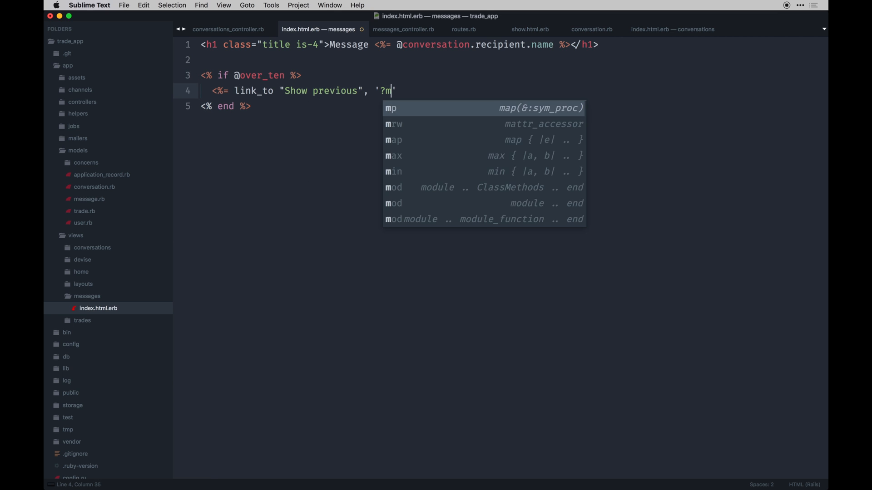
type("=all', class:'bju")
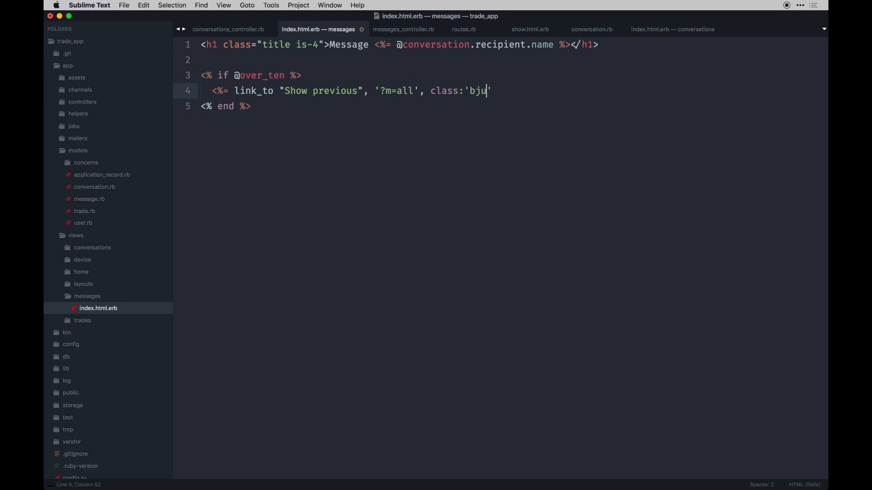
type("tton is-link' %>")
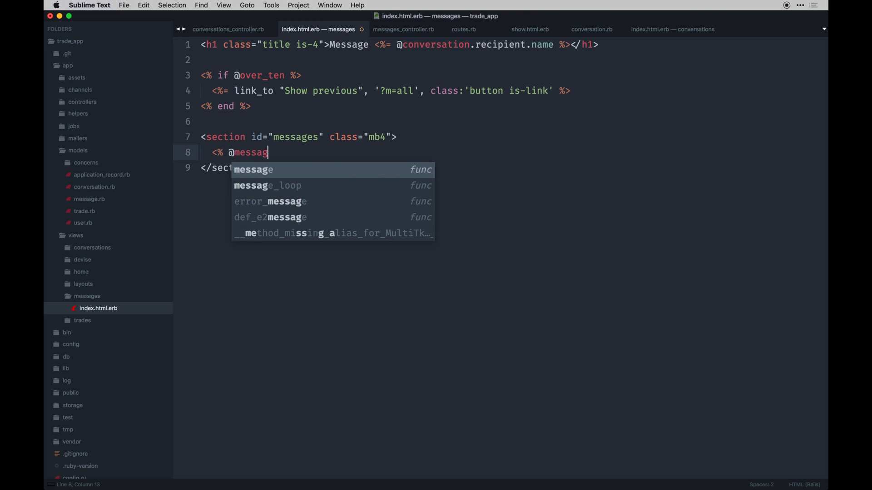
type("es.each do |message| %>")
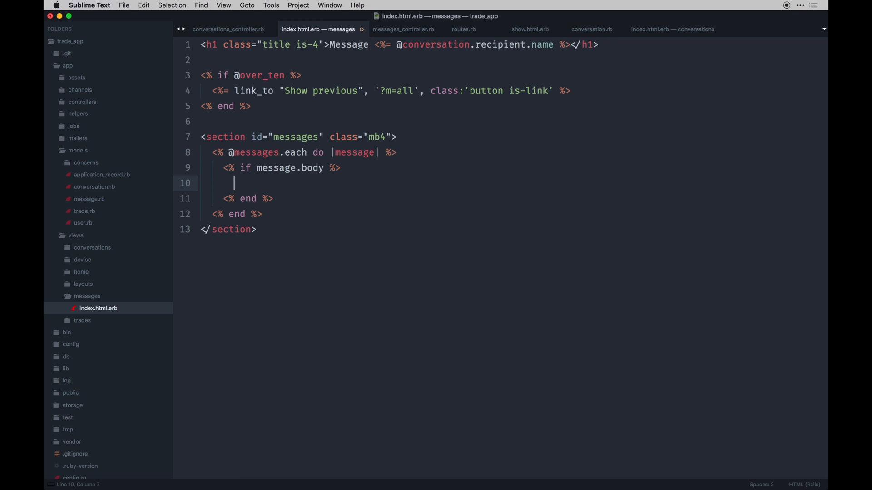
type("<% user = Use")
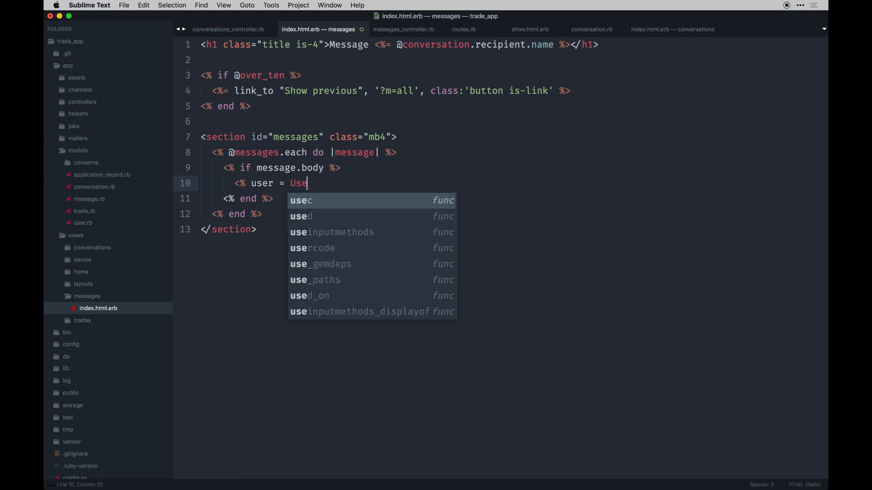
type("r.")
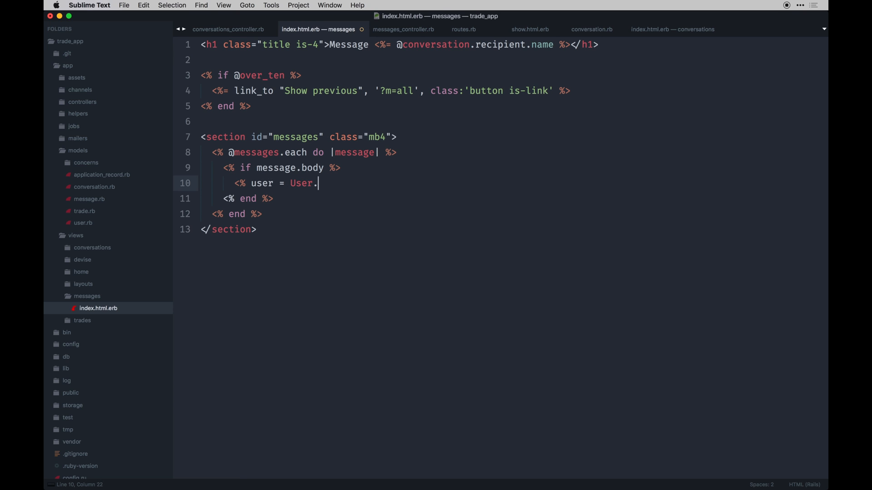
type("find(message.user_id) %>")
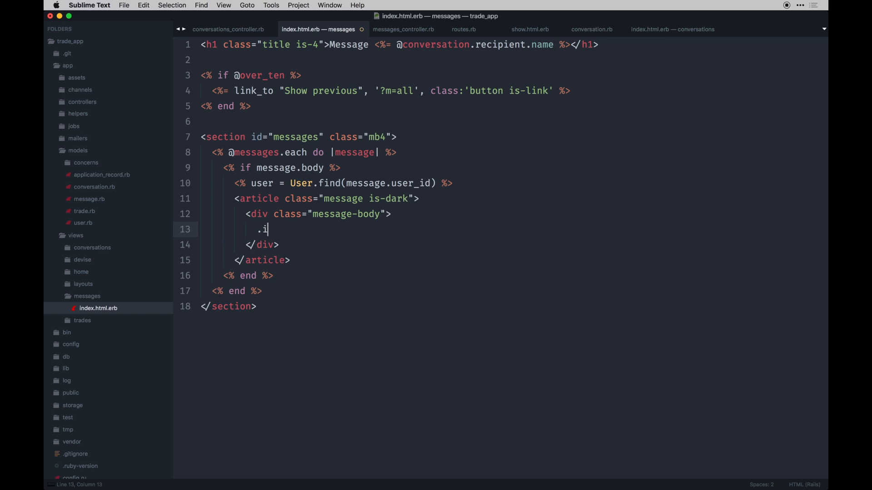
- Render each message's 32px gravatar, name, time and sanitized markdown body
type("nline-block")
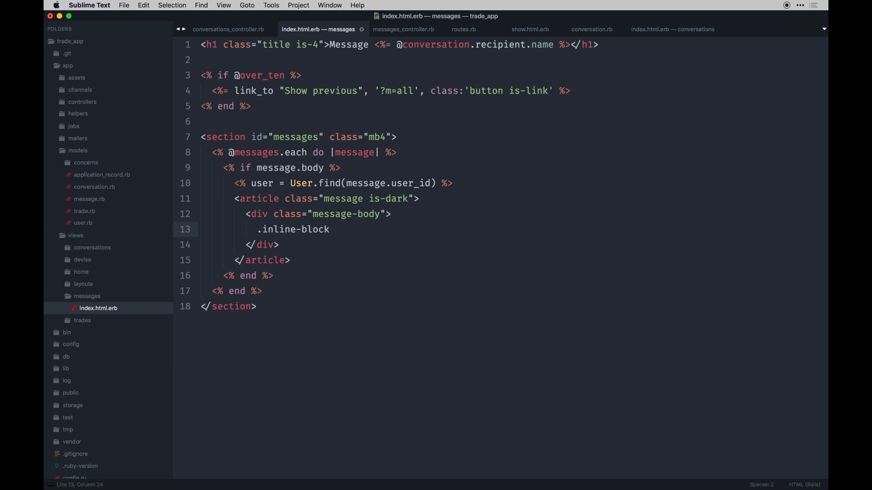
type(".nudge-down-10.pr2\"><%= gravatar_for user, size</div>")
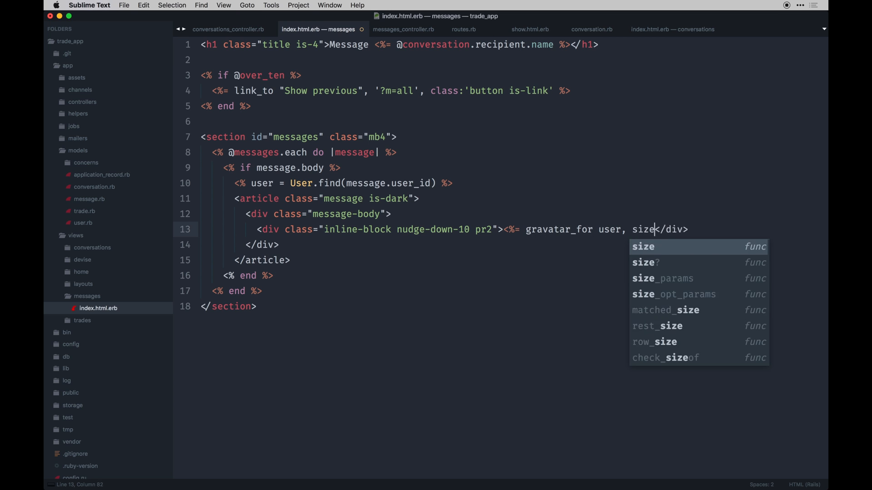
type(": 32 %>")
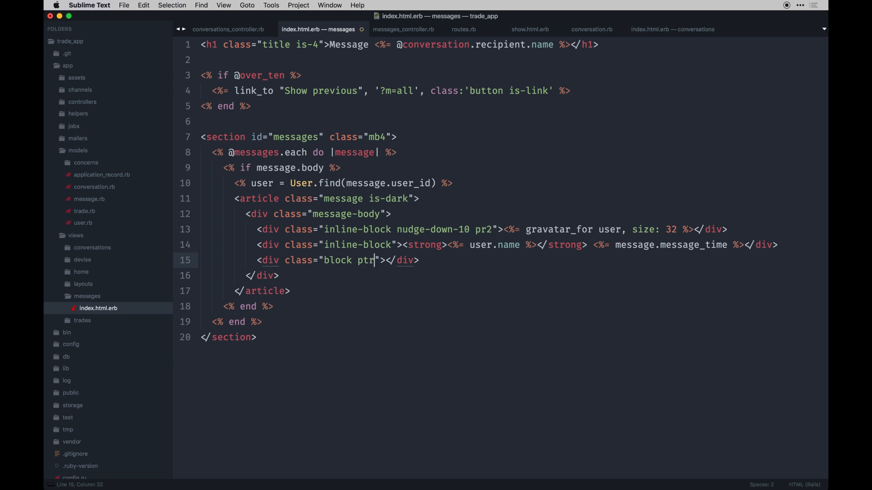
type("san")
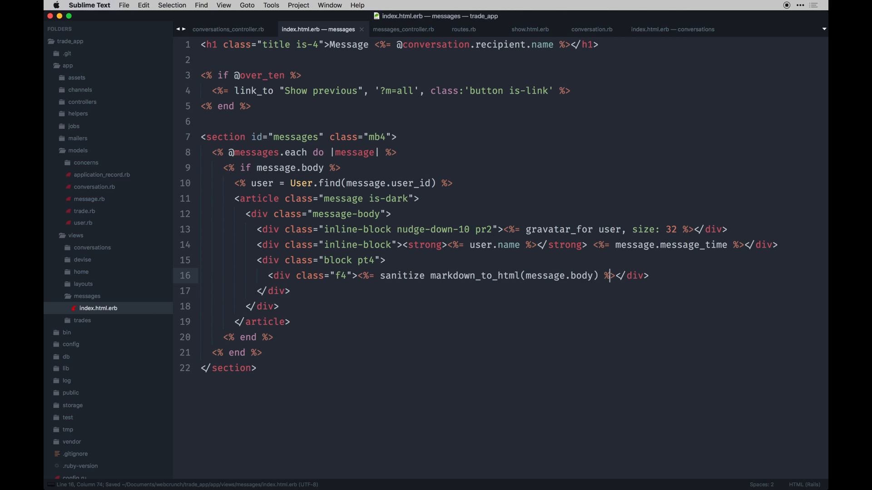
type("<% form_for")
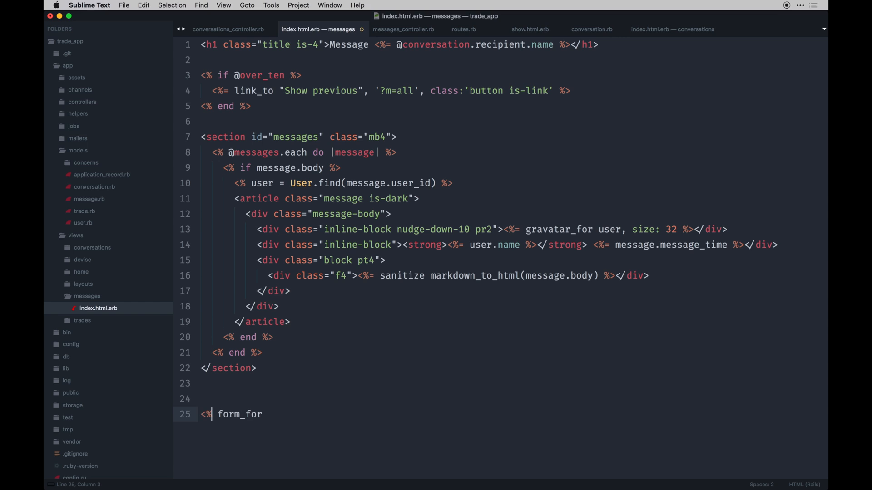
type("=")
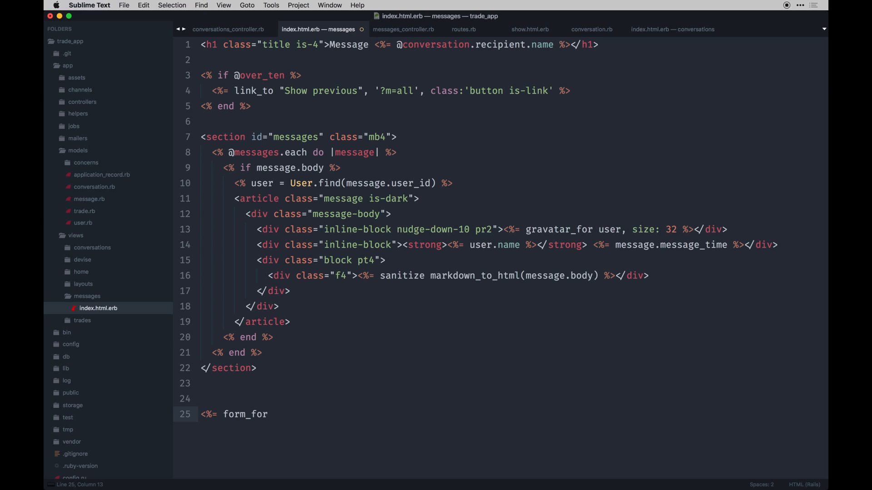
type("[a]")
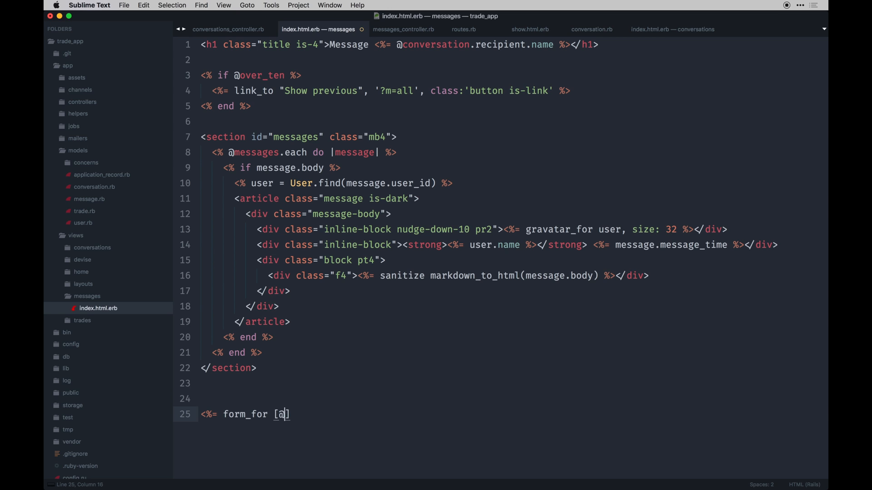
type("convers")
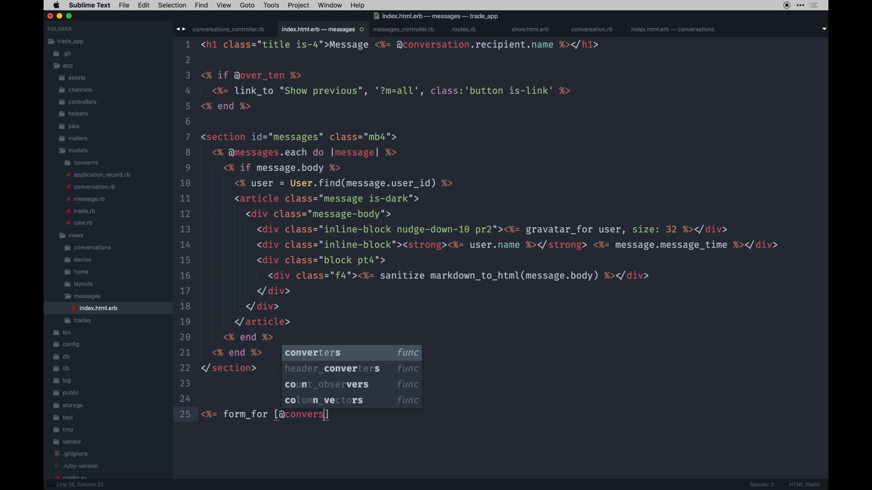
type("ation")
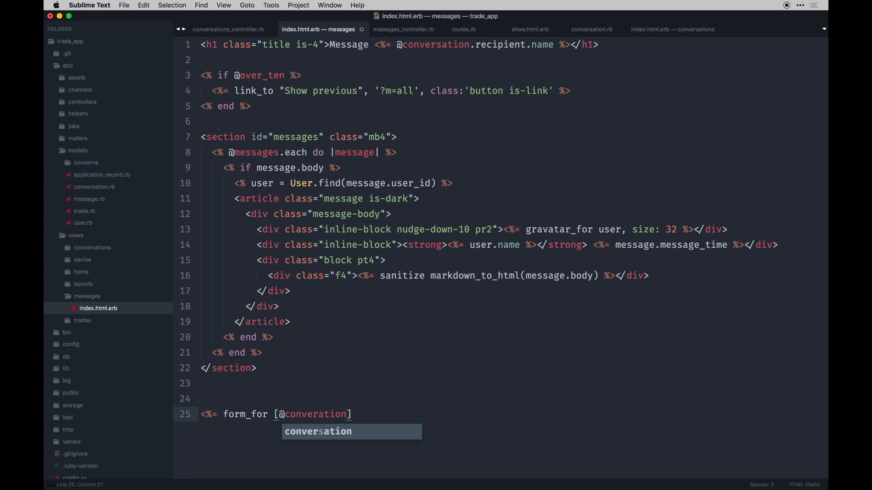
type(", @message")
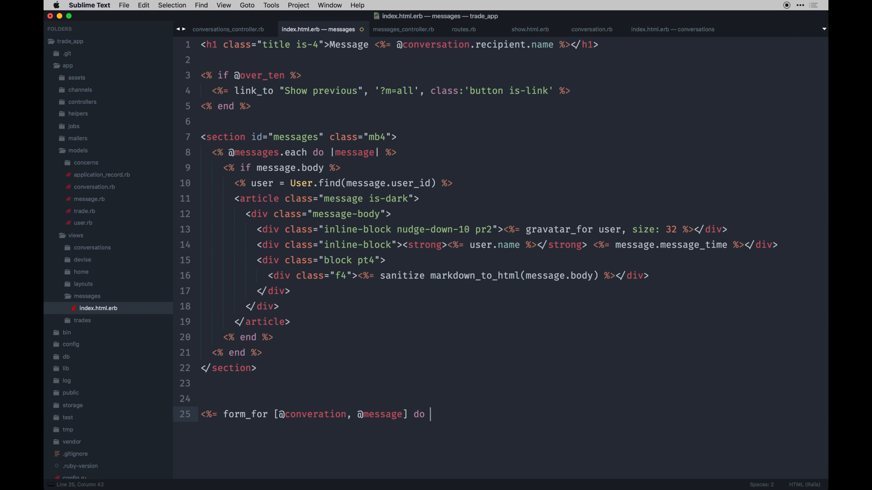
type("f| %>")
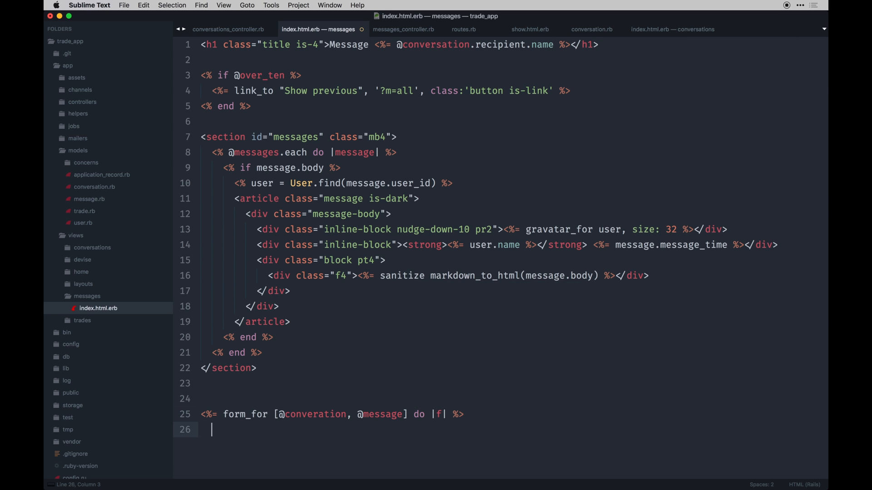
type("<% end %>")
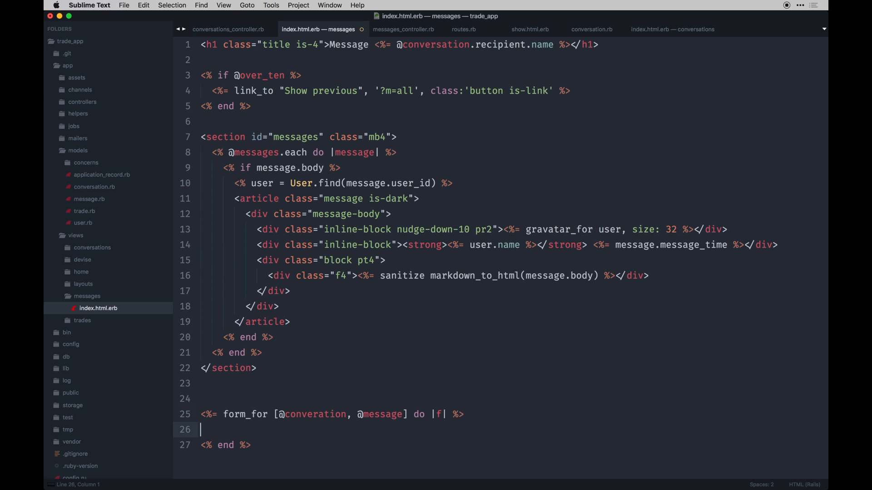
- Add f.text_area :body with class "textarea" and placeholder "Inquire about a trade…"
type("<")
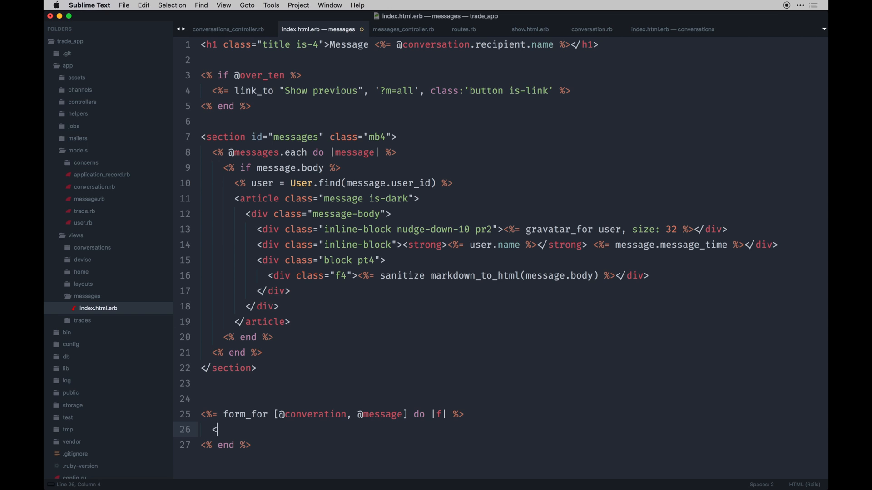
type("%= f")
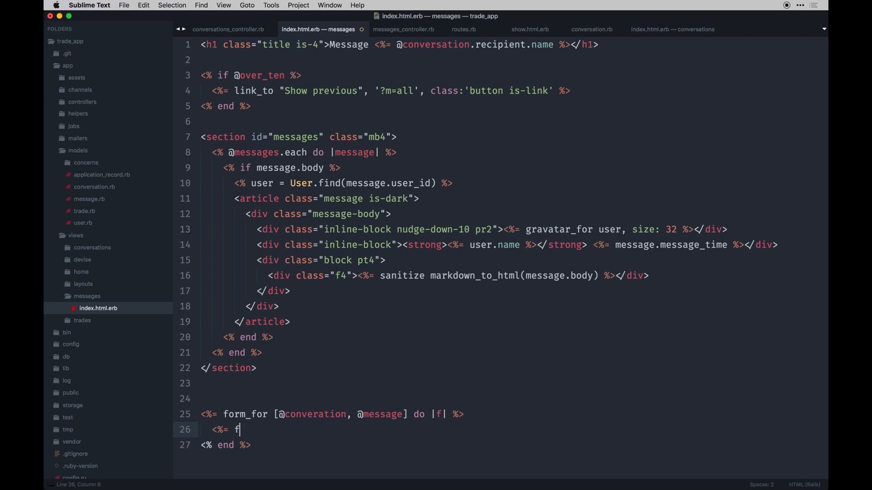
type(".text_")
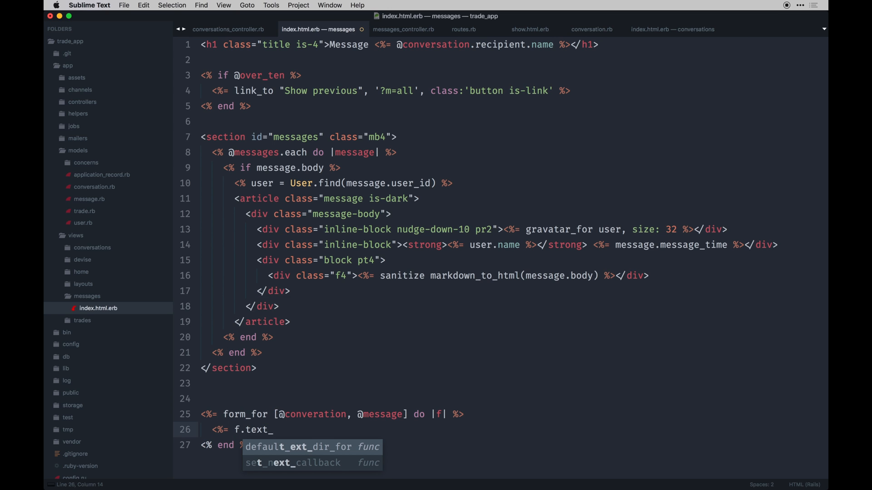
type("area")
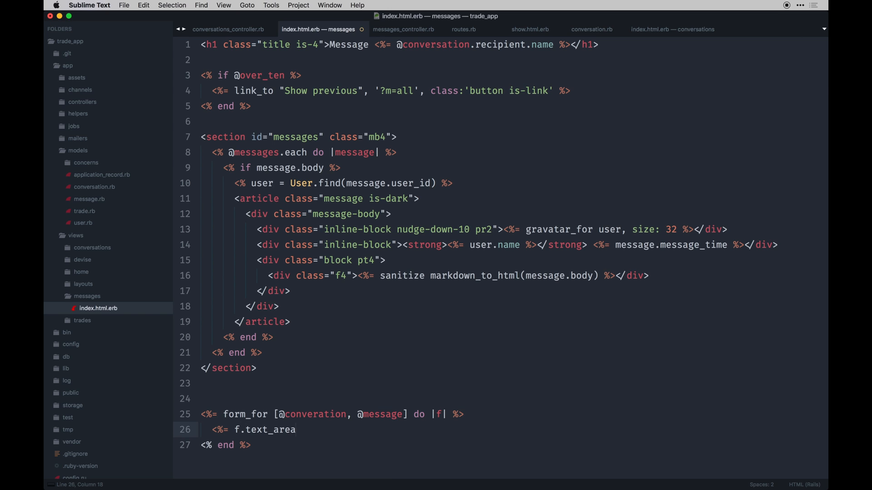
type(":bodt")
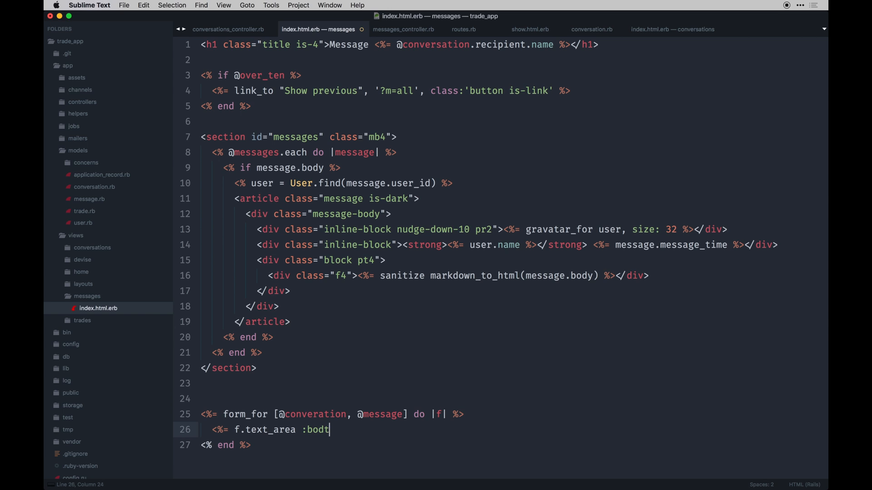
type(", c")
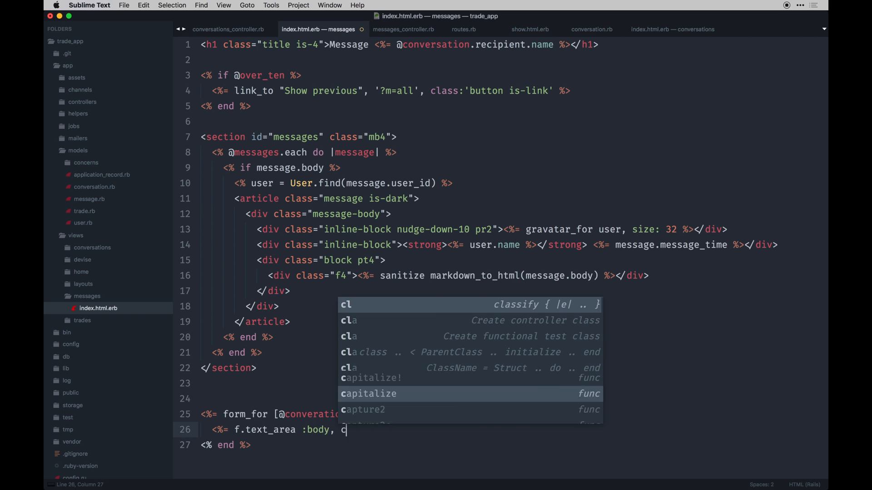
type("lass: \"textarea")
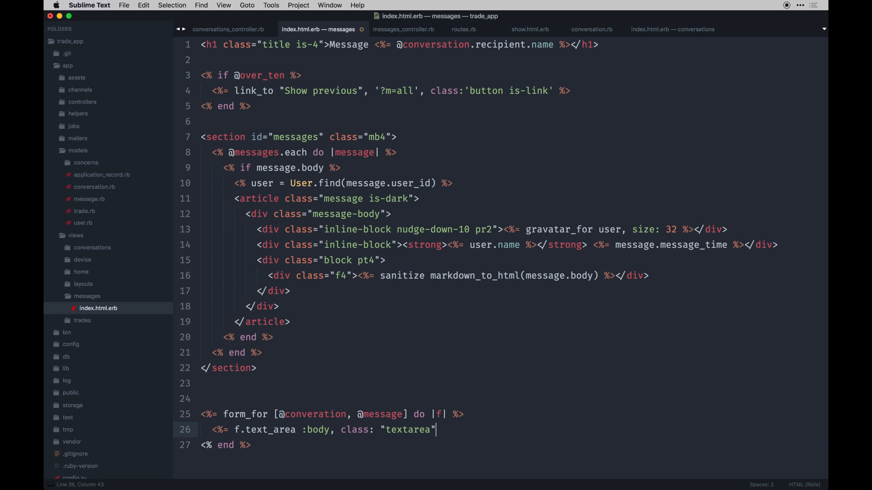
type(", placeho")
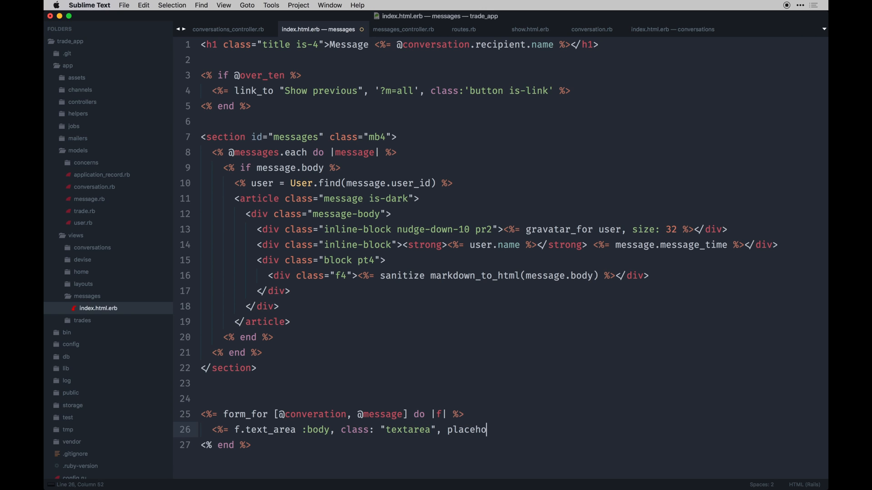
type("lder: \"\"")
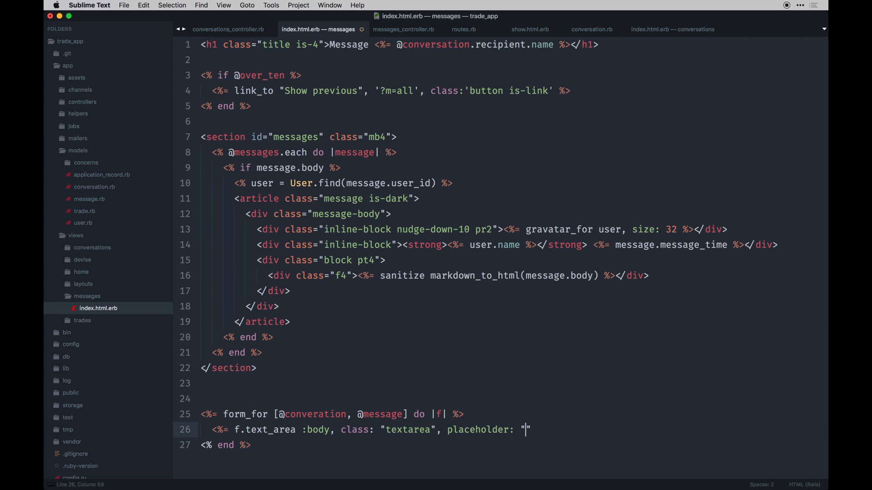
type("Inquire")
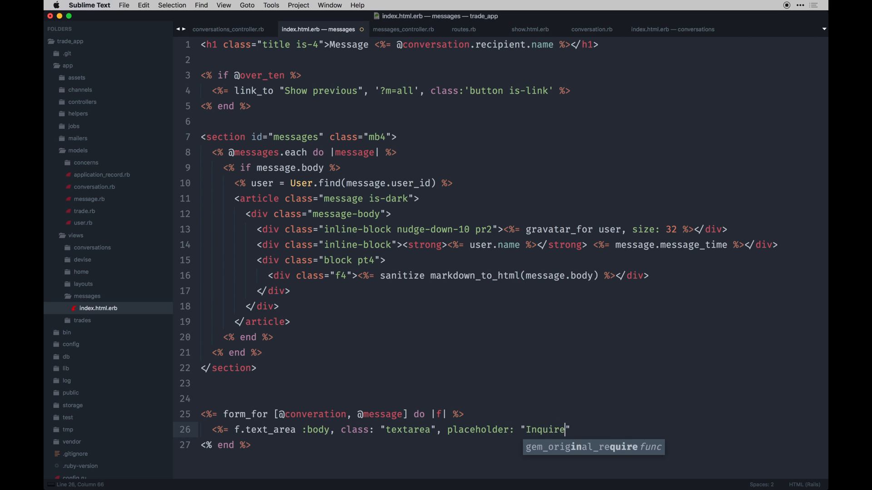
type("about a trade...")
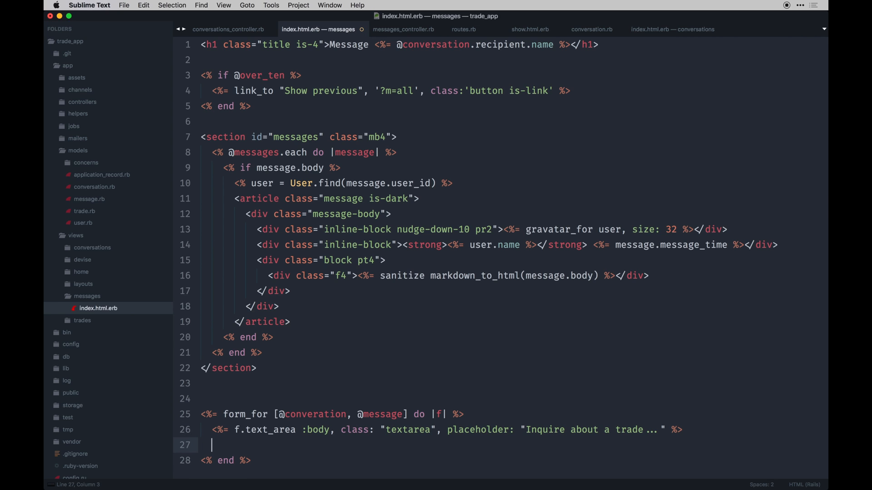
- Add a hidden f.text_field :user_id with the current user's value and an f.submit "Send message" button
type("<%")
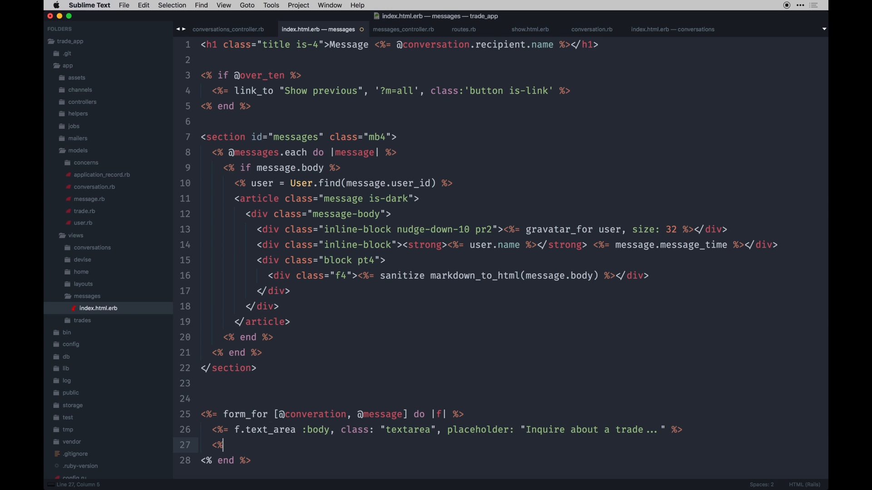
type("= f.")
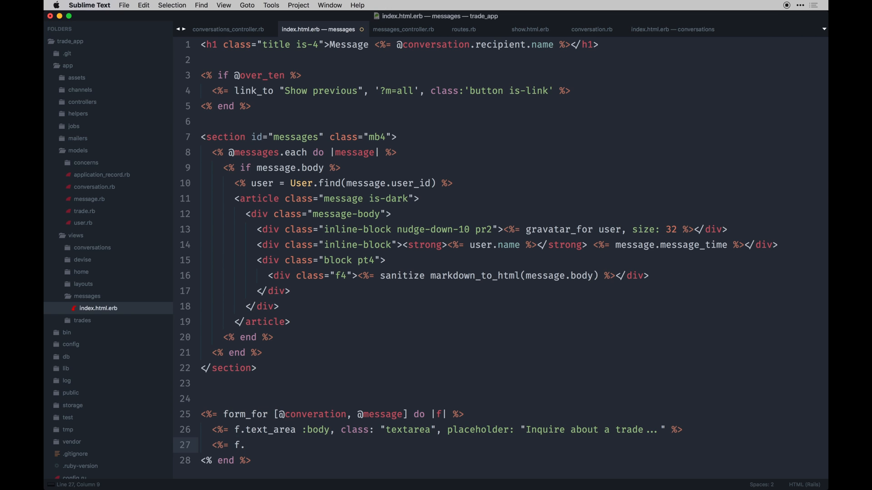
type("text_s")
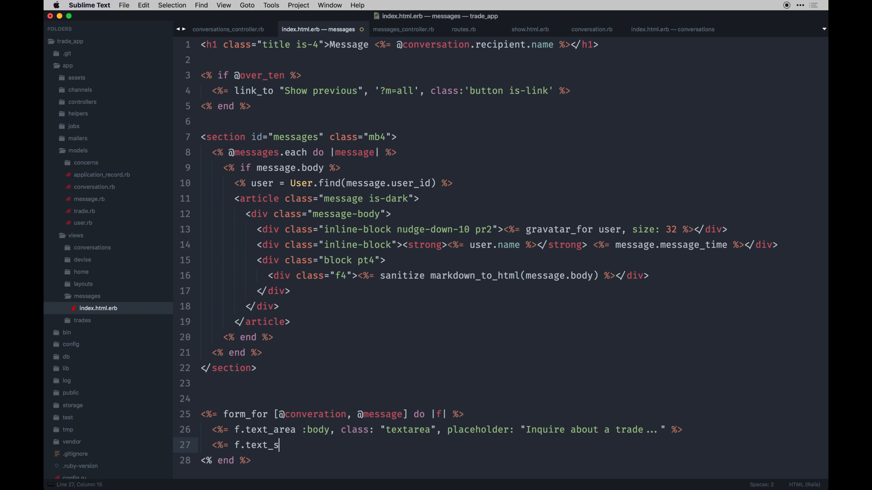
type("field")
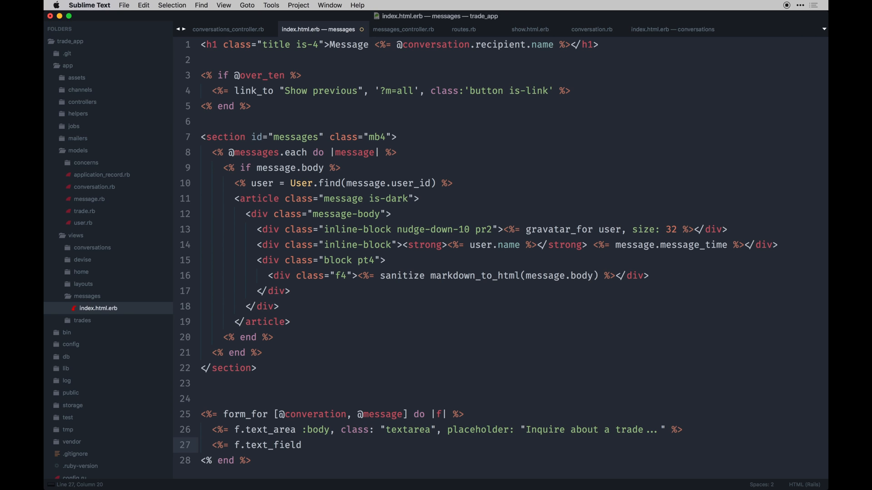
type(":is")
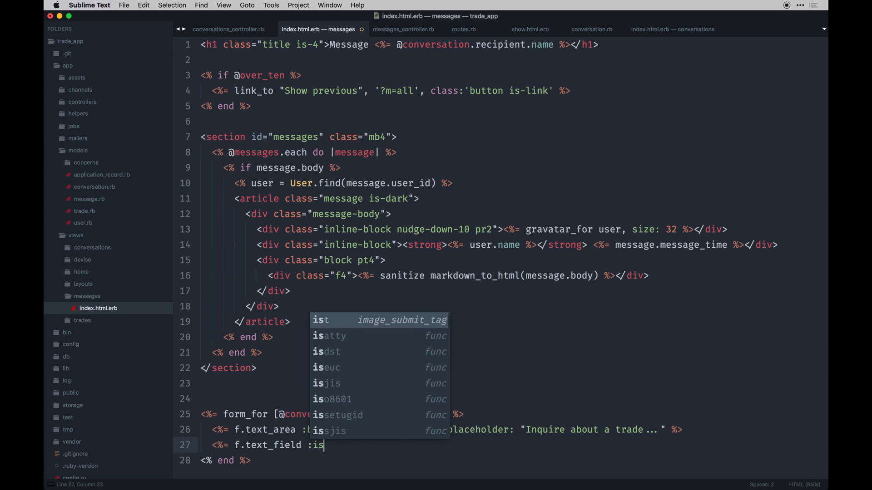
type("user_id, v")
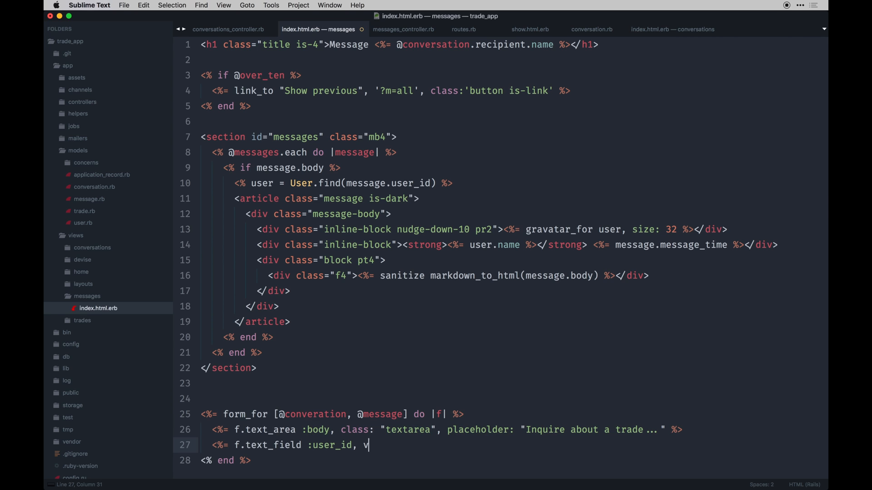
type("alue: current_user.id, type: \"")
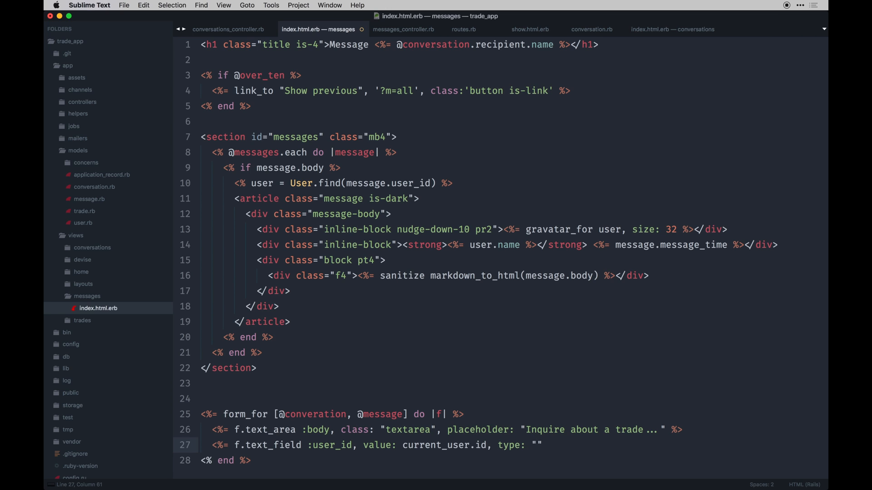
type("hidden")
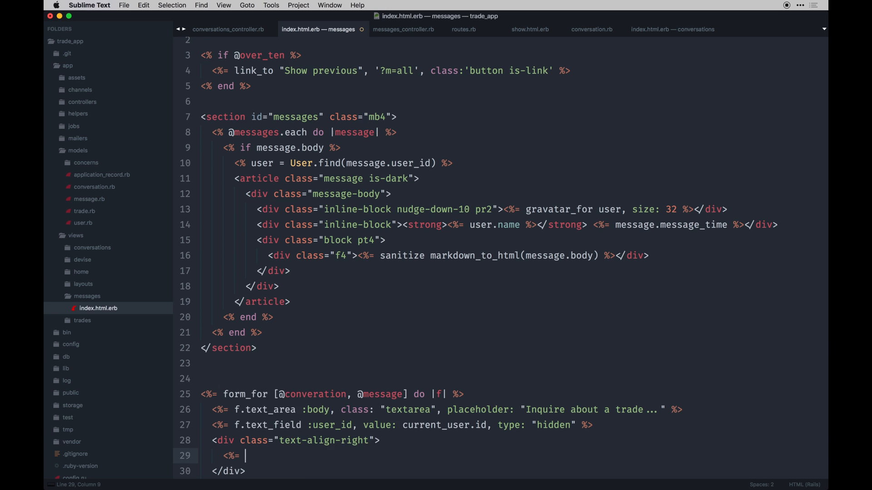
type("f.submit \"Send message\"")
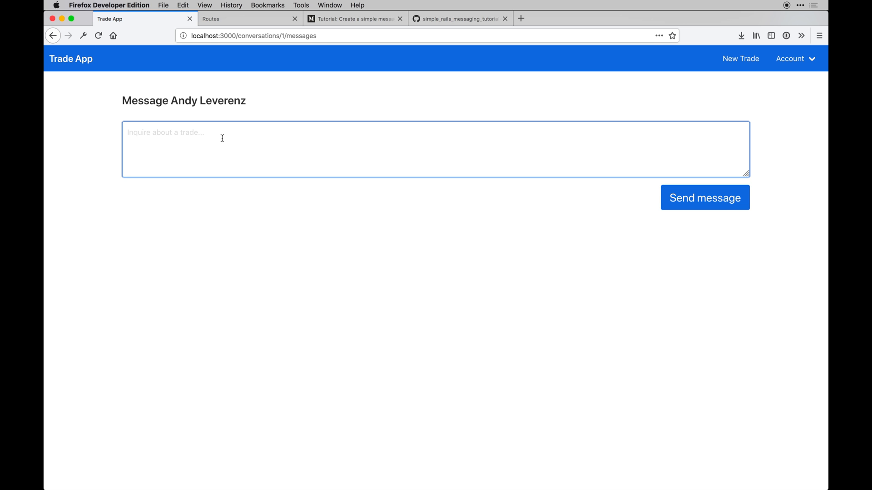
- Enter "Hi Andy" in the inquiry form and send it to the trade author
type("H")
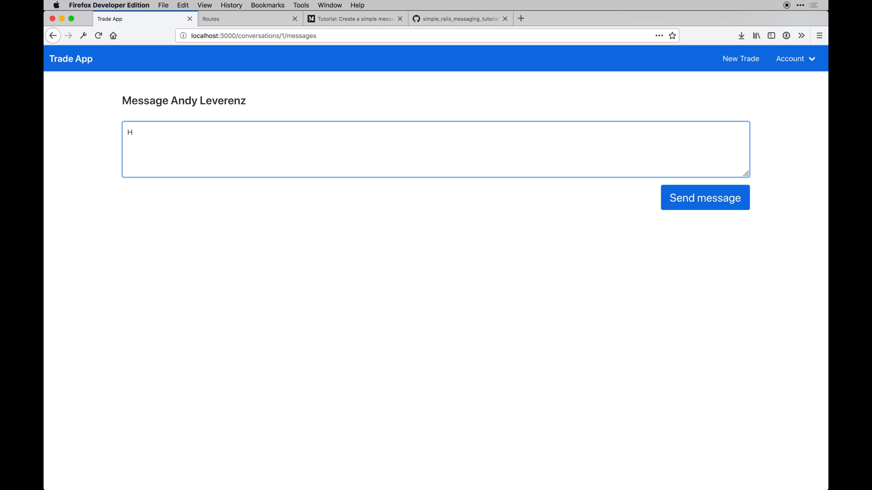
type("i Andy")
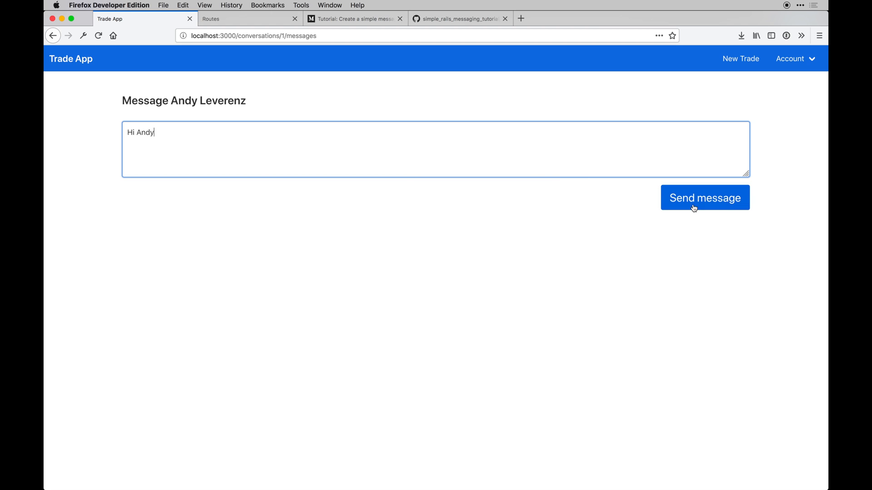
left_click(705, 197)
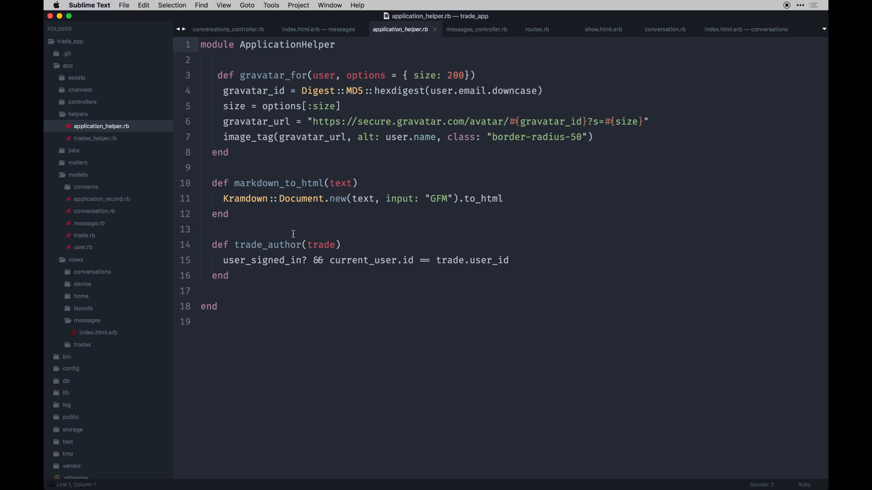
mouse_move(164, 131)
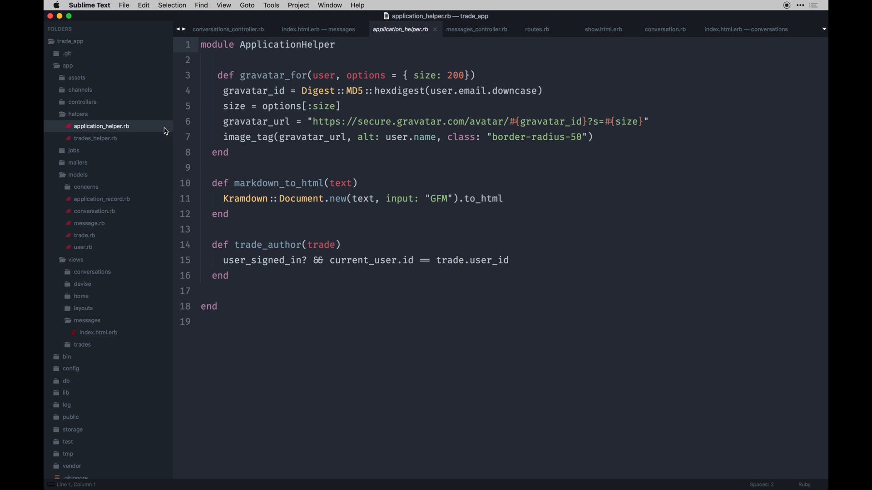
- Collapse helpers and view message.rb's associations, validations and message_time method
left_click(77, 114)
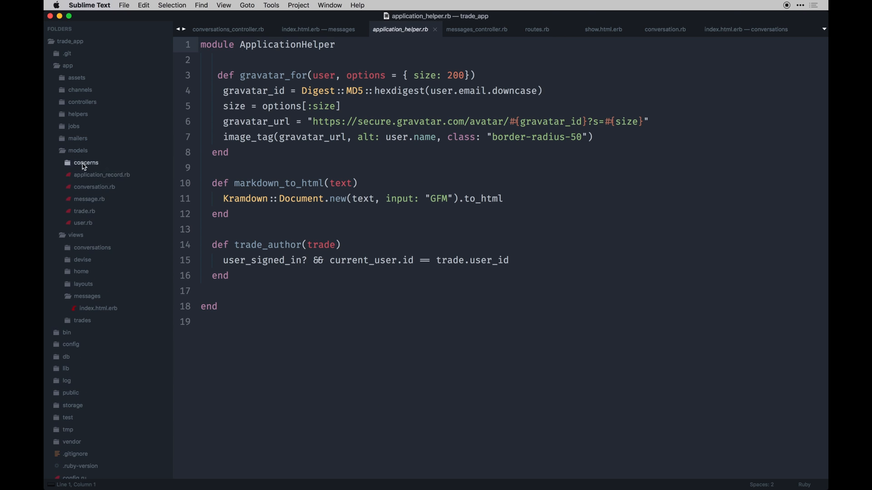
left_click(89, 199)
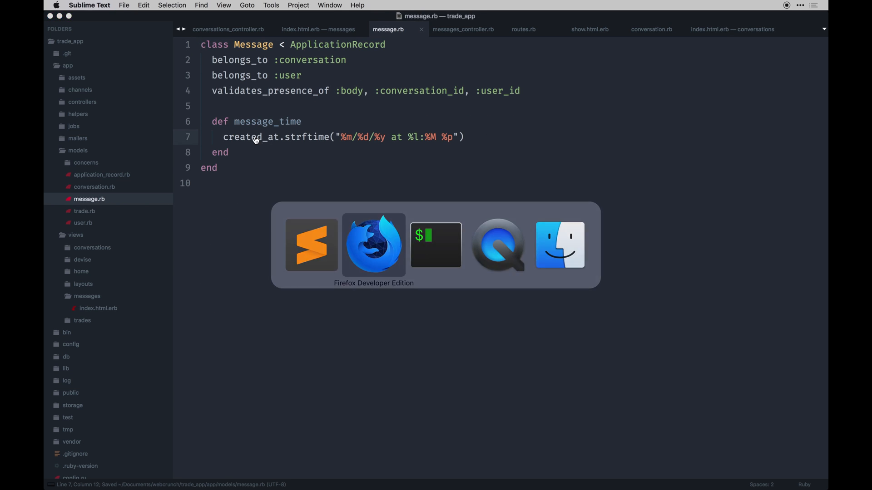
left_click(373, 244)
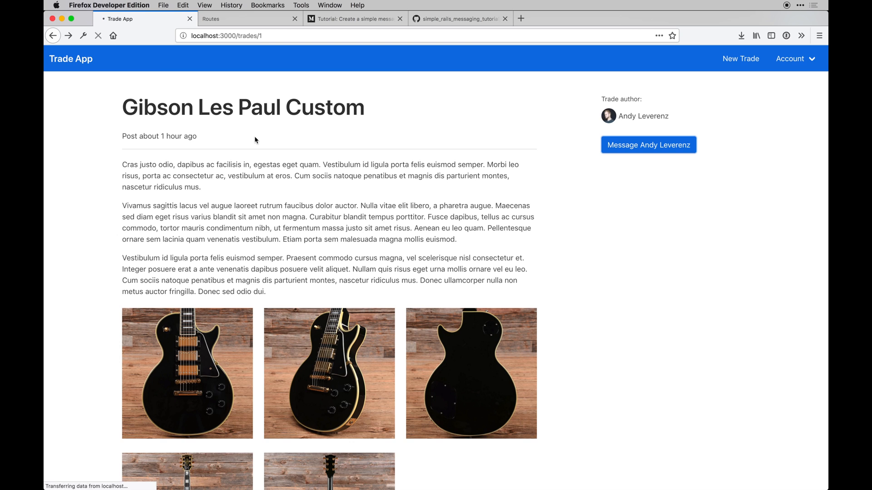
left_click(648, 144)
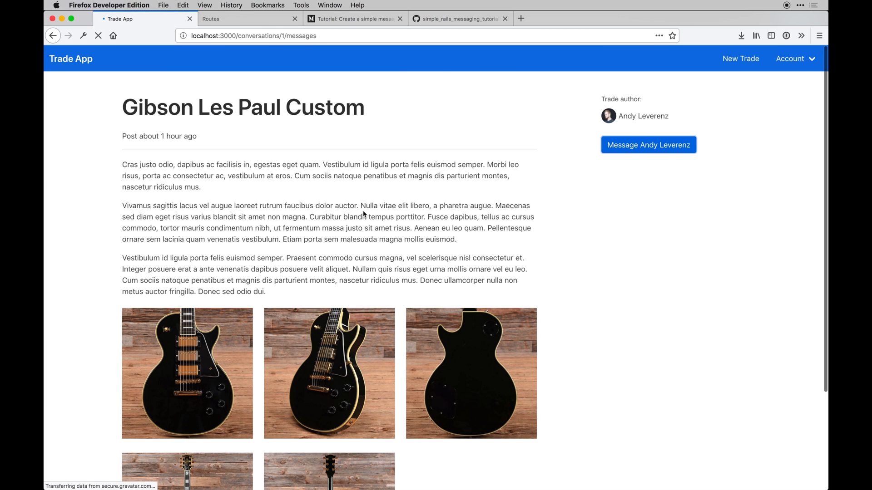
left_click(647, 145)
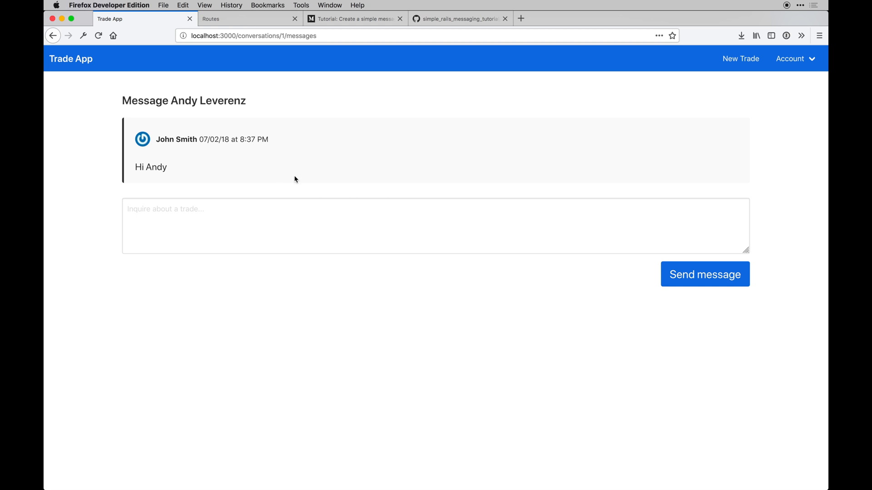
mouse_move(287, 161)
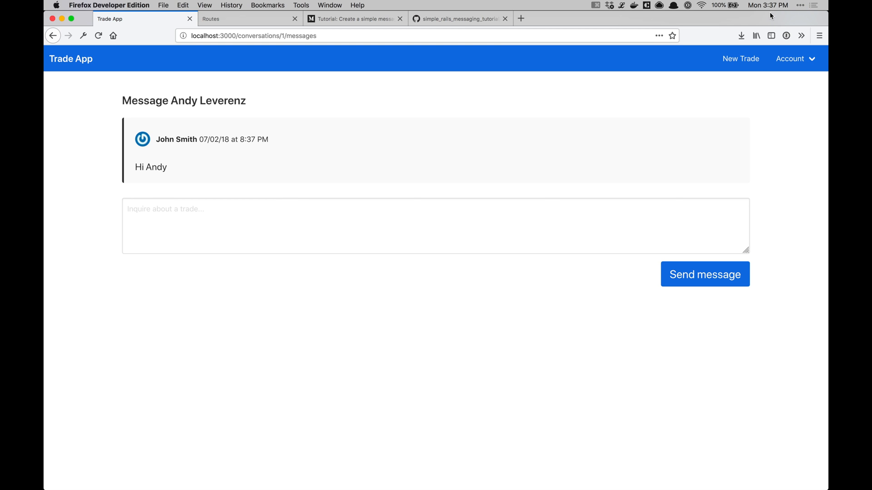
mouse_move(548, 189)
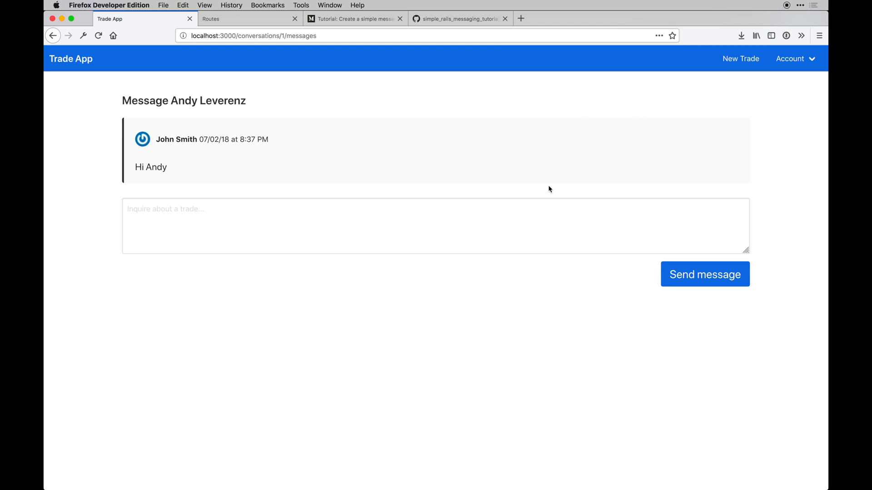
left_click(433, 226)
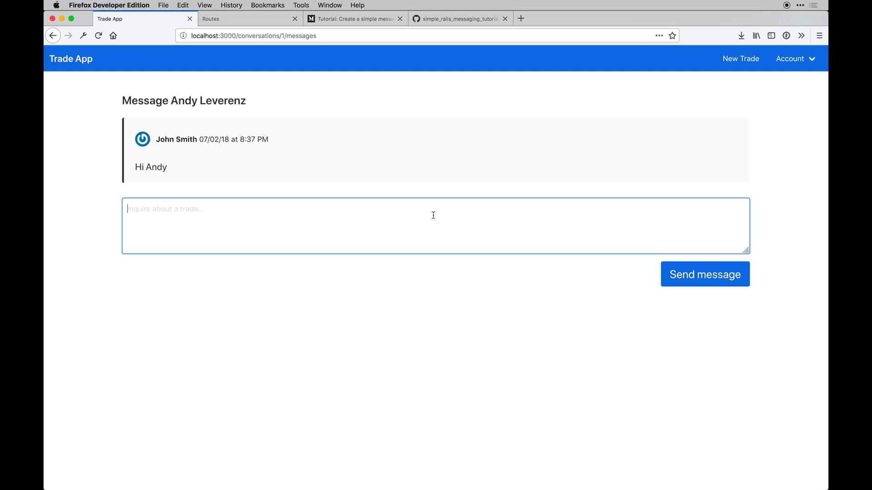
mouse_move(365, 71)
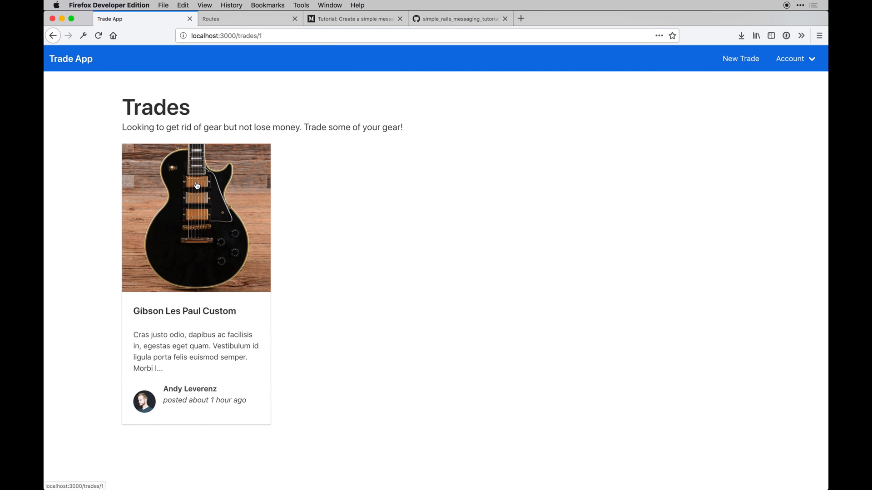
left_click(197, 218)
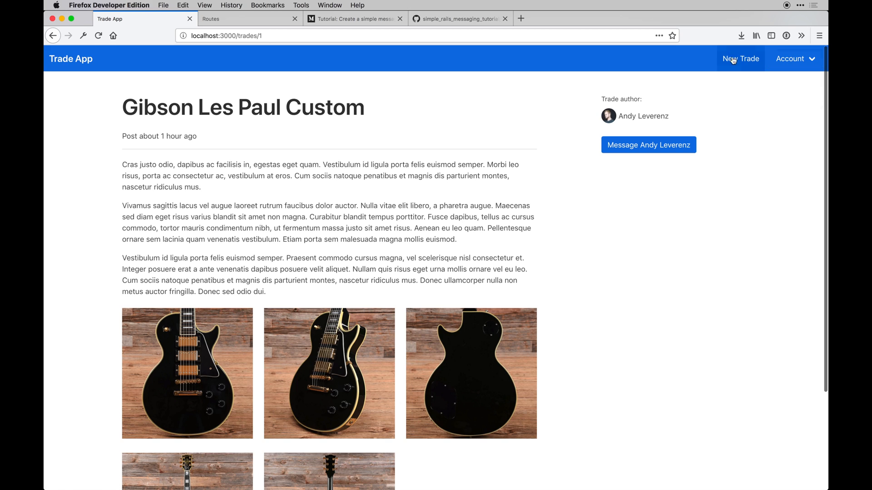
- Start a new trade titled "Friedman BE-100. 2014 Model." and attach the four amp photos
left_click(740, 58)
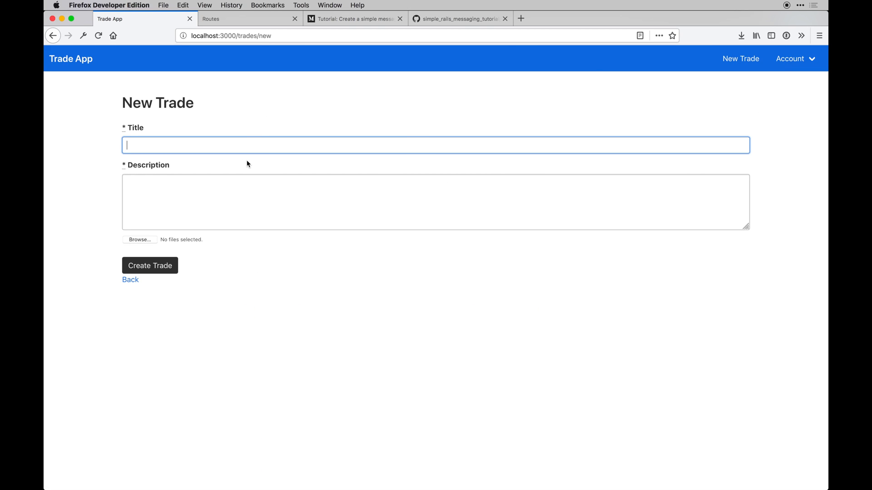
mouse_move(285, 120)
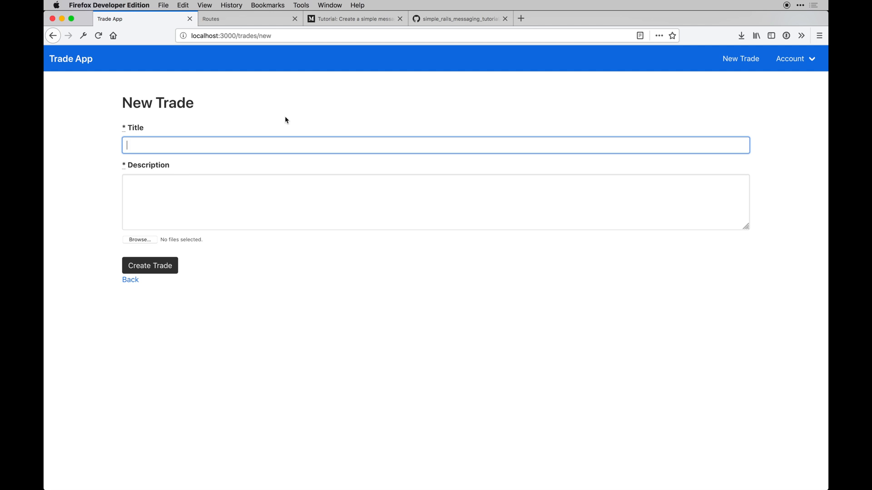
type("Friedman BE-100. 2014 Model.")
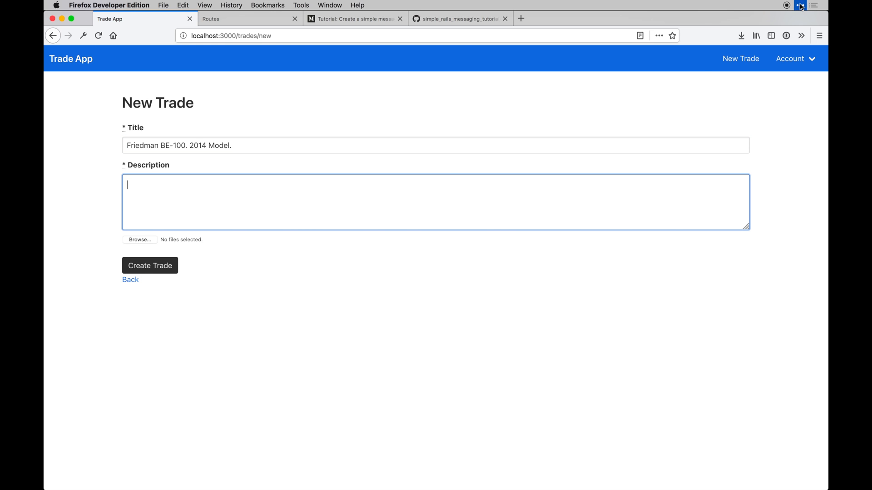
left_click(139, 240)
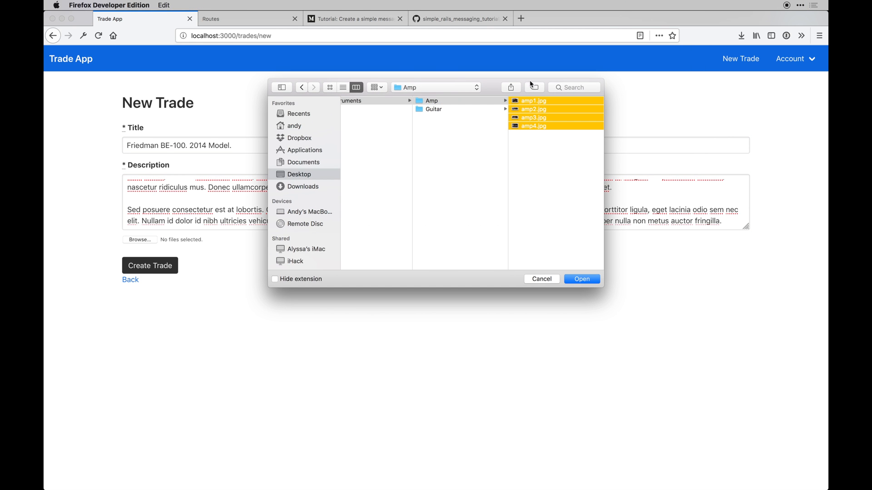
left_click(582, 279)
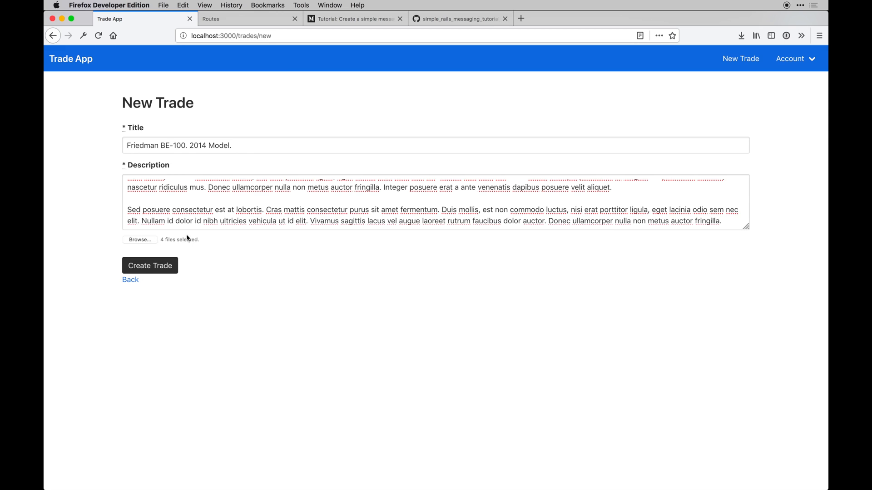
mouse_move(150, 266)
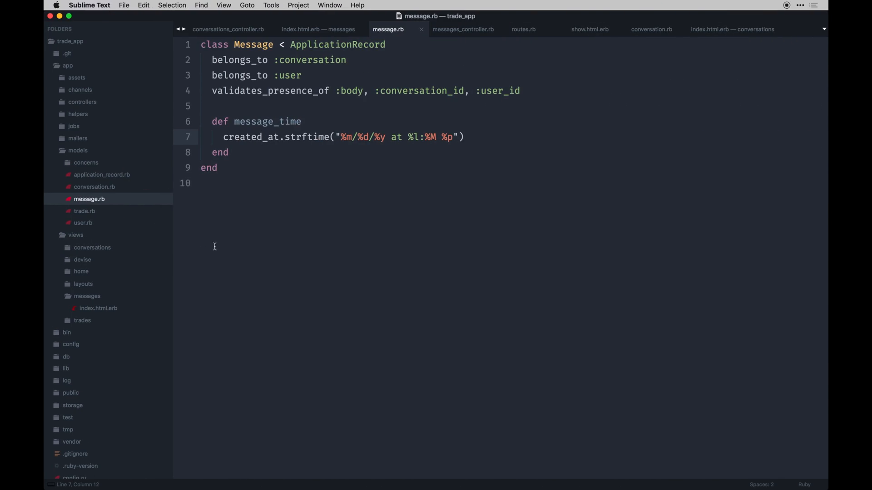
- Create a new direct_uploads.js file inside app/assets/javascripts
left_click(523, 29)
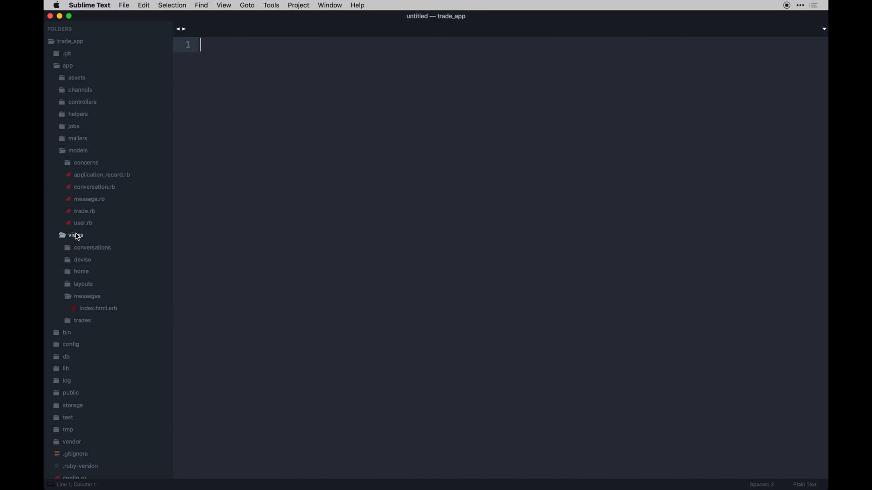
left_click(67, 65)
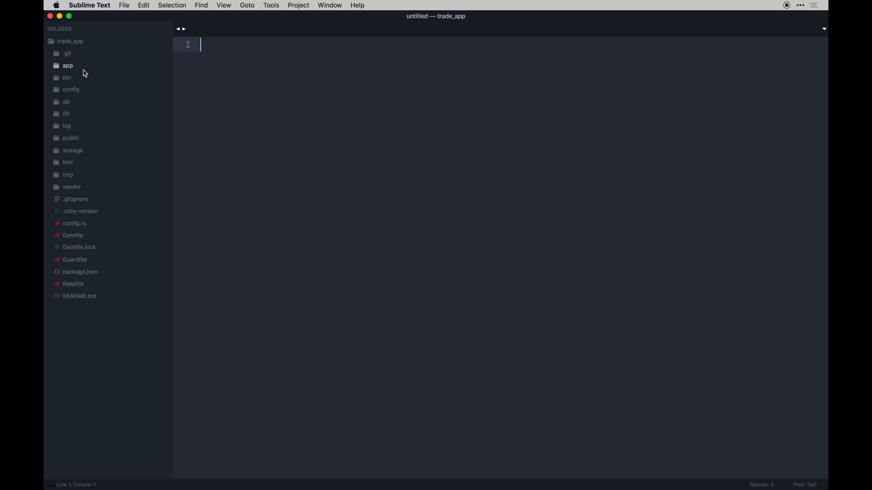
left_click(67, 65)
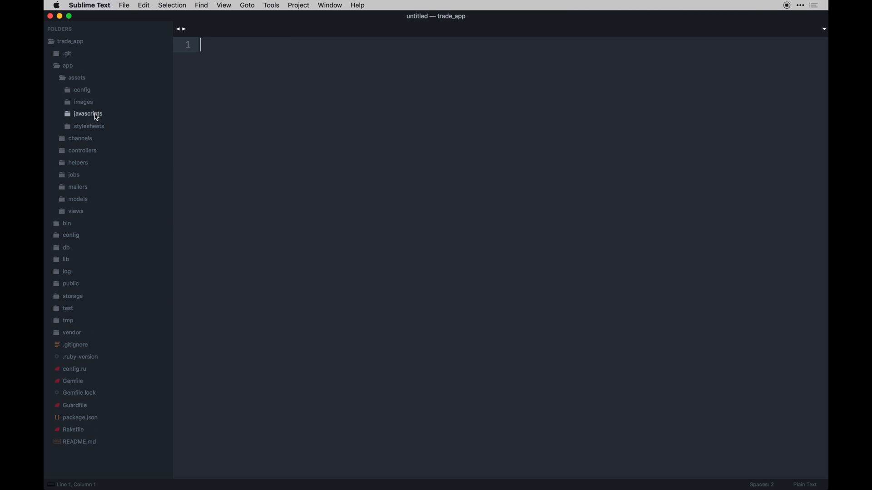
left_click(88, 115)
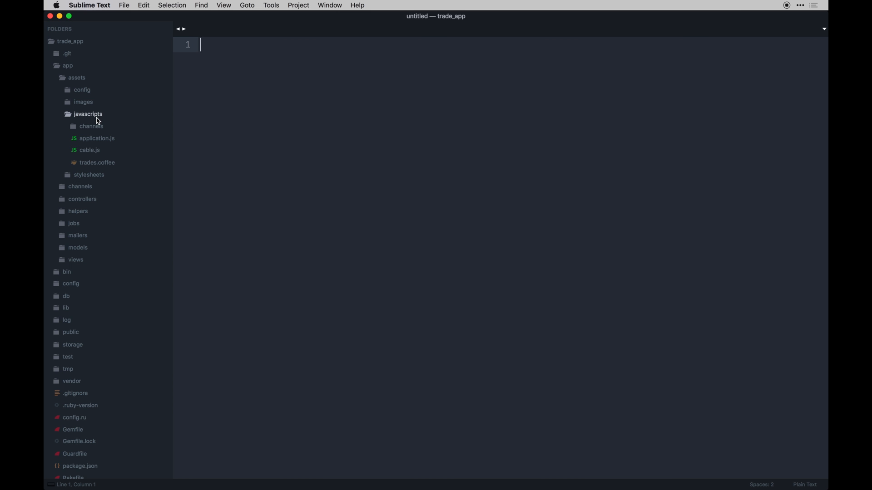
right_click(88, 114)
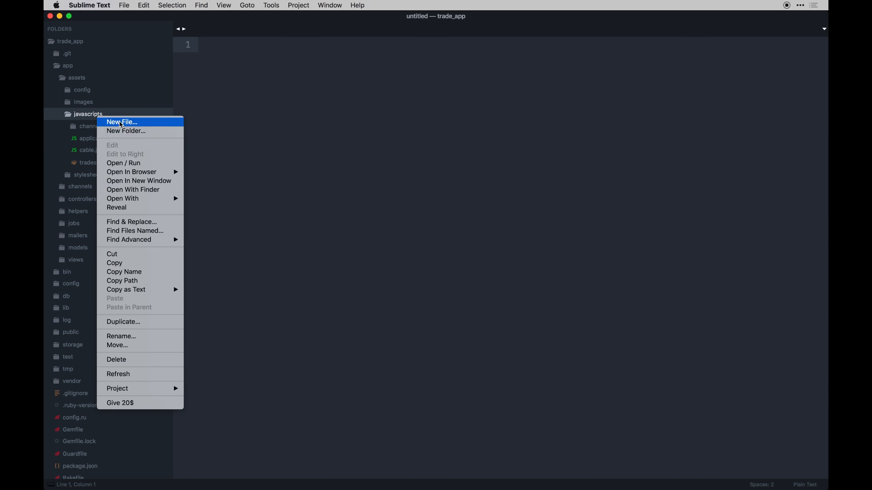
left_click(121, 122)
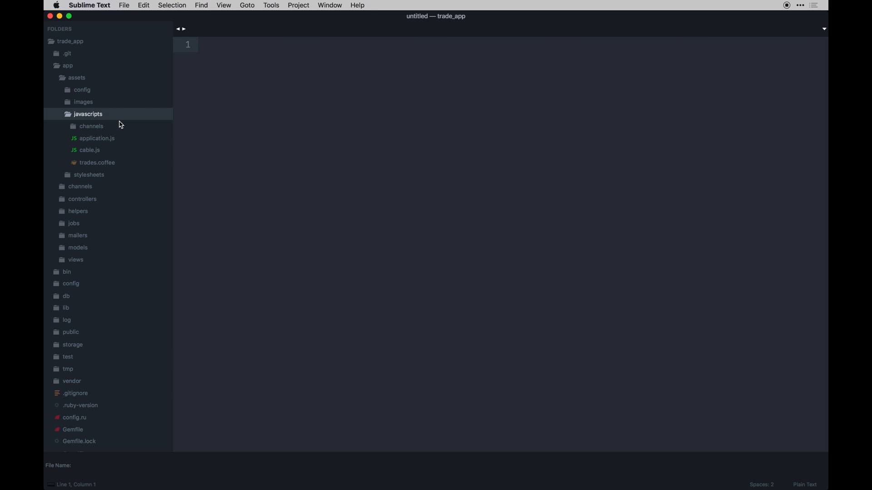
type("dire")
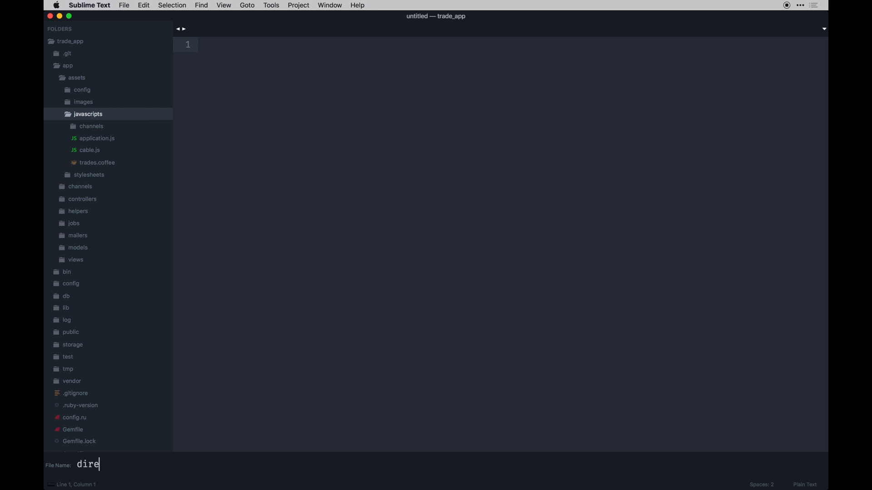
type("ct_upload")
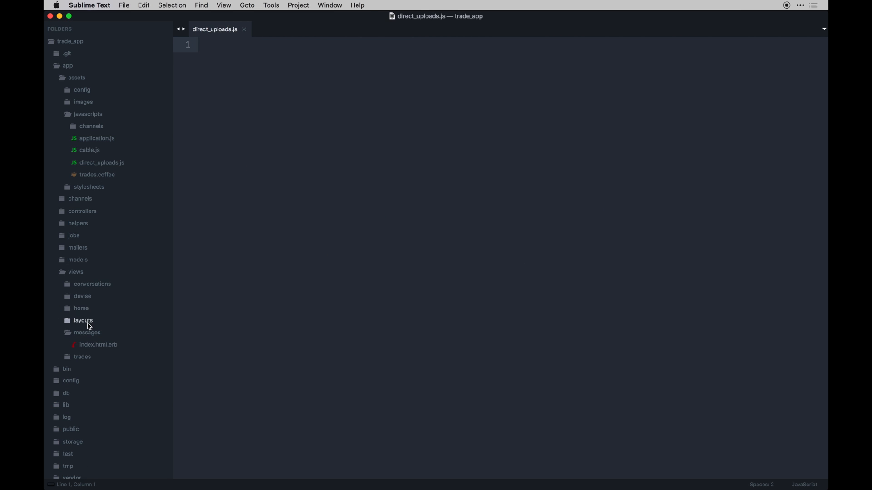
left_click(81, 357)
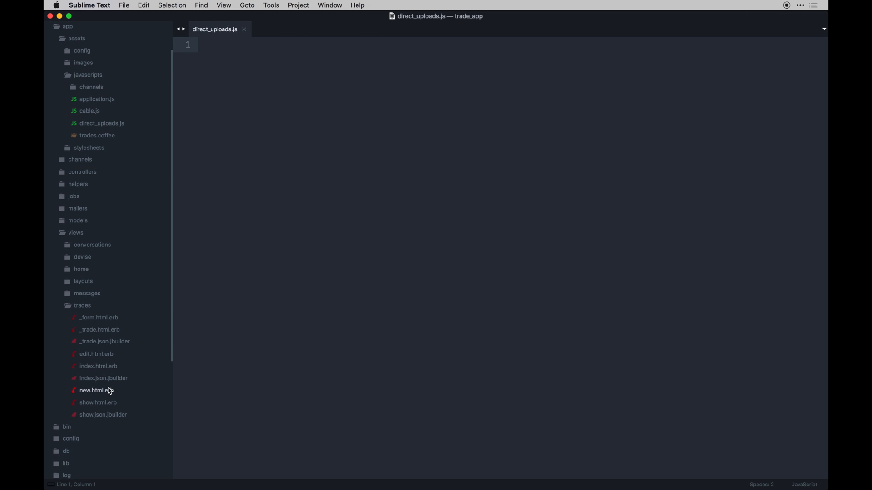
left_click(99, 318)
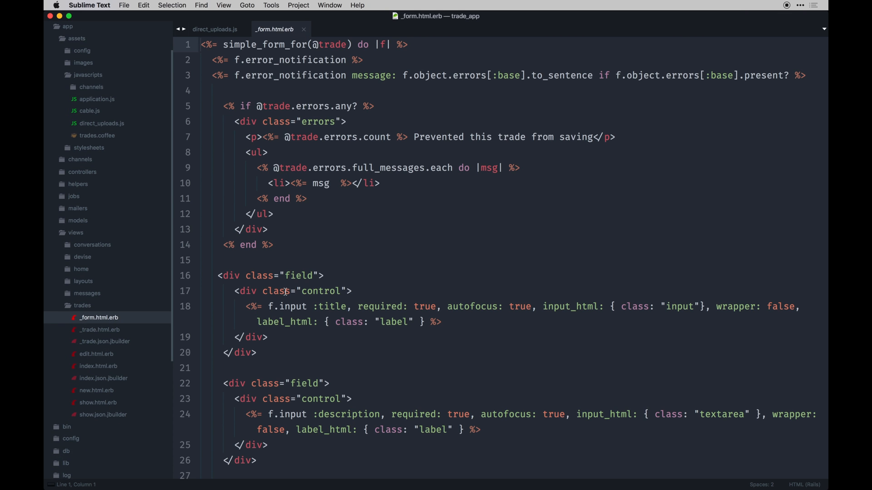
scroll("down", 3)
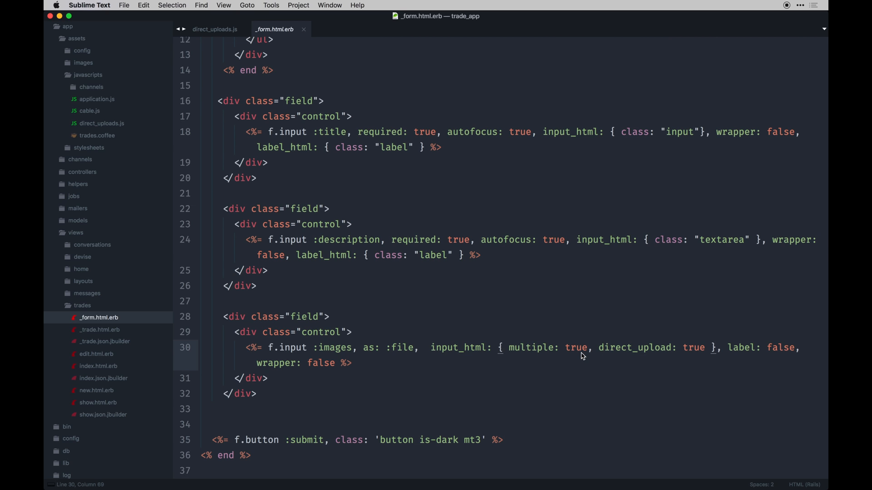
mouse_move(505, 339)
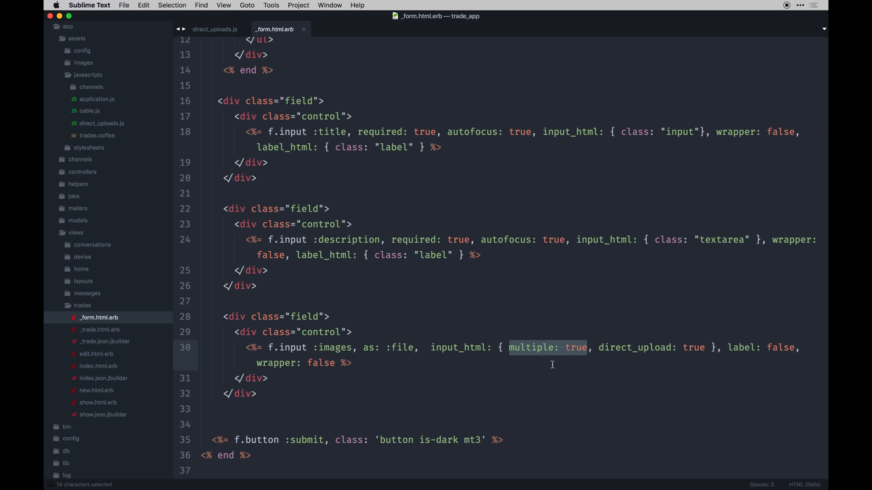
left_click(599, 347)
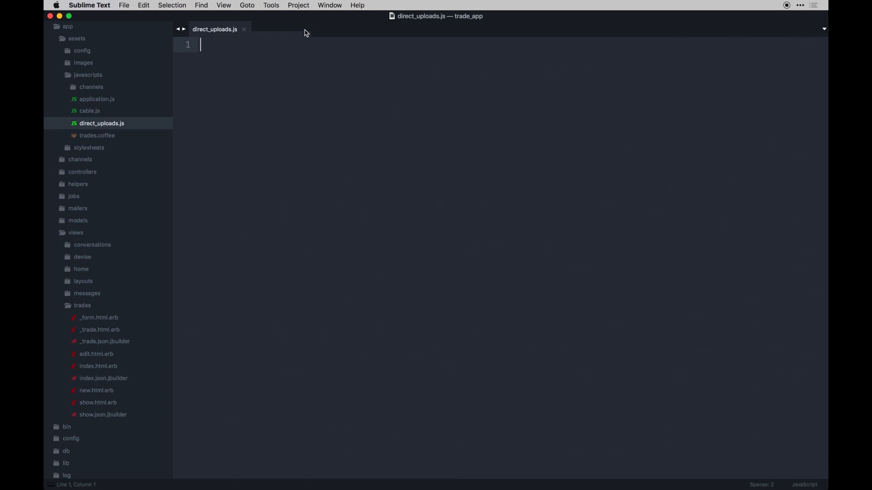
mouse_move(170, 129)
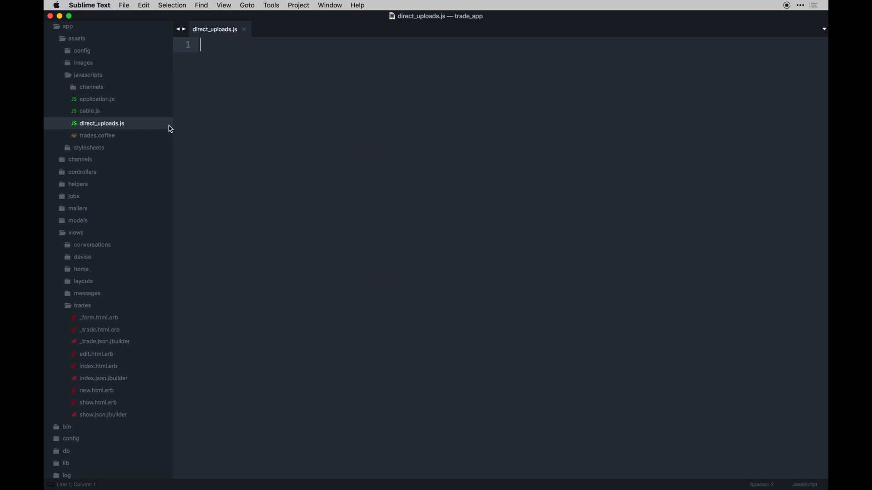
mouse_move(226, 138)
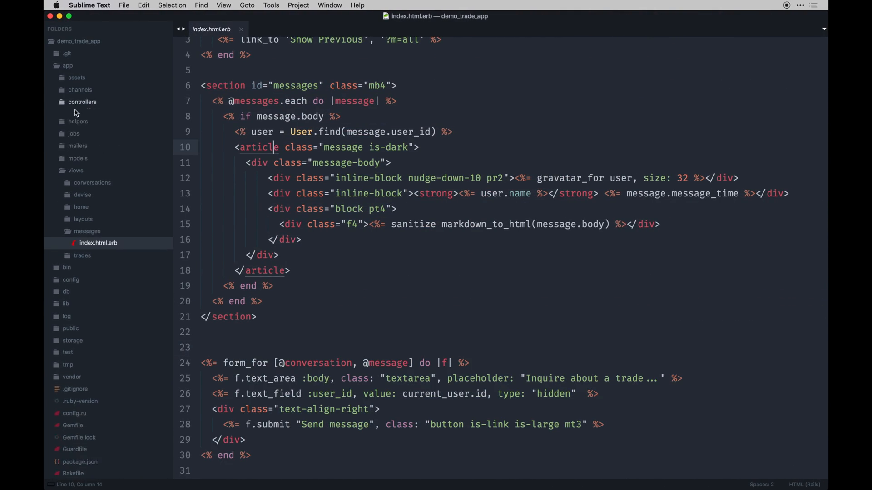
- Expand the demo project's assets/javascripts folders and inspect the start event listener
left_click(76, 78)
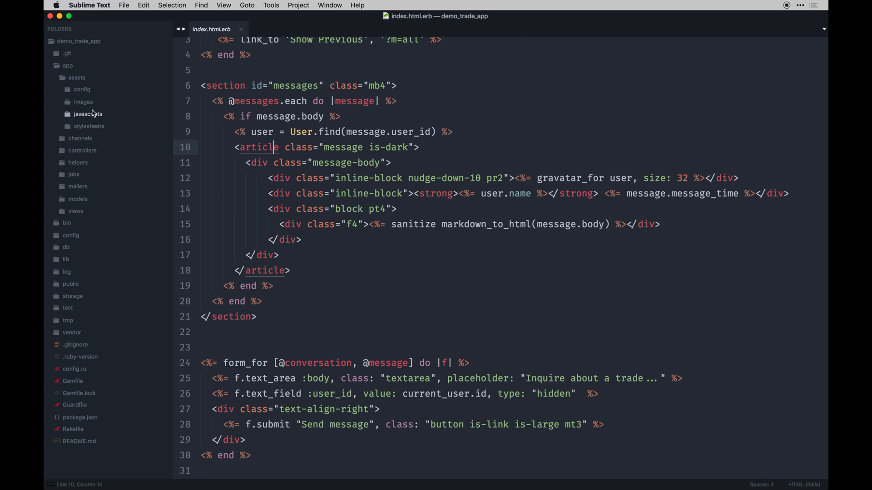
left_click(102, 174)
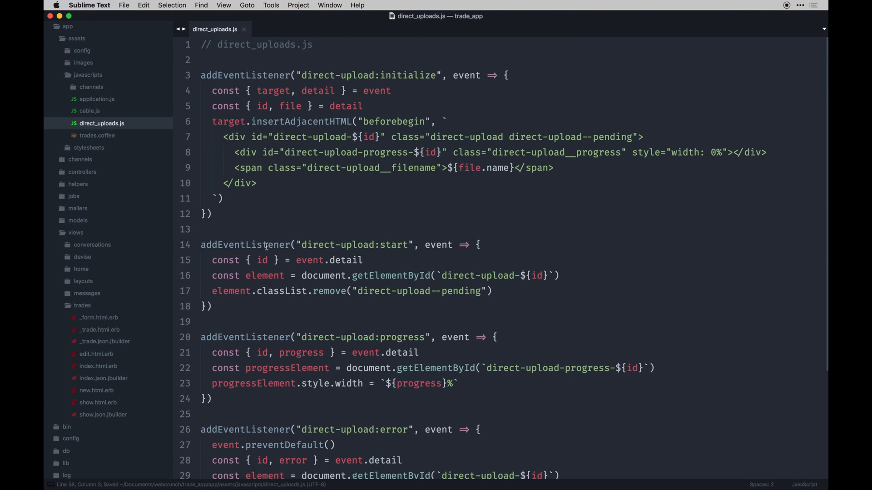
mouse_move(357, 219)
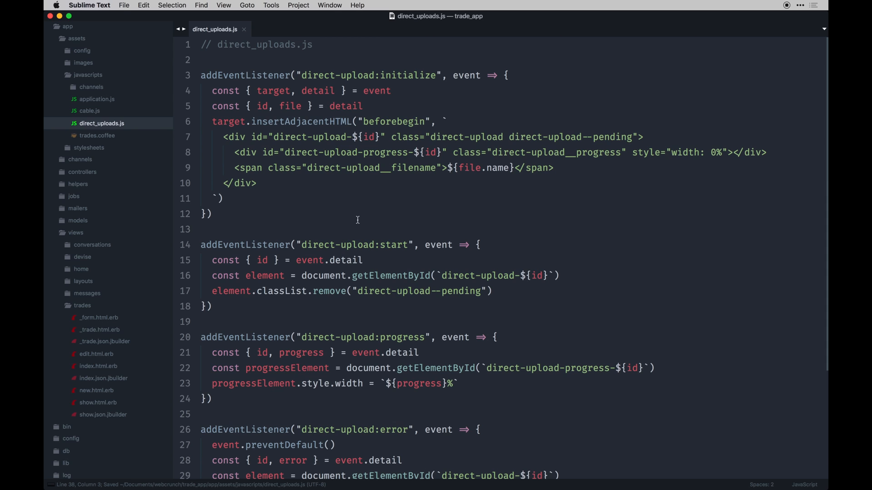
mouse_move(358, 230)
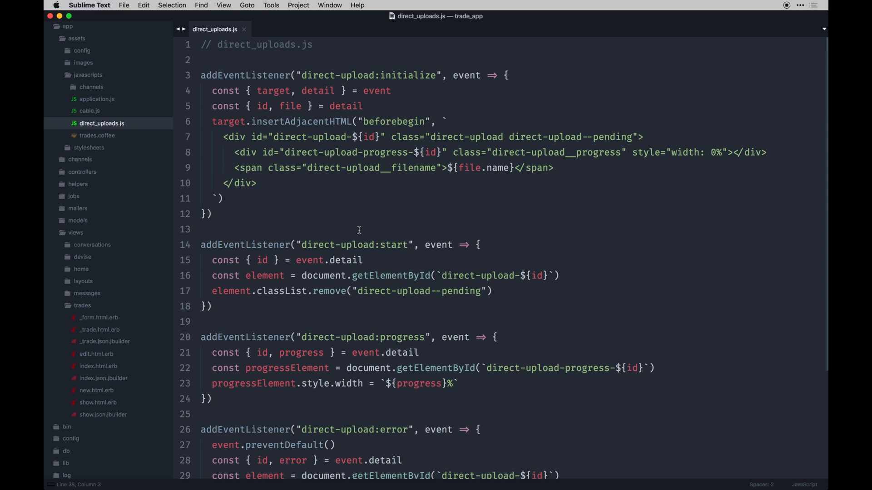
double_click(333, 208)
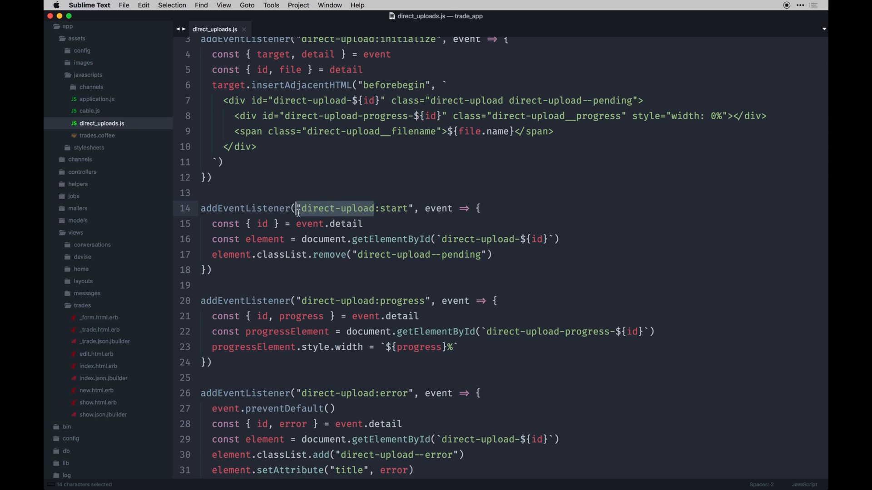
mouse_move(89, 111)
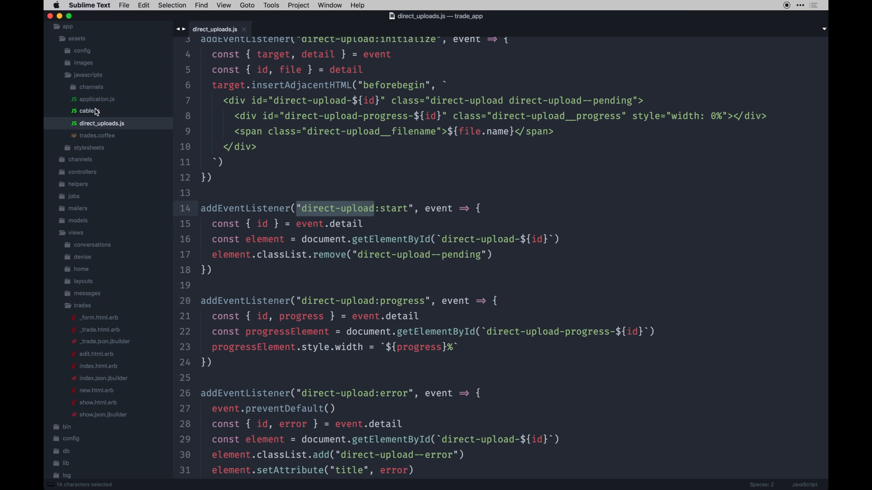
- Review _form.html.erb, then the progress and filename markup lines in direct_uploads.js
left_click(99, 318)
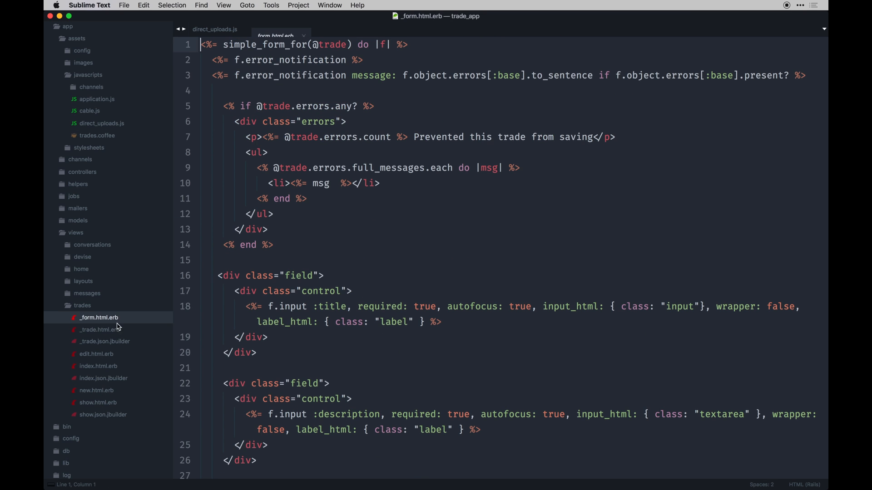
scroll("down", 3)
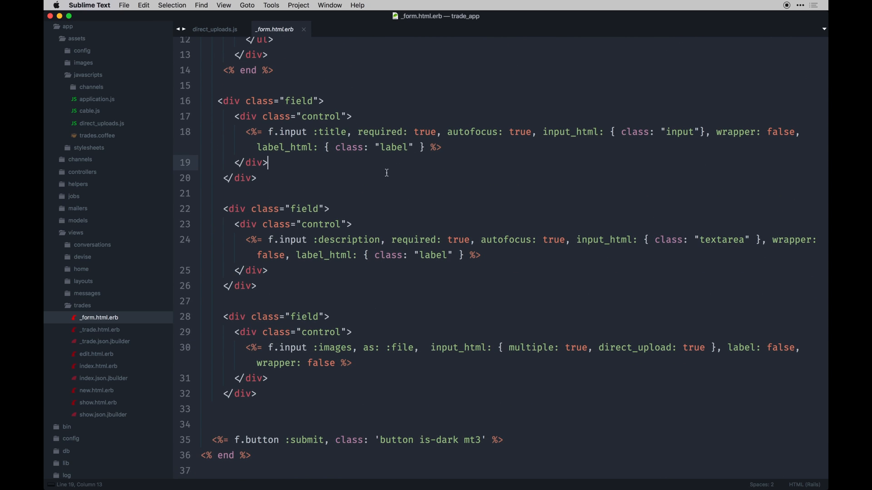
left_click(214, 29)
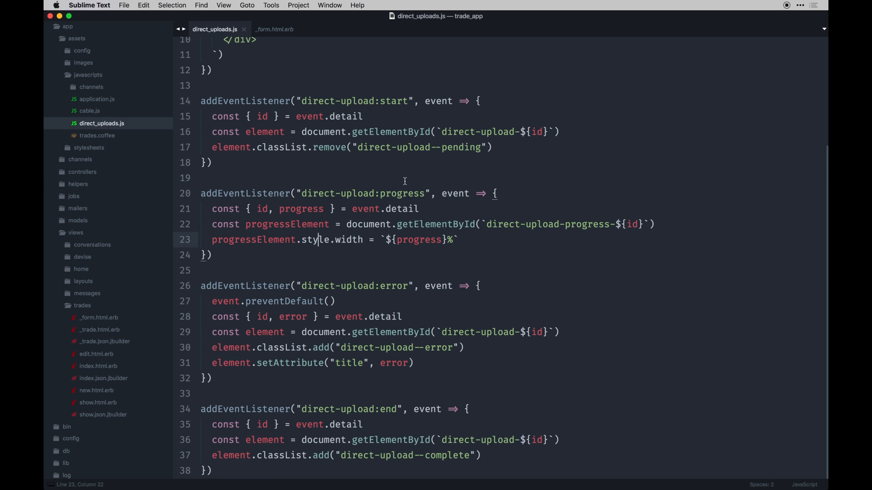
scroll("up", 3)
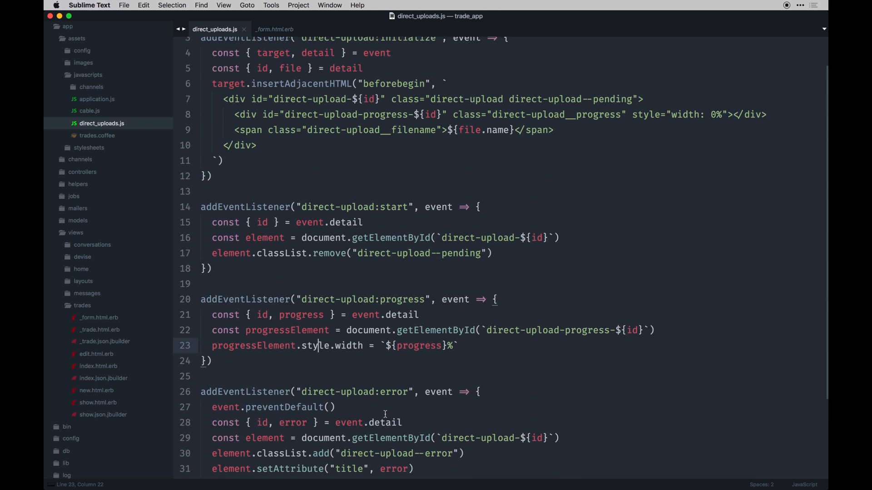
scroll("up", 3)
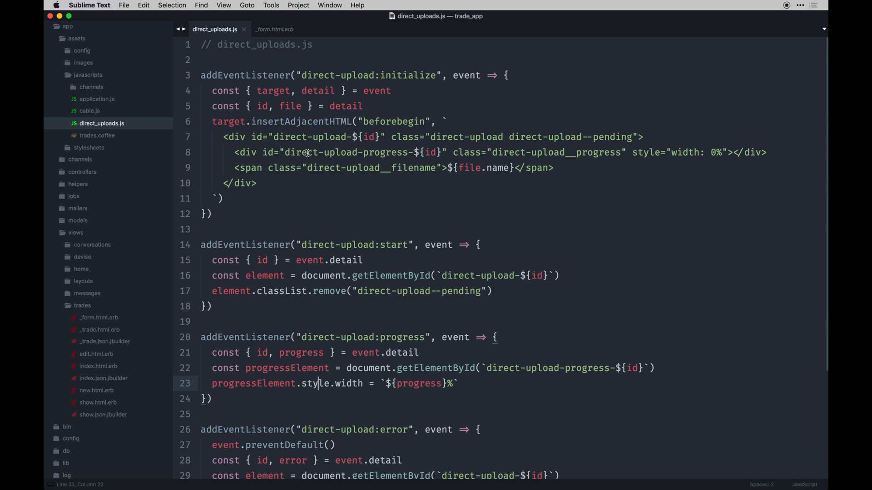
left_click_drag(234, 153, 257, 183)
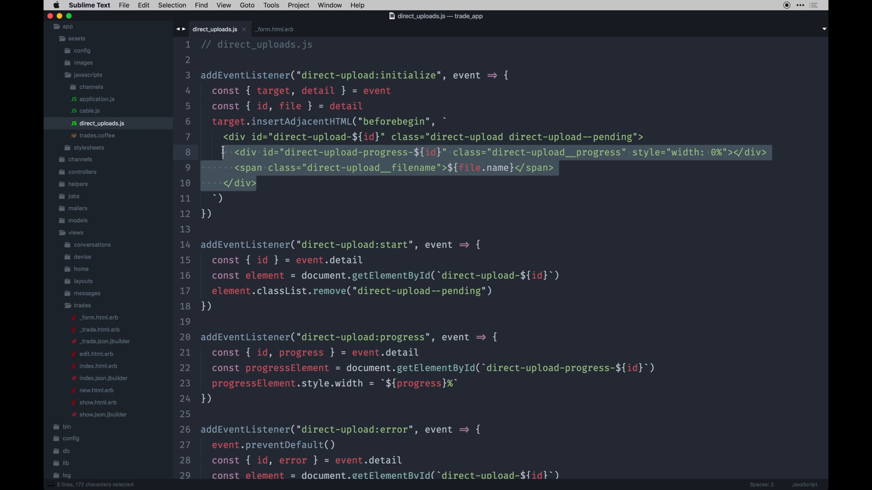
left_click(294, 199)
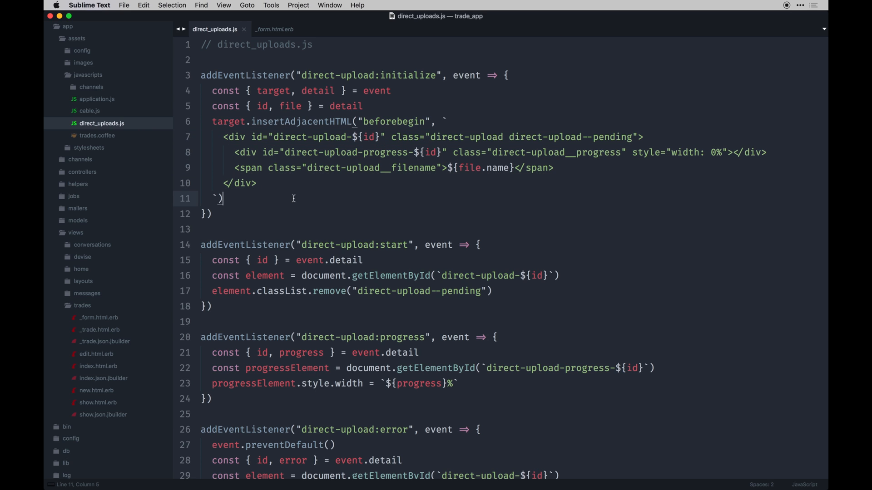
mouse_move(102, 87)
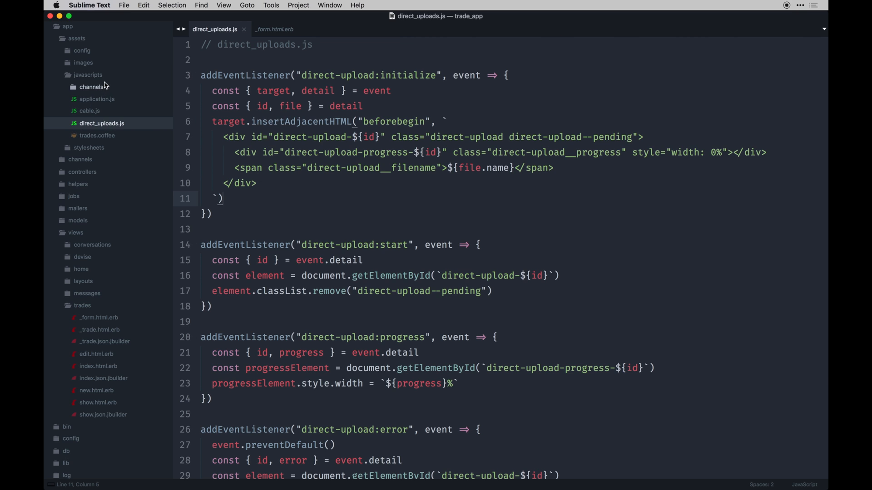
left_click(88, 88)
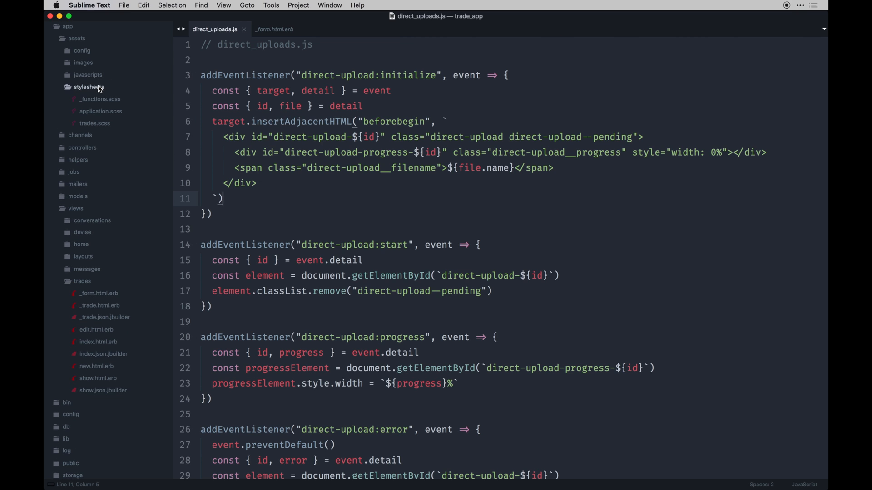
- Create a new direct_uploads.scss file in the stylesheets folder
left_click(89, 88)
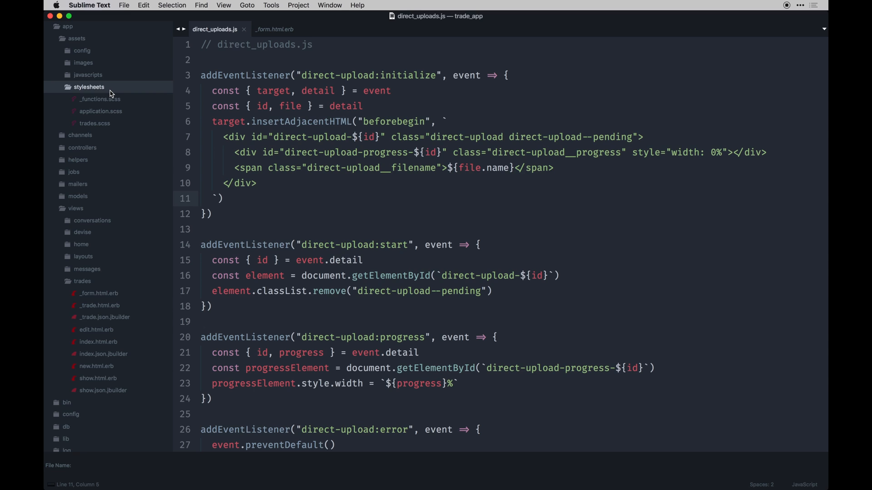
type("direct_u")
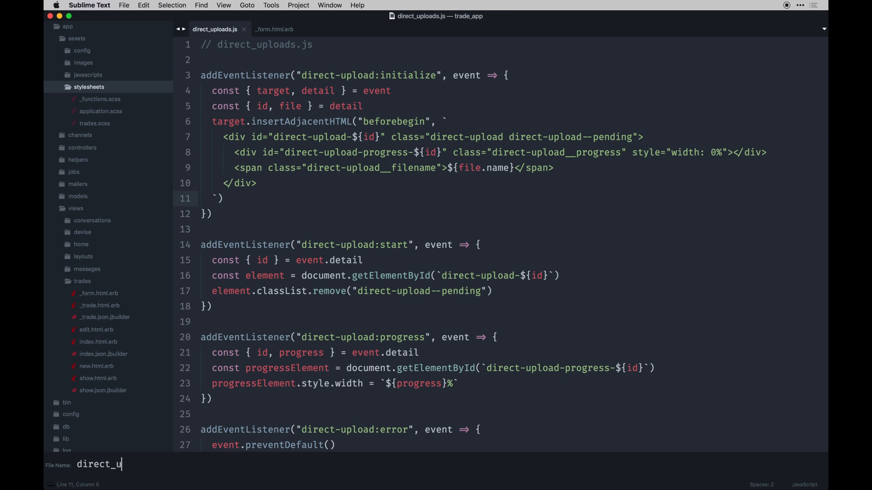
type("ploads.scss")
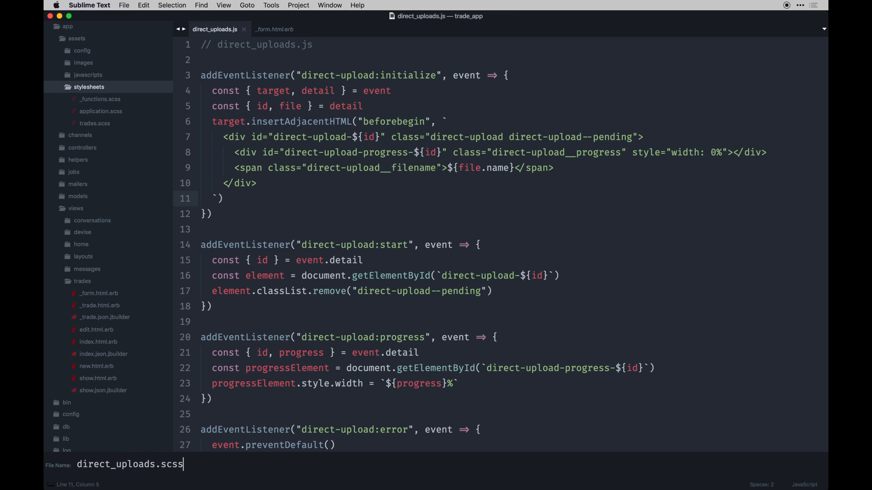
key("enter")
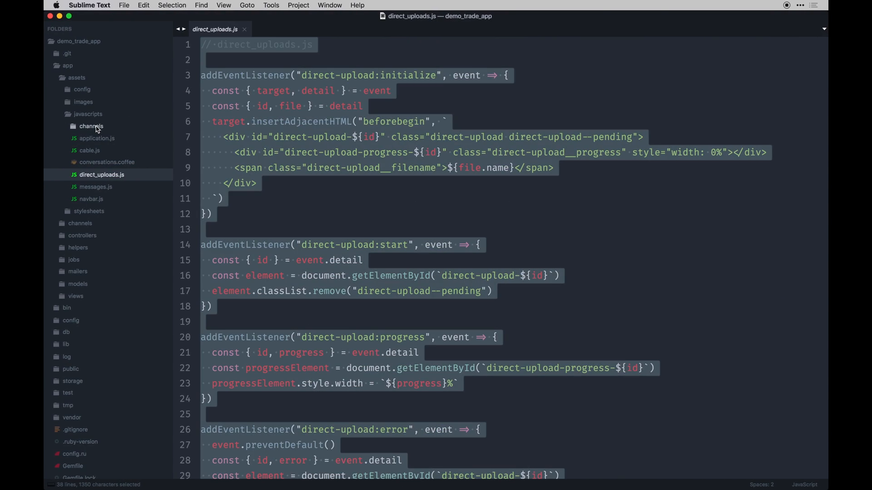
- Fill direct_uploads.scss with the reference project's pending, progress, complete and error rules
left_click(106, 123)
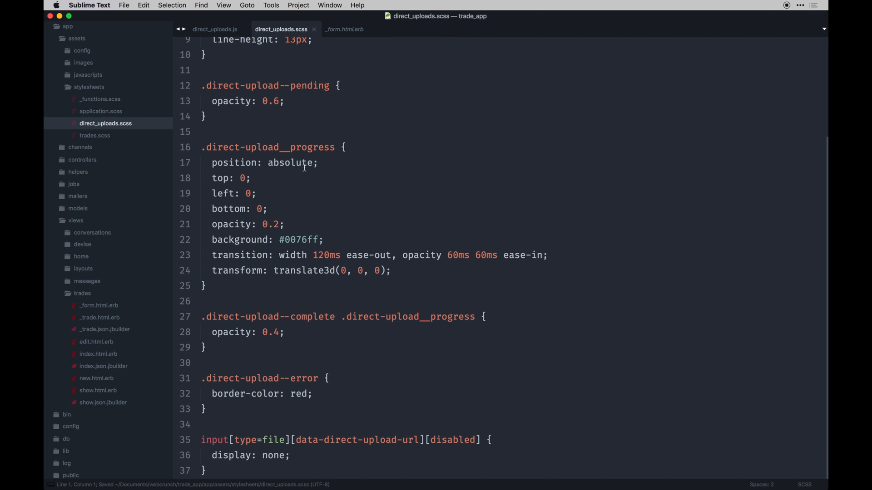
left_click(267, 209)
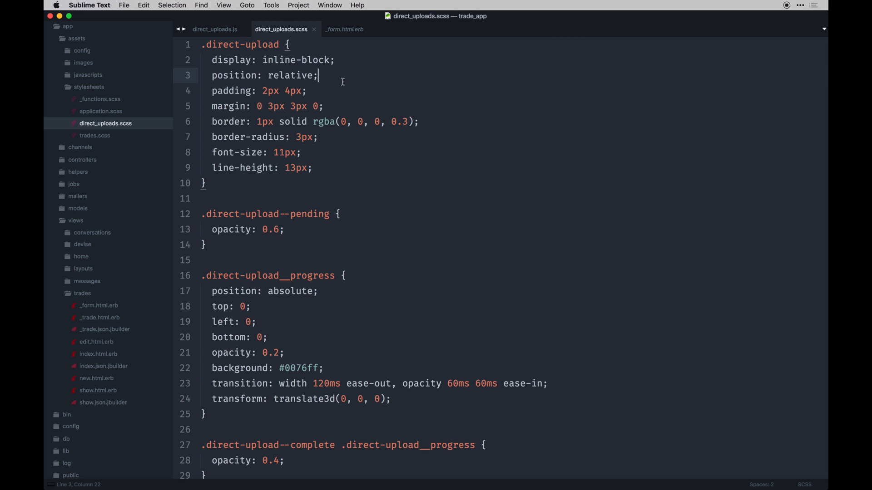
left_click(100, 111)
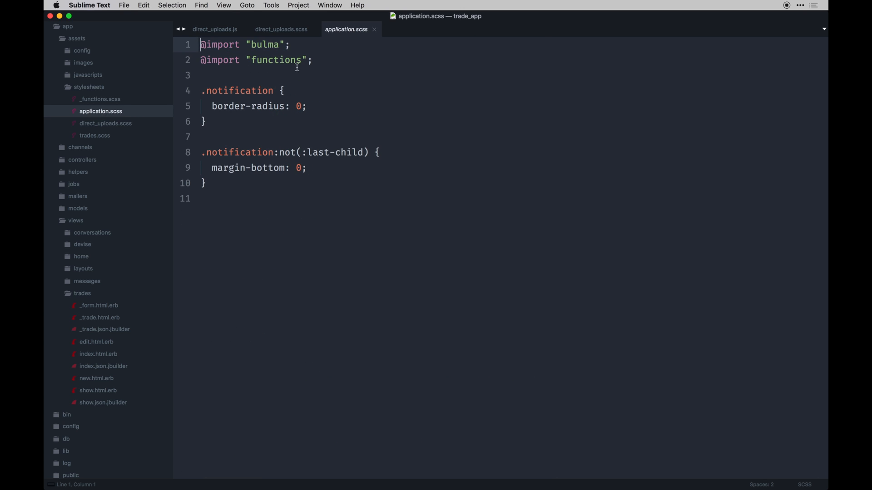
type("@import \"")
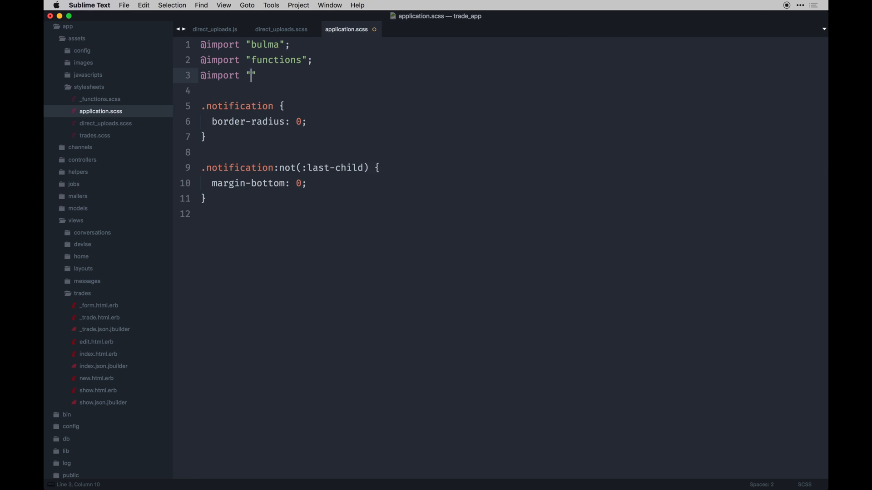
type("direct_upload")
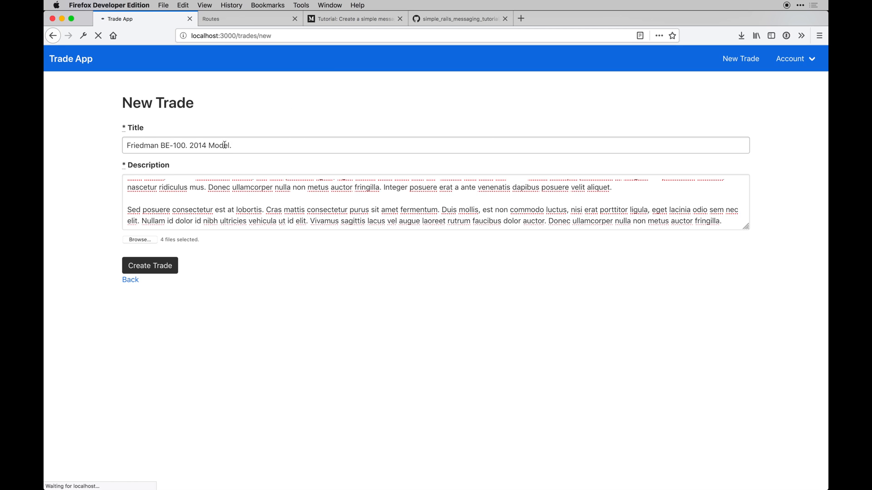
- Attach amp1–amp4.jpg and create the Friedman BE-100. 2014 Model. trade with its photos
left_click(98, 35)
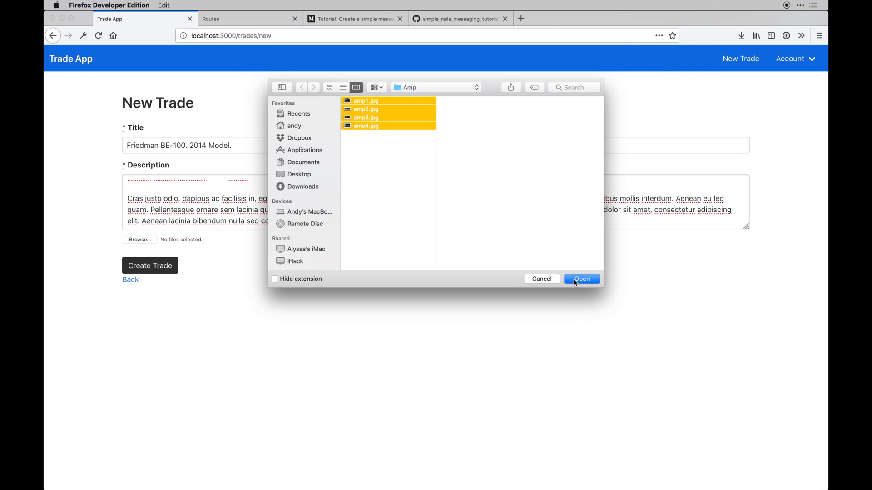
left_click(581, 279)
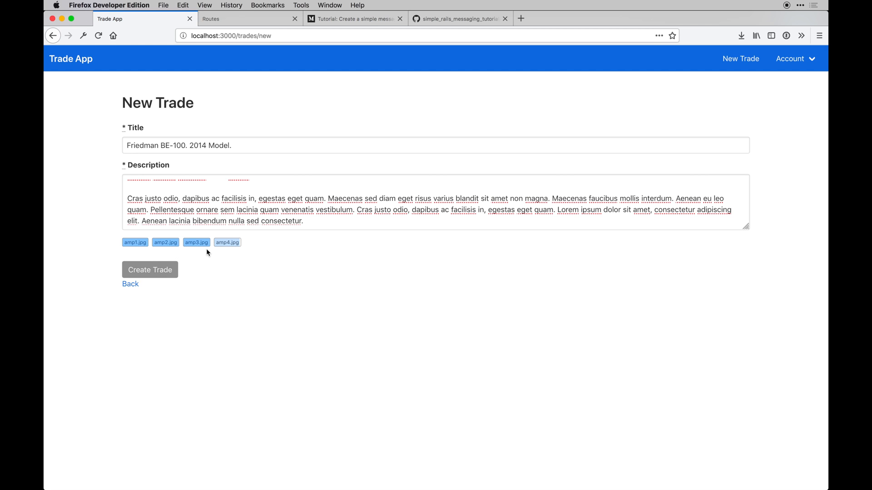
left_click(150, 270)
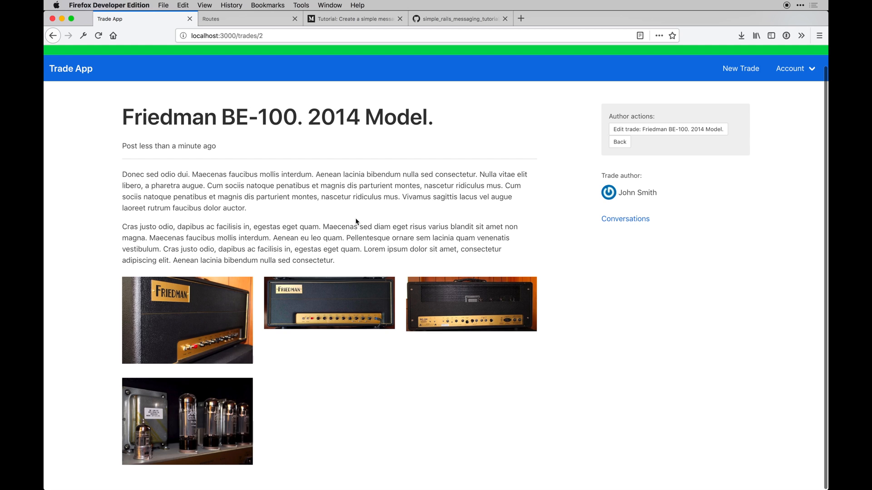
mouse_move(624, 219)
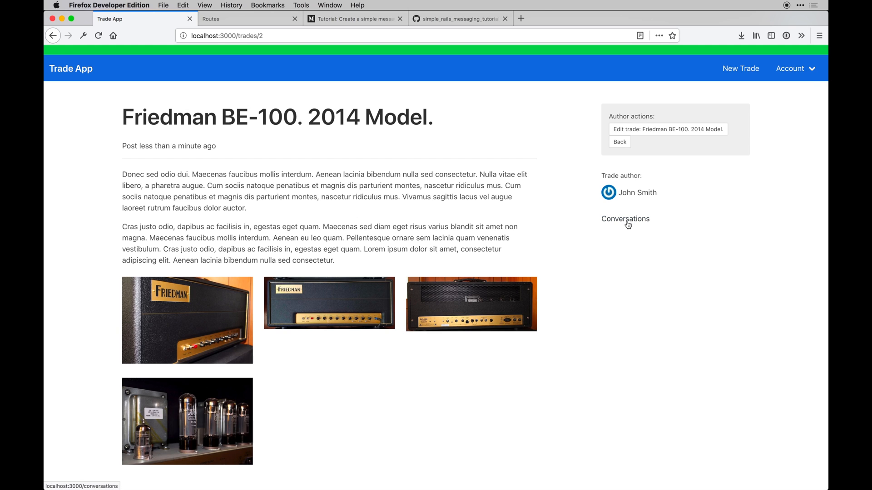
mouse_move(624, 225)
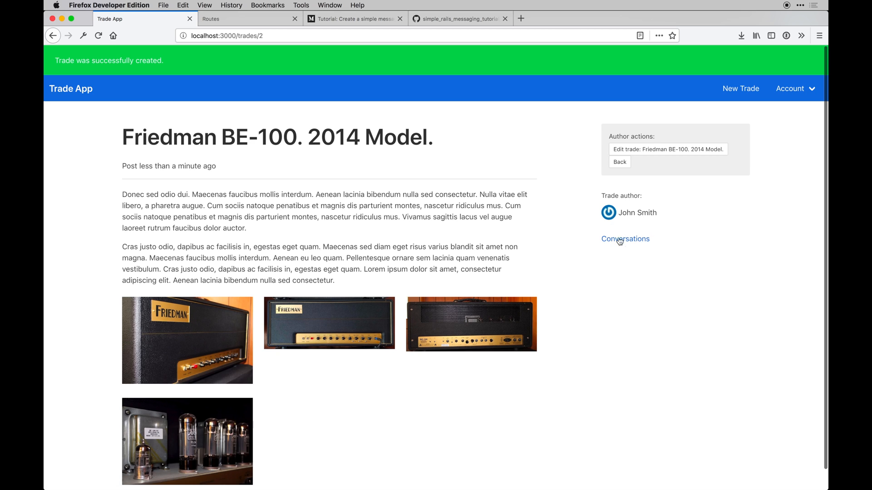
- Visit the new trade's Edit form and return to the trade page
left_click(667, 149)
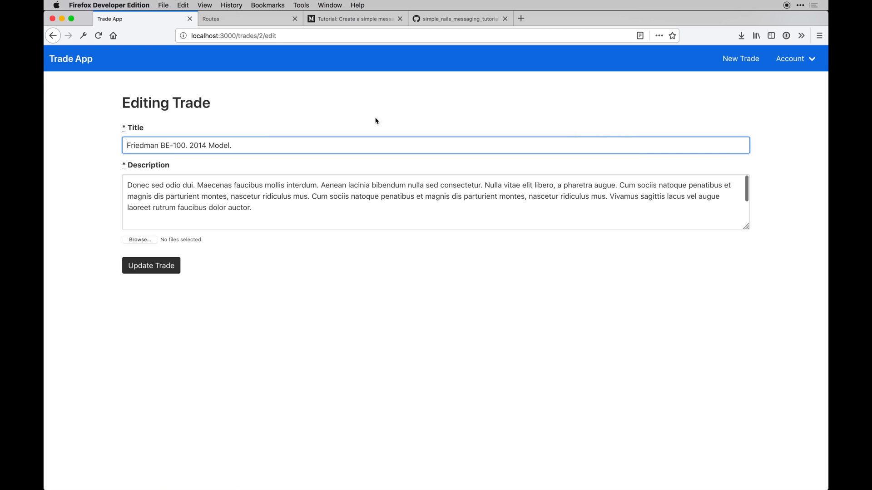
left_click(151, 266)
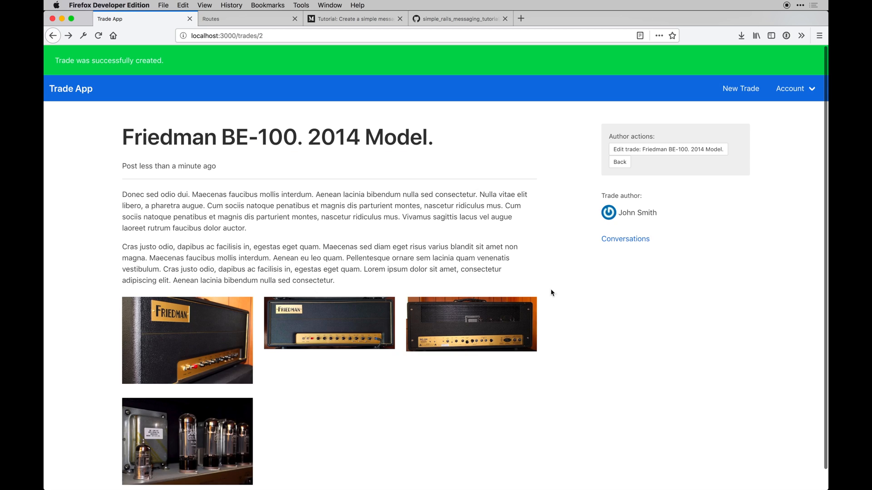
mouse_move(625, 239)
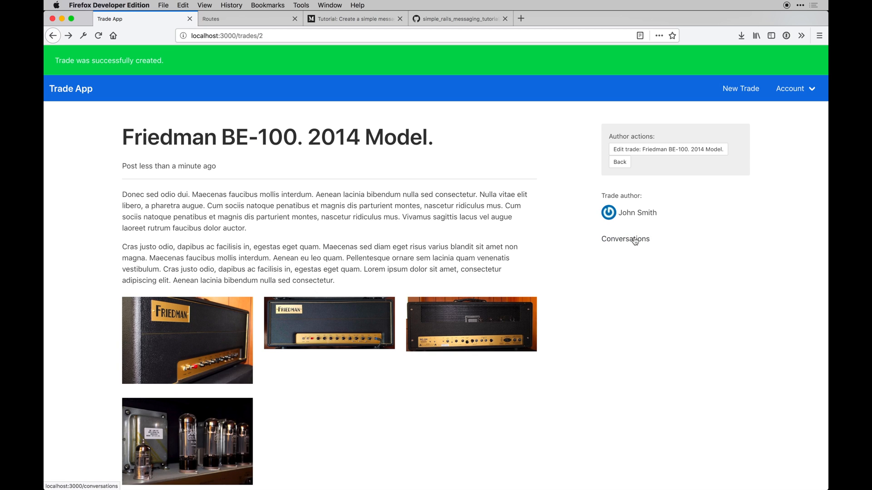
- View the conversations list and its greeting thread, then return to your own Friedman BE-100 trade page
left_click(625, 239)
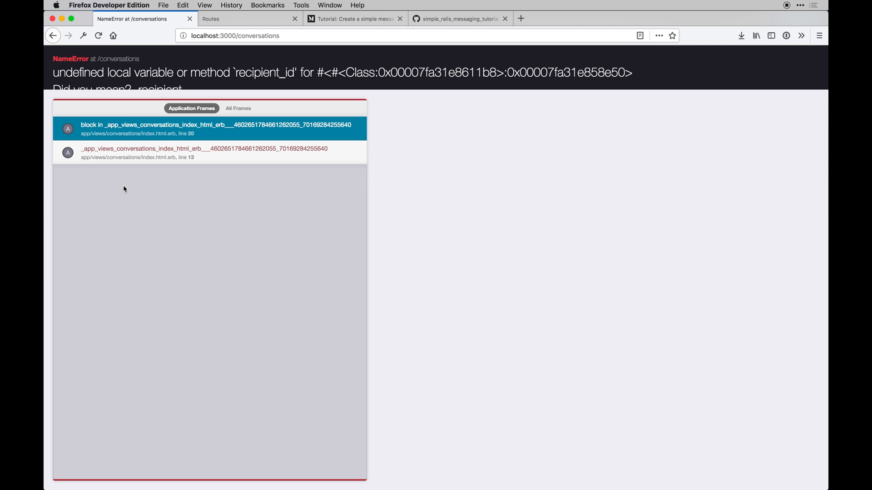
left_click(216, 128)
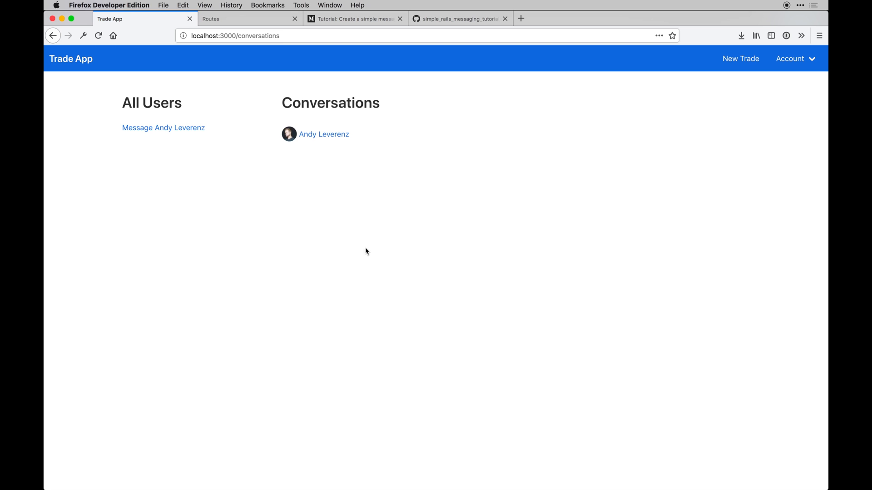
mouse_move(324, 135)
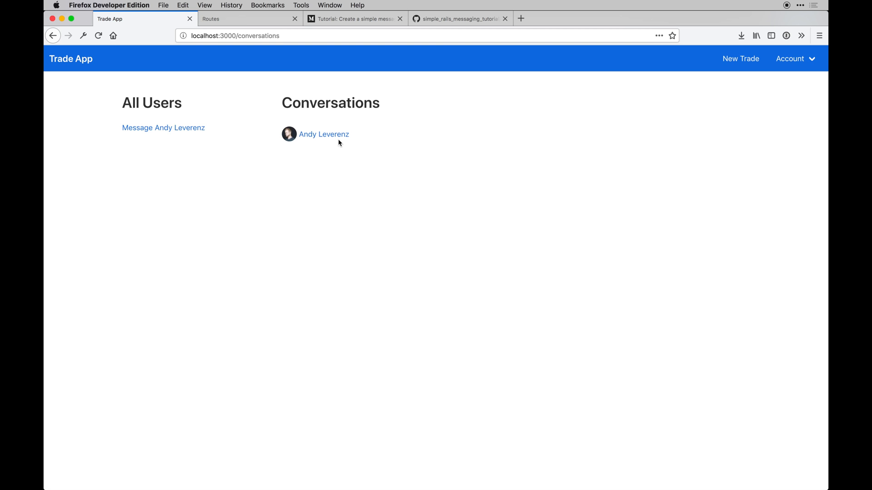
mouse_move(324, 135)
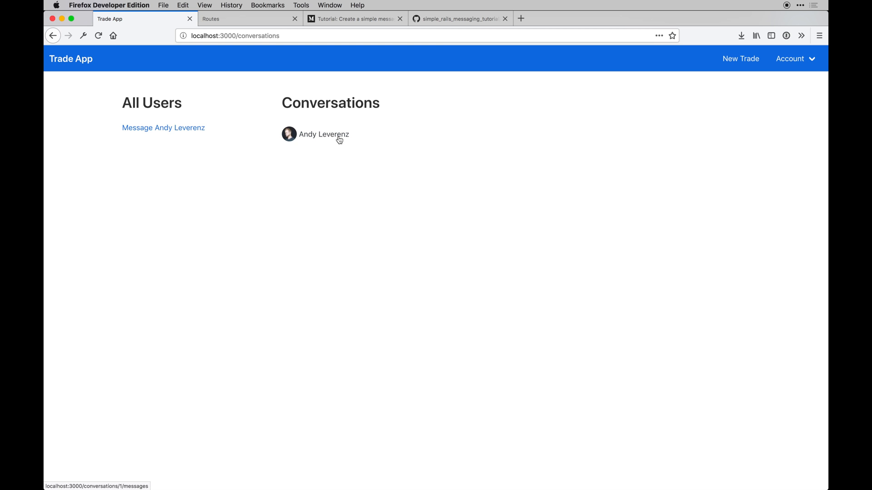
left_click(323, 135)
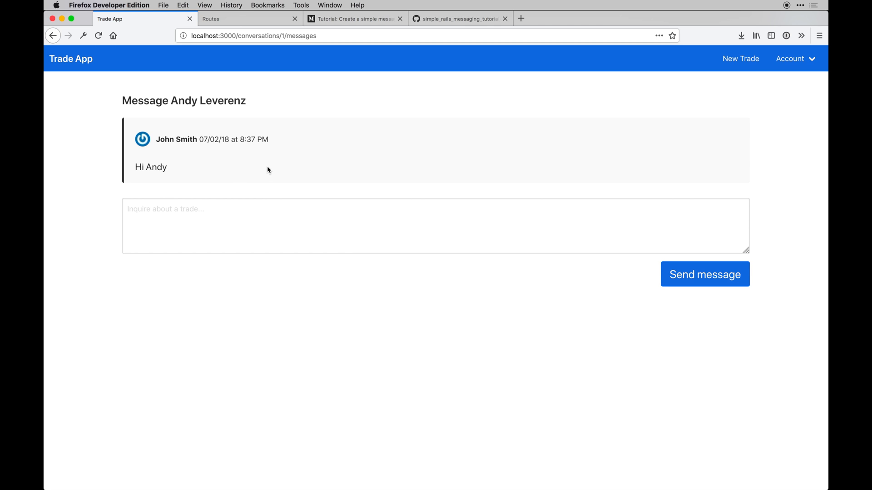
left_click(349, 225)
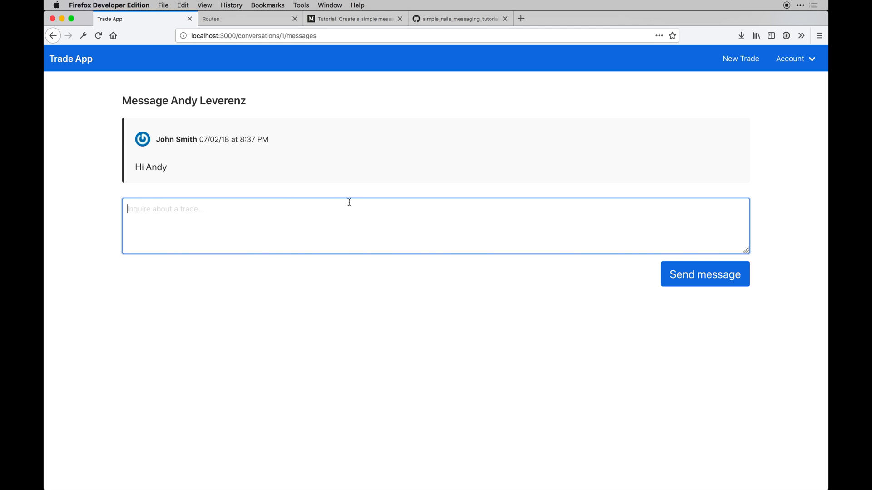
mouse_move(138, 185)
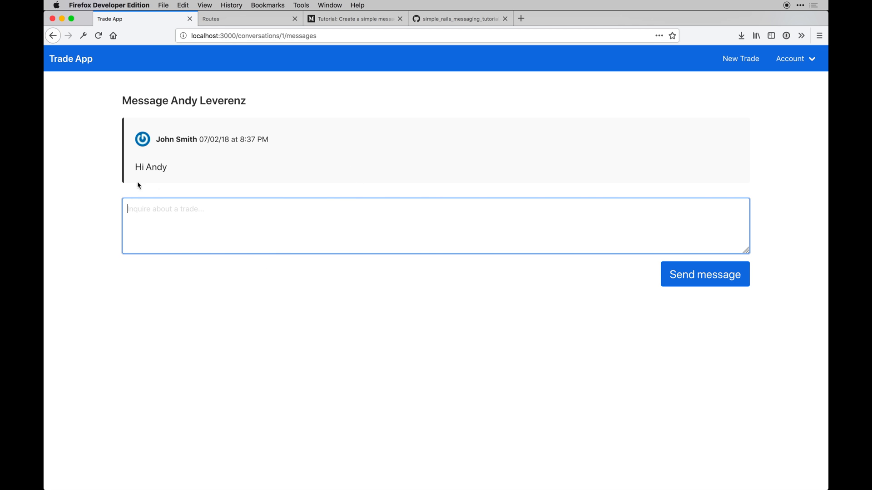
left_click(71, 59)
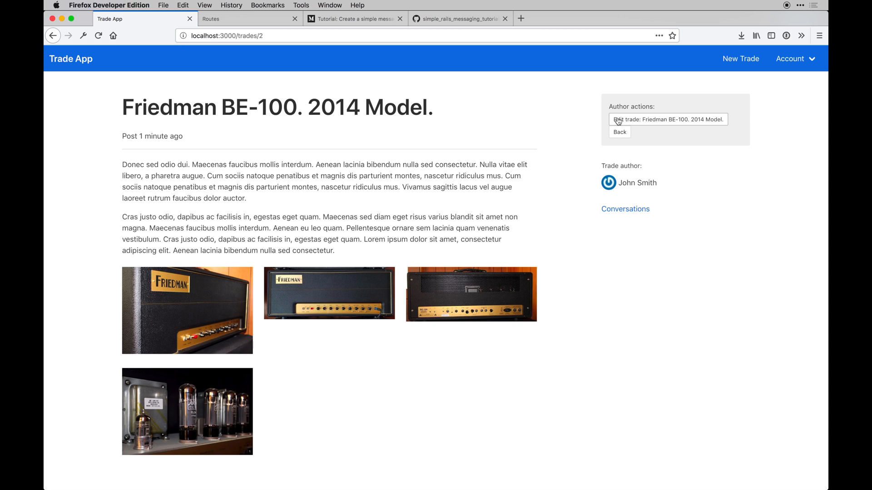
- Check the Friedman edit form, return home and view the Gibson Les Paul Custom trade
left_click(668, 119)
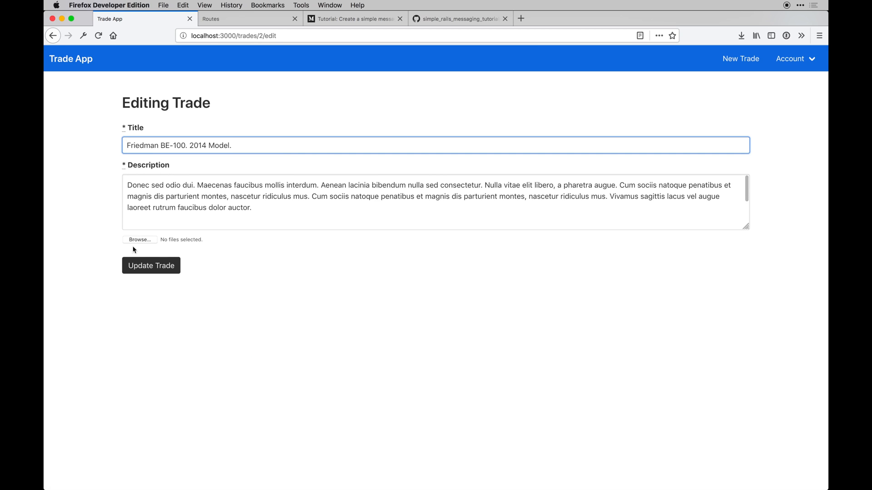
mouse_move(103, 64)
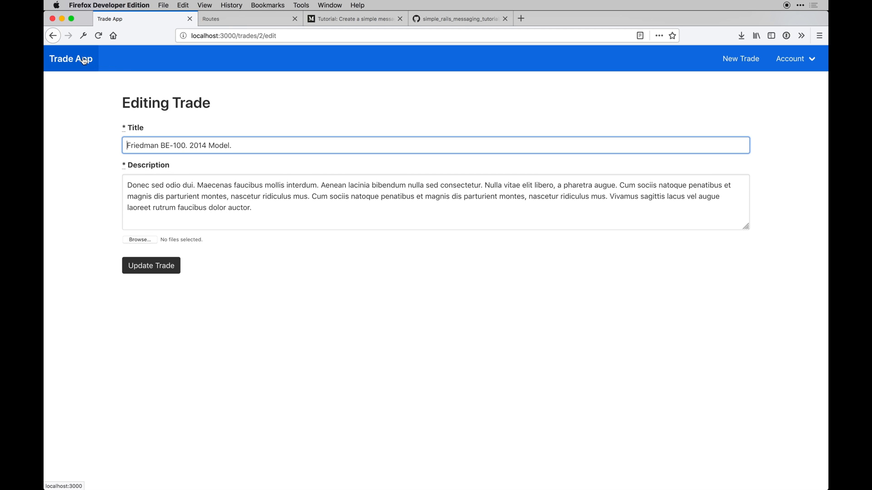
mouse_move(102, 66)
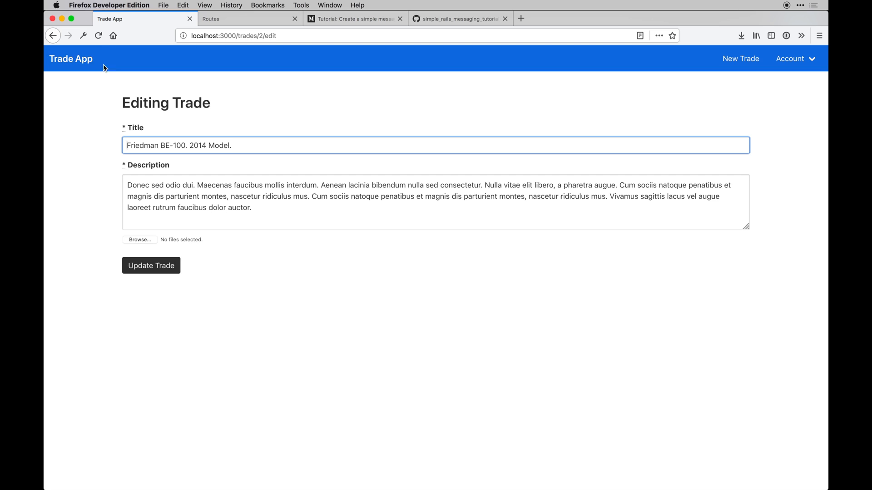
mouse_move(81, 58)
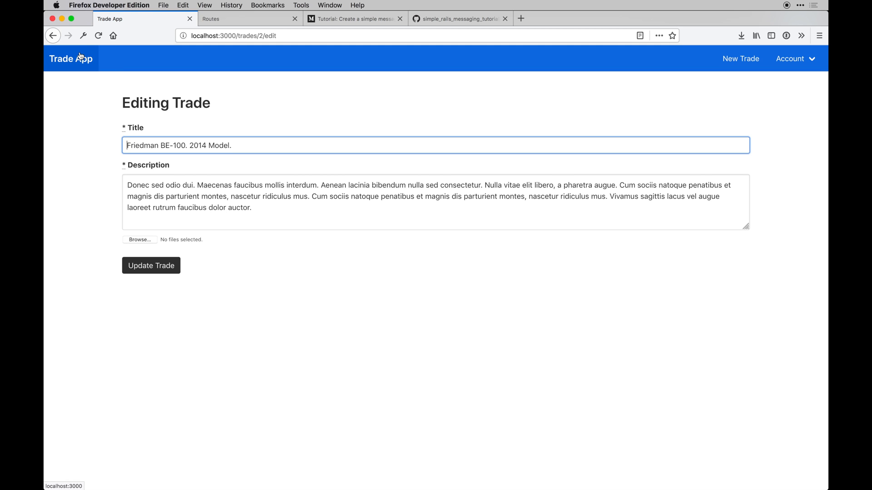
left_click(151, 265)
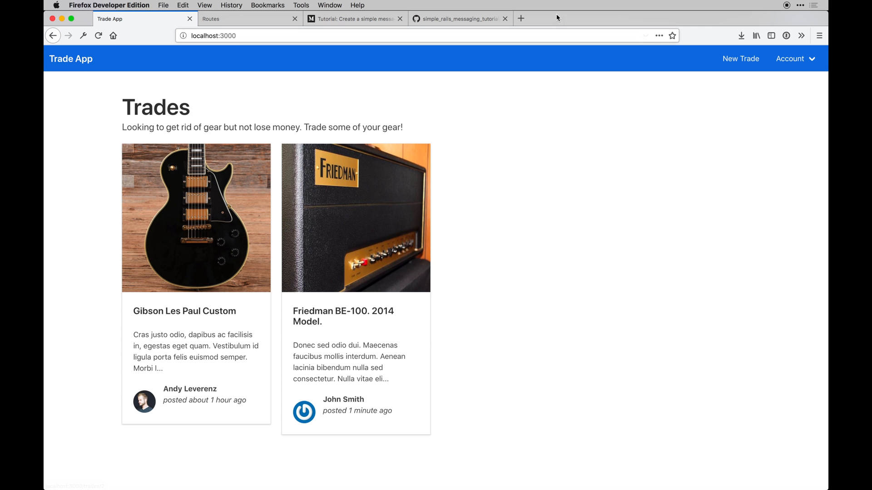
mouse_move(202, 207)
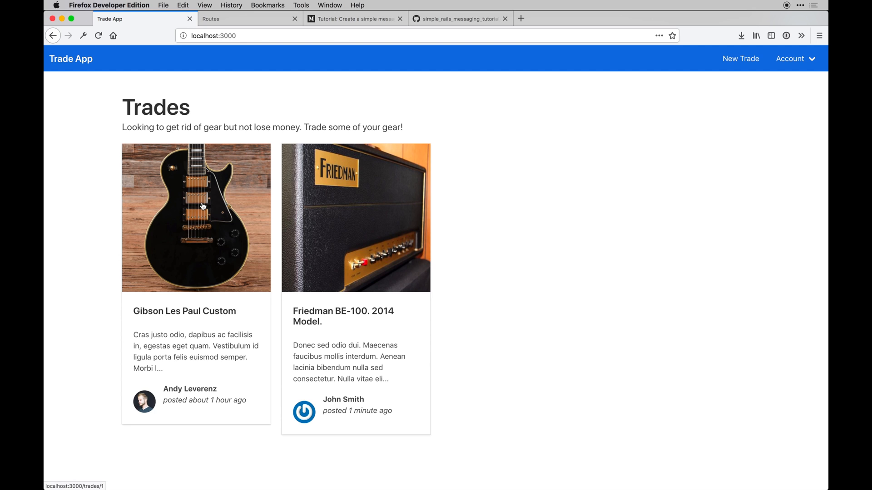
left_click(196, 218)
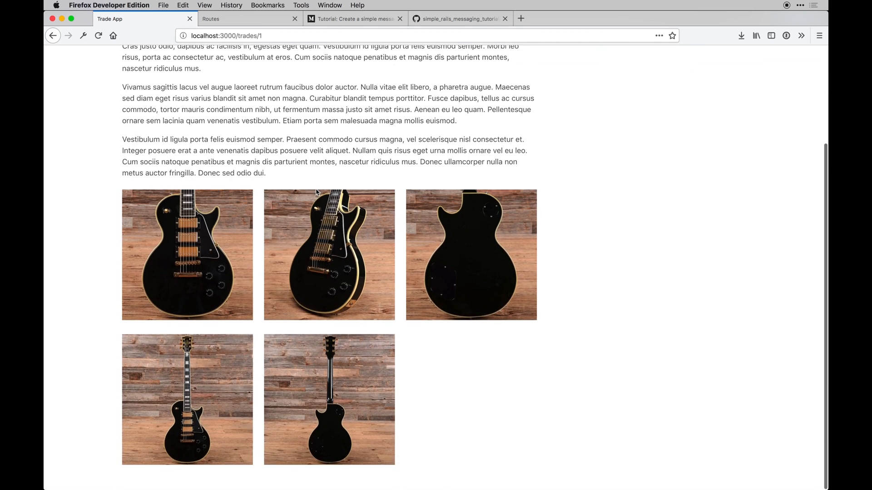
scroll("up", 3)
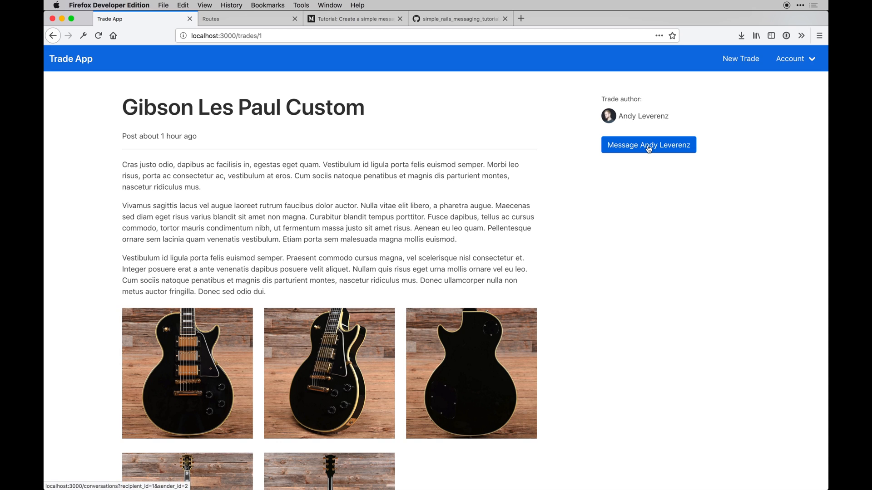
- Message the Gibson trade's author, confirm /conversations/ holds one conversation, then return to the Trades home page
left_click(648, 146)
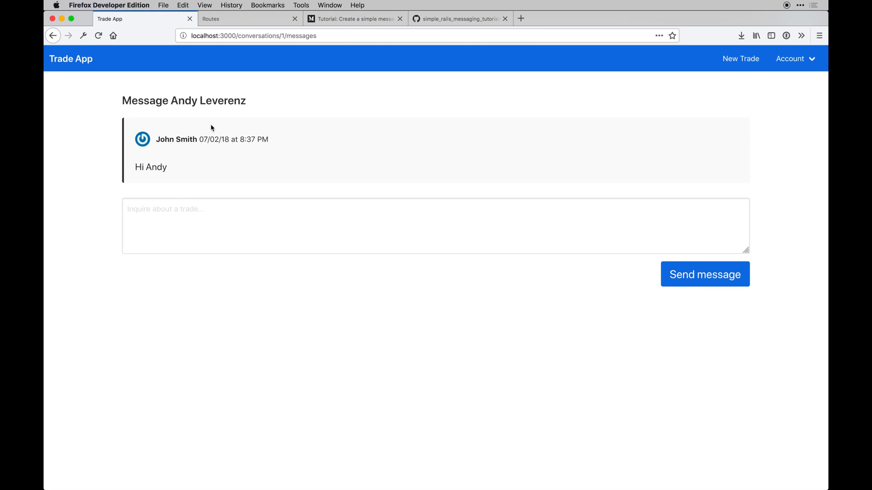
mouse_move(90, 76)
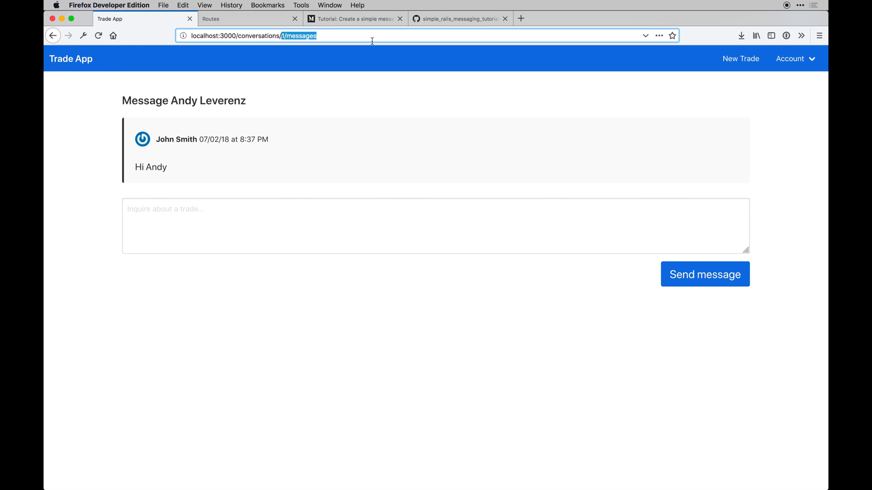
left_click(53, 35)
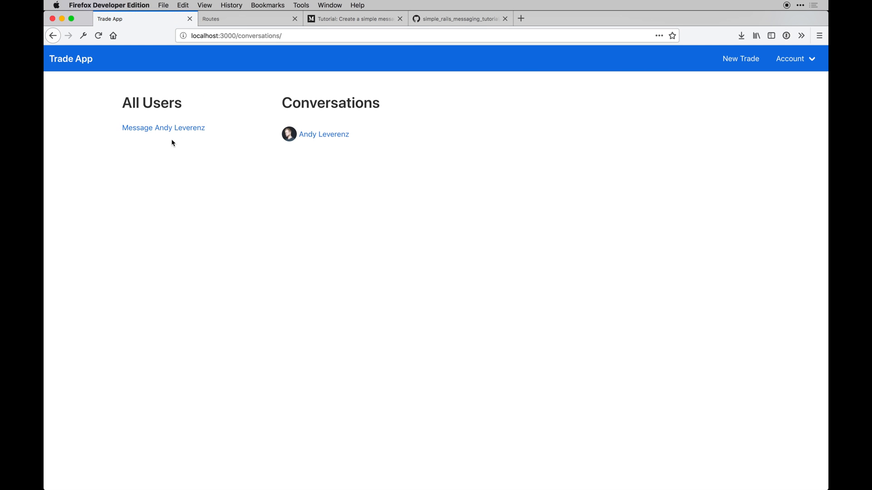
mouse_move(132, 231)
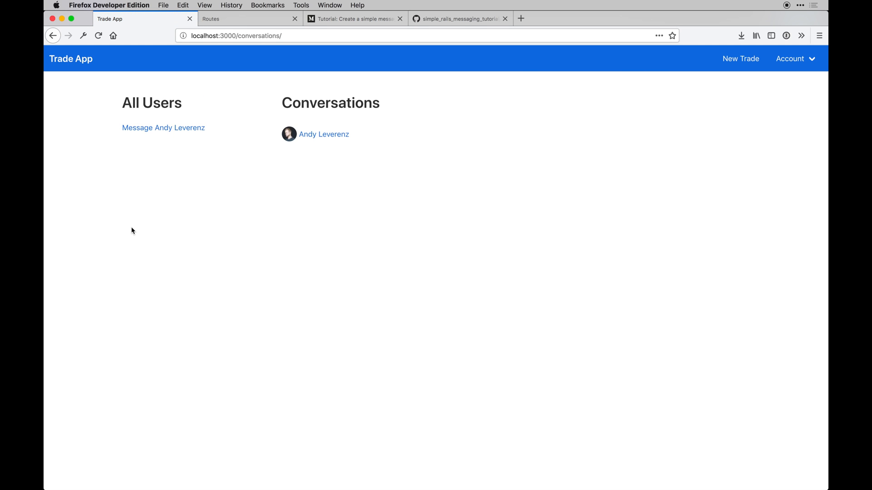
mouse_move(180, 112)
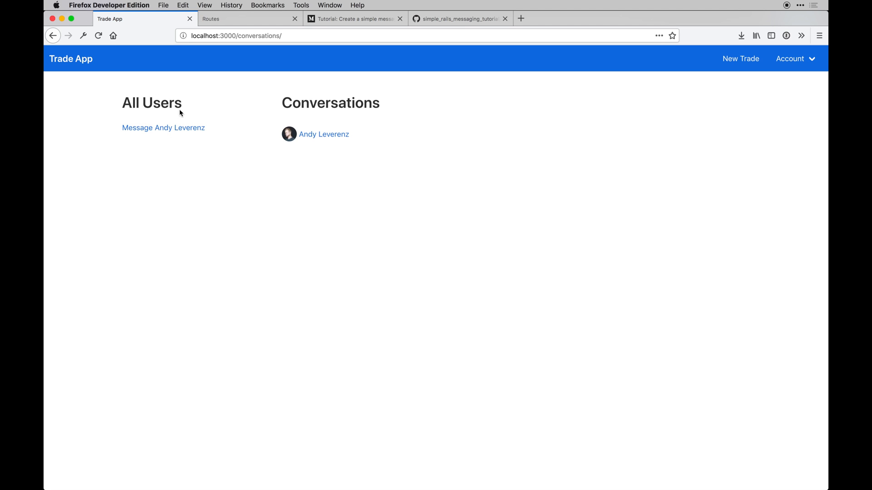
mouse_move(163, 127)
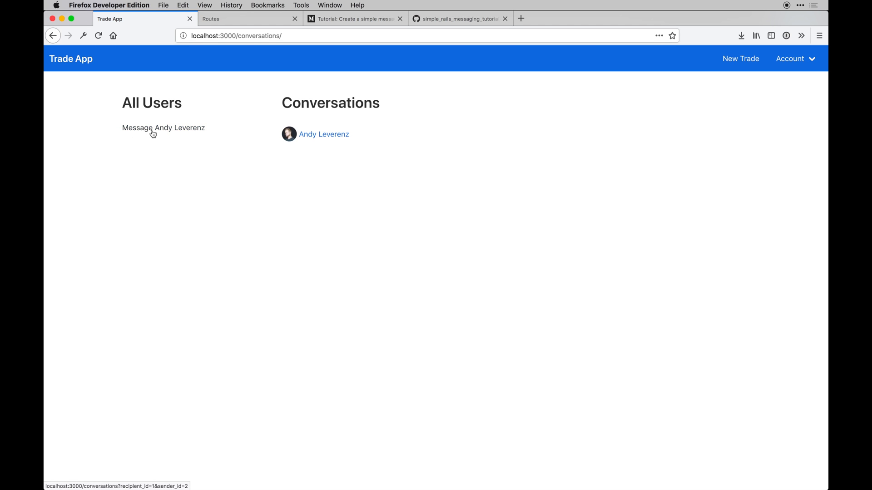
mouse_move(144, 135)
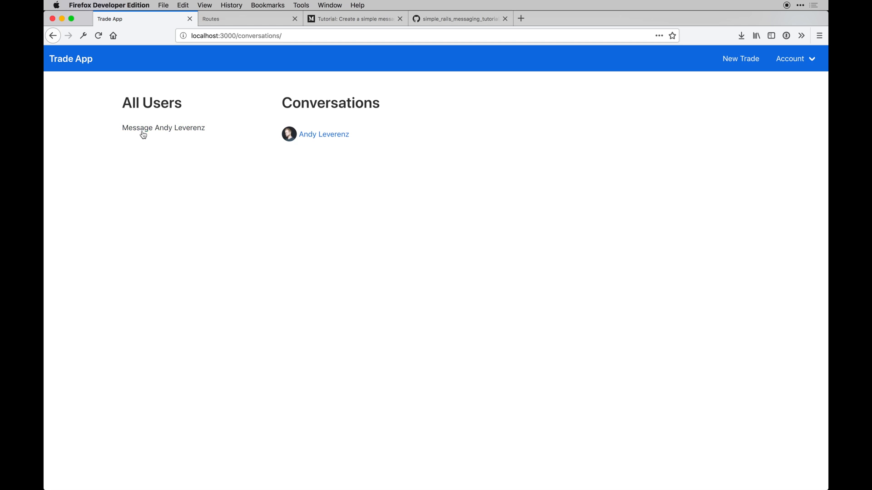
mouse_move(163, 127)
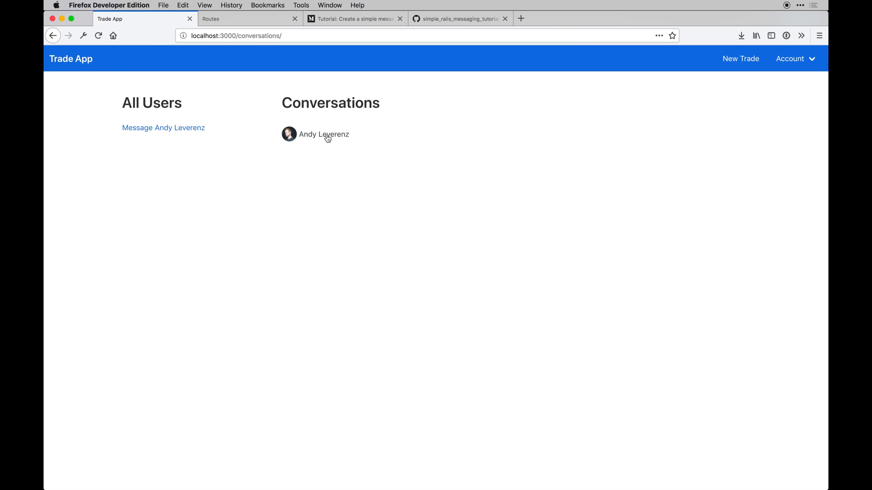
left_click(71, 59)
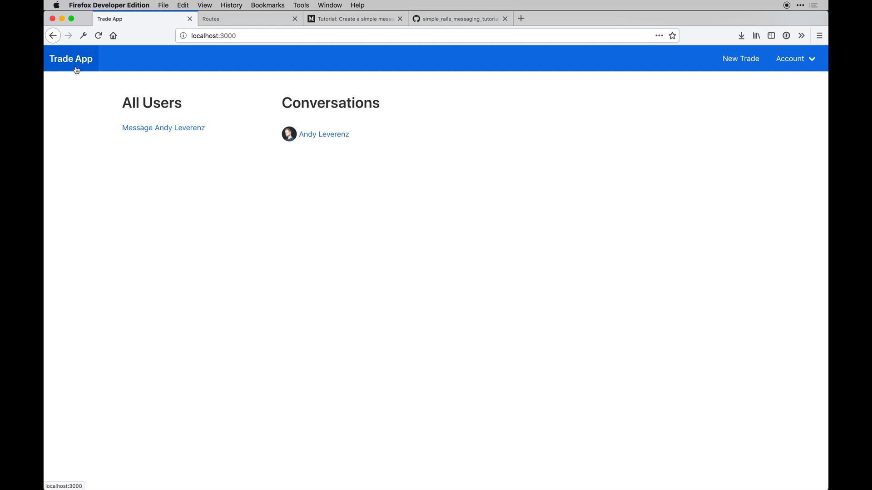
left_click(71, 58)
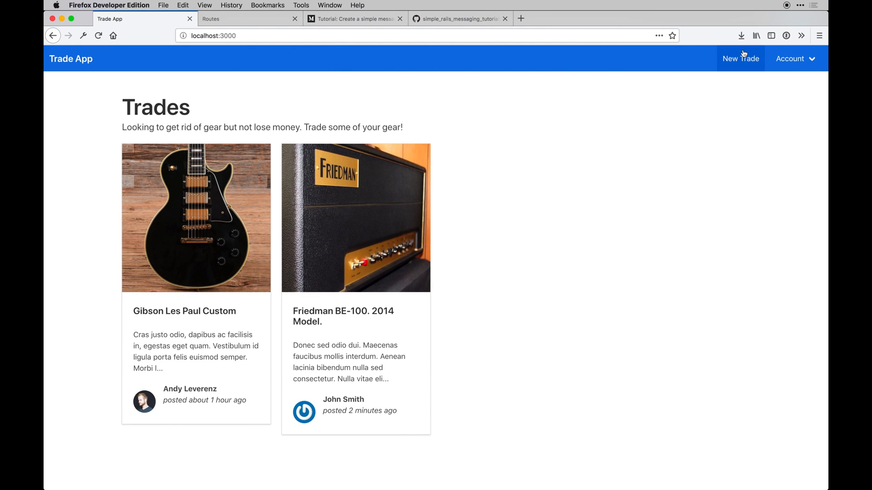
- Log out via the Account dropdown and load the Friedman trade, hitting the undefined method 'id' for nil error
left_click(794, 58)
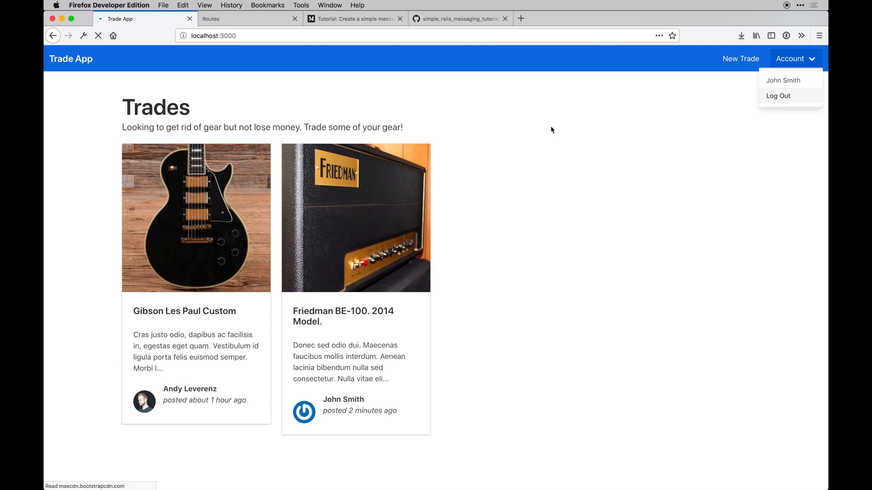
left_click(778, 96)
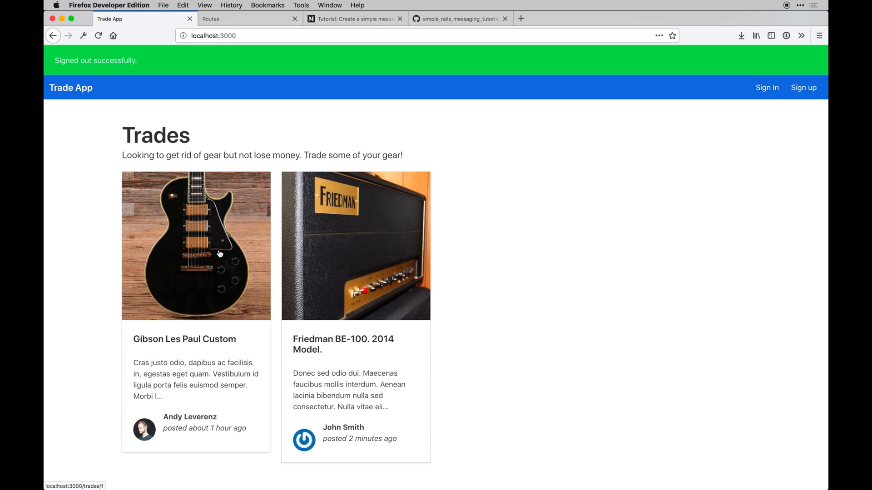
left_click(355, 247)
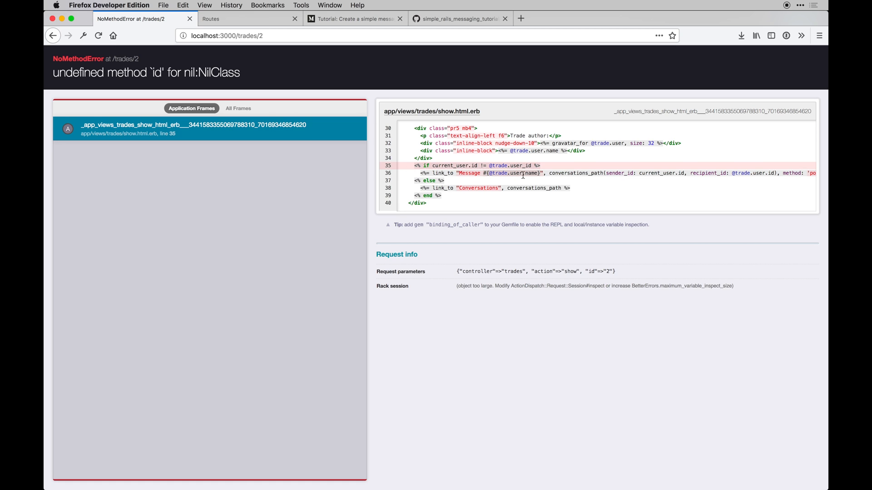
mouse_move(204, 87)
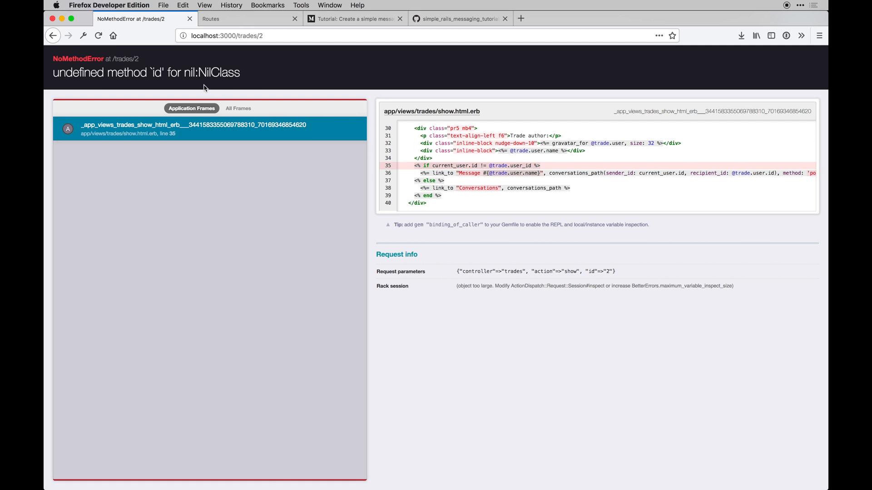
mouse_move(299, 103)
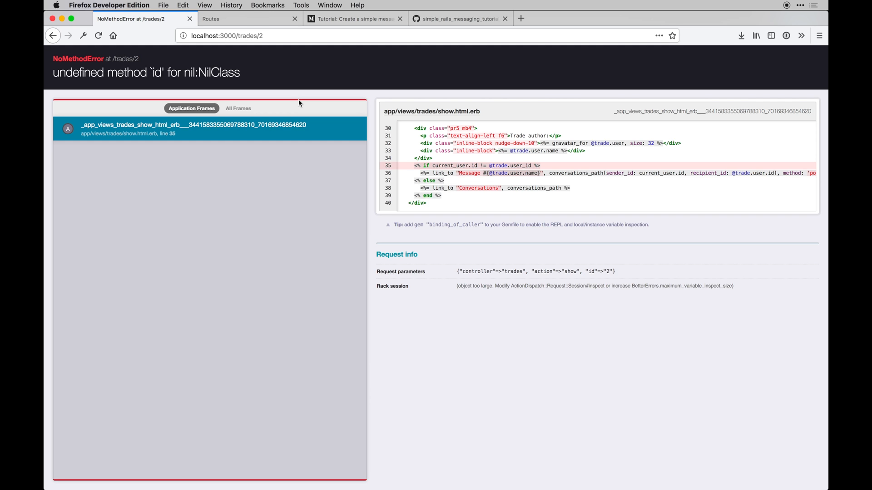
mouse_move(457, 163)
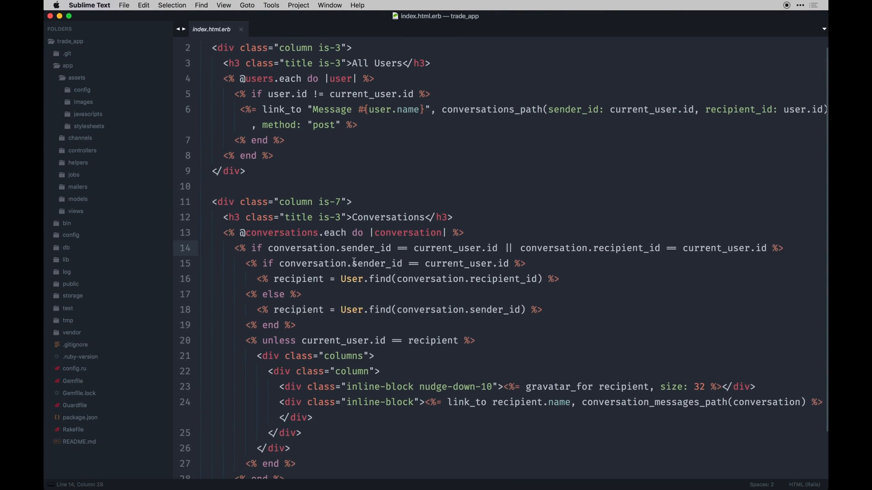
scroll("down", 3)
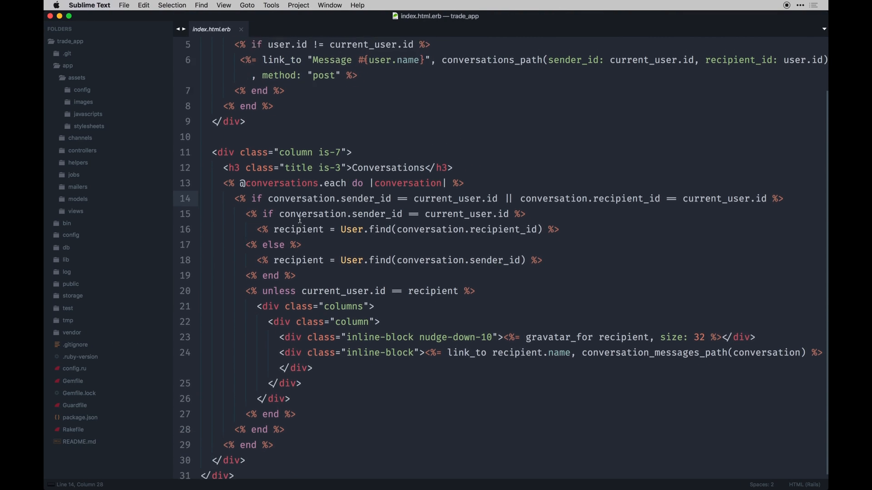
left_click(76, 211)
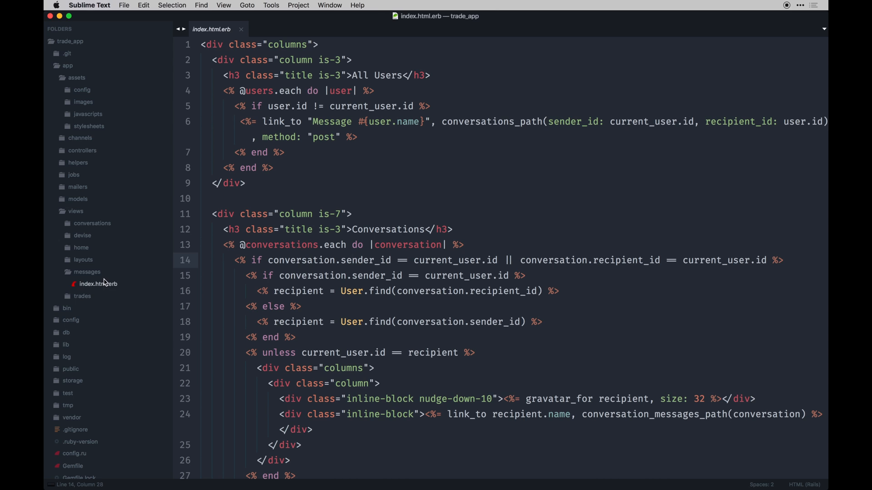
left_click(87, 271)
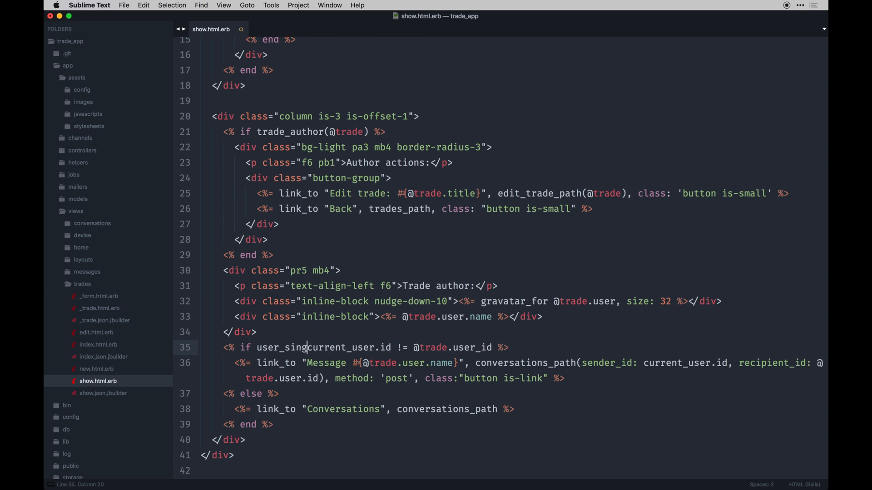
type("ed_in?")
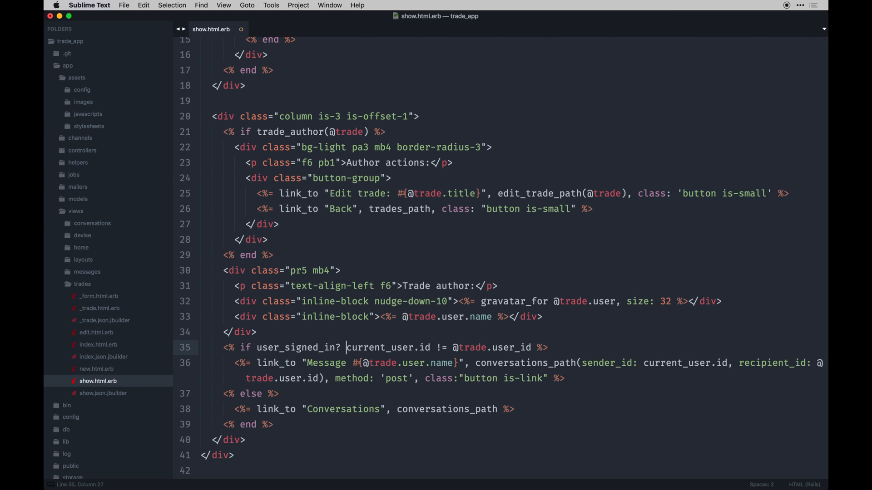
type("&&")
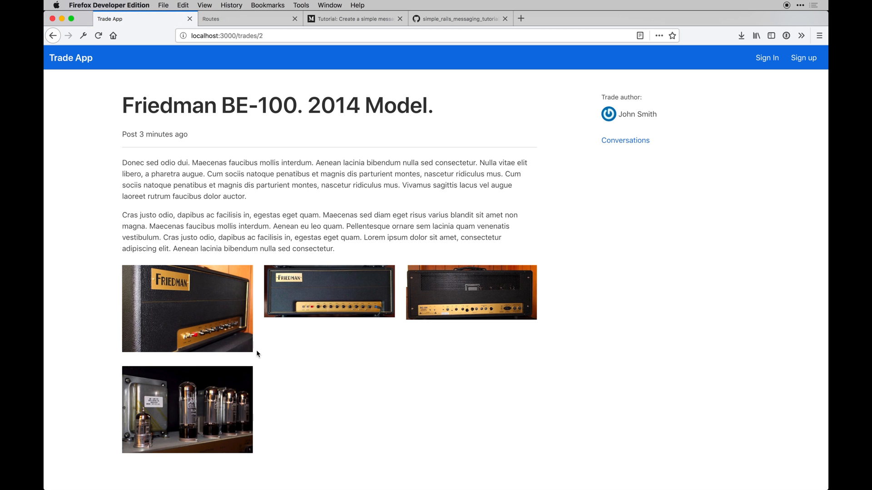
mouse_move(572, 161)
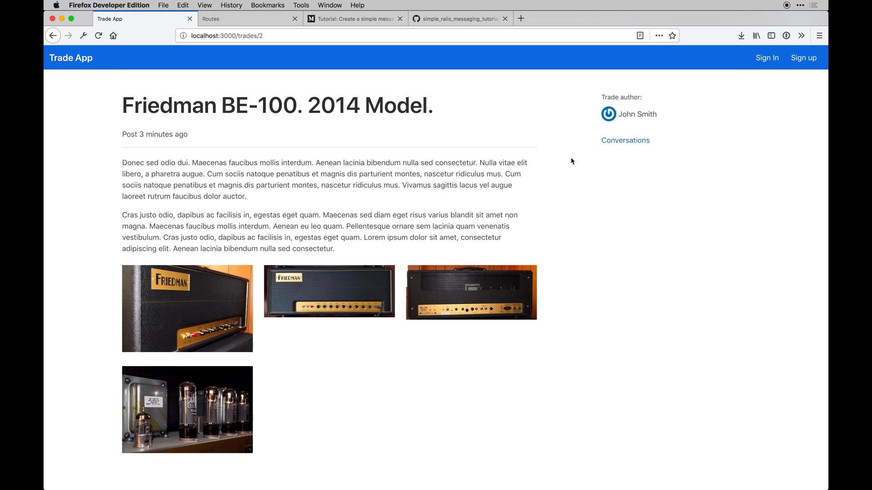
mouse_move(625, 140)
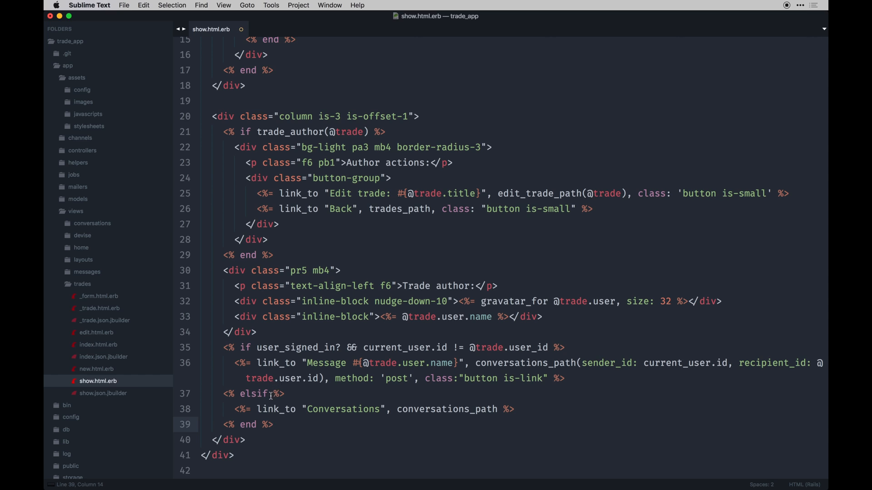
- Add an elsif !user_signed_in branch linking 'Sign up to message' to new_user_registration_path, plus an else Conversations branch
left_click(270, 393)
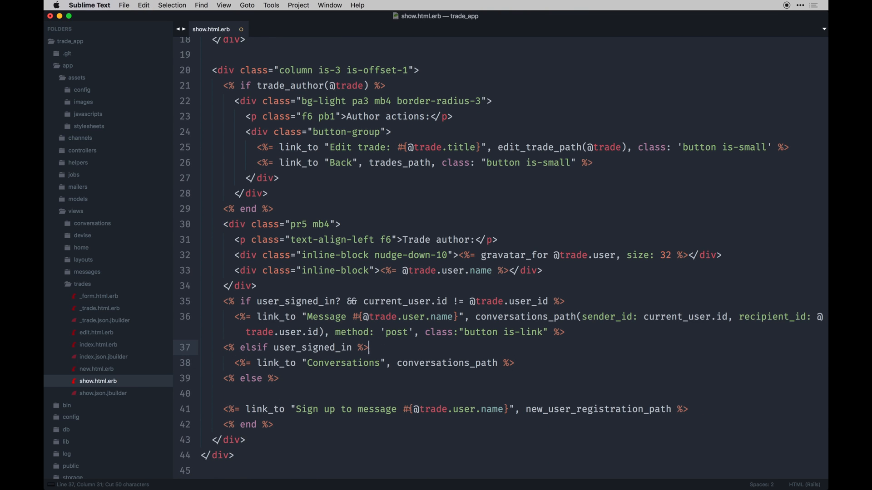
left_click(444, 282)
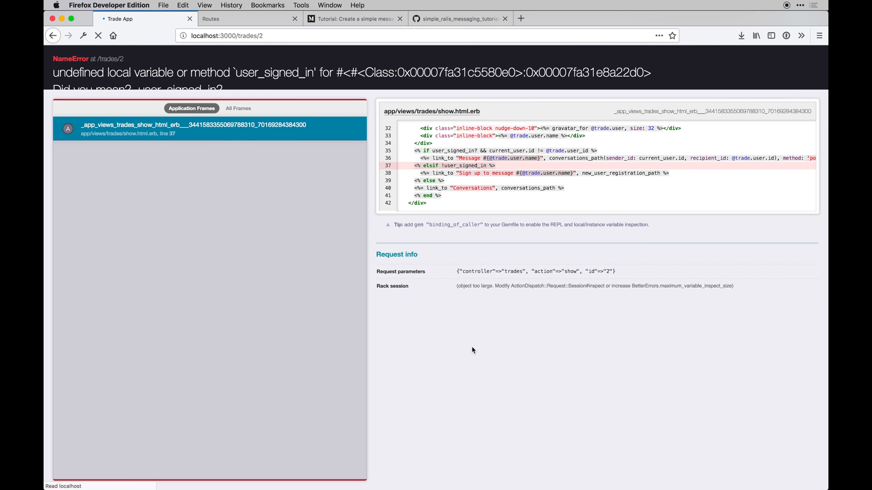
- Reload the signed-out Friedman trade, test the 'Sign up to message John Smith' link and return to the trade
left_click(98, 35)
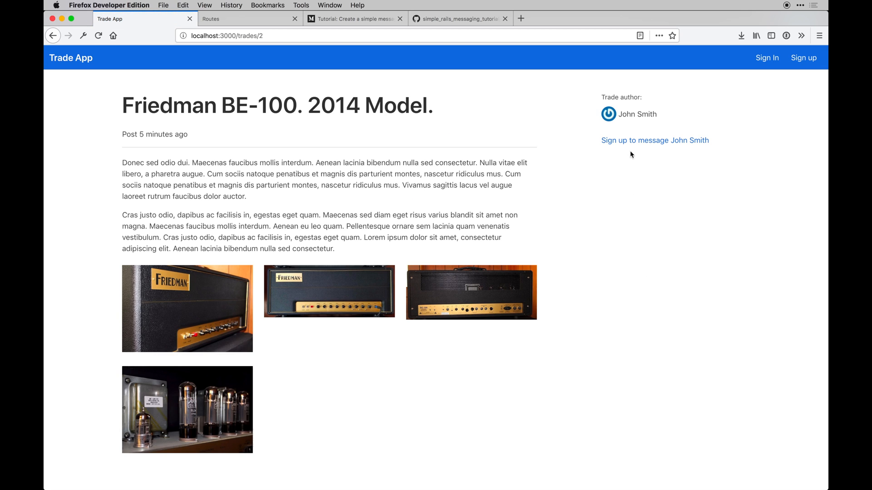
mouse_move(766, 58)
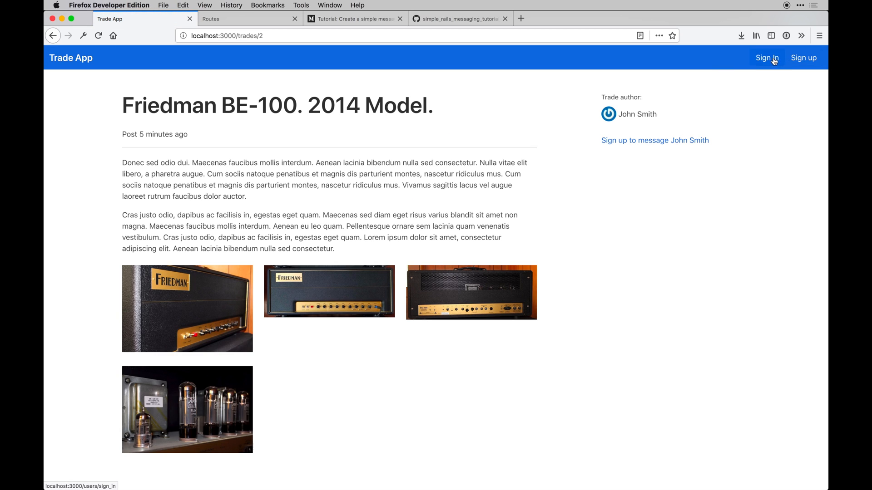
left_click(803, 57)
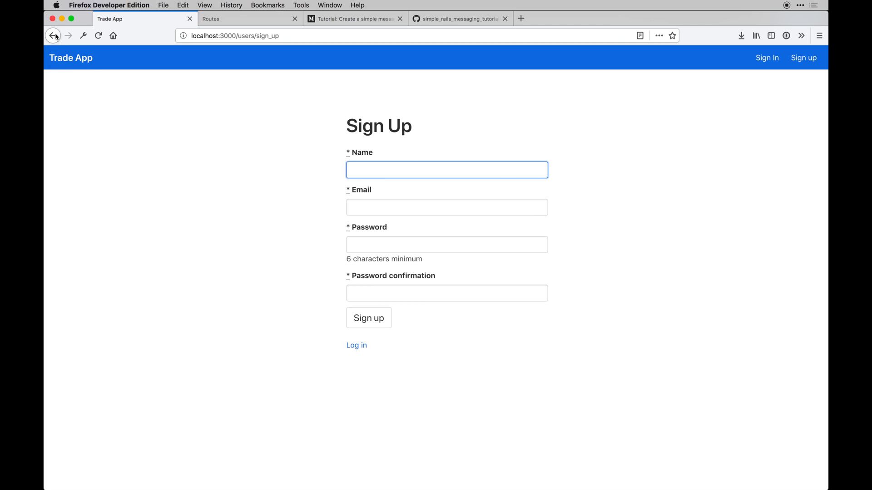
left_click(53, 36)
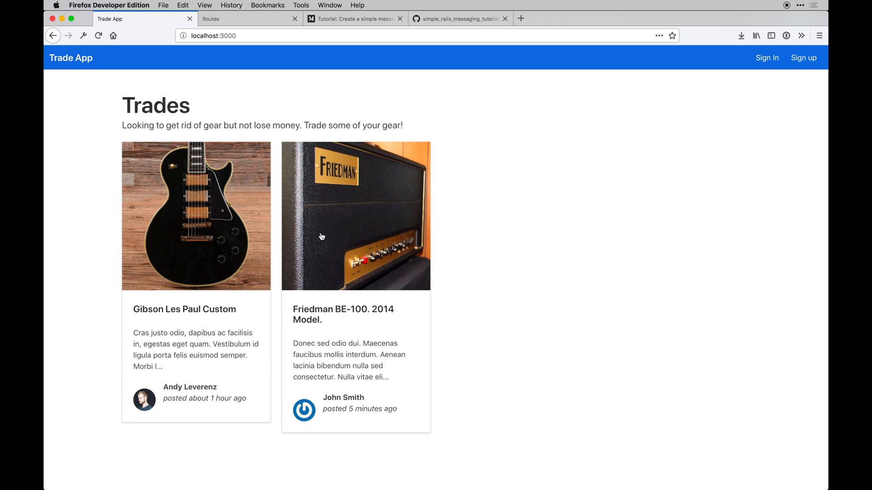
left_click(356, 217)
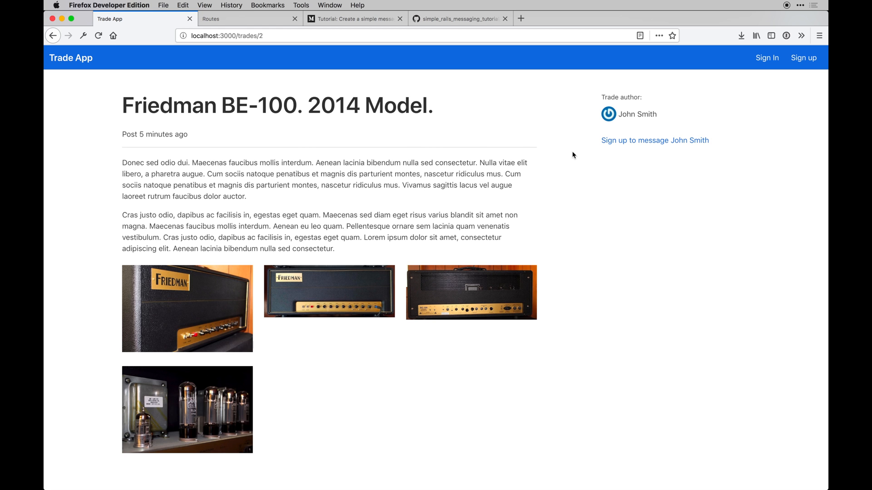
mouse_move(352, 172)
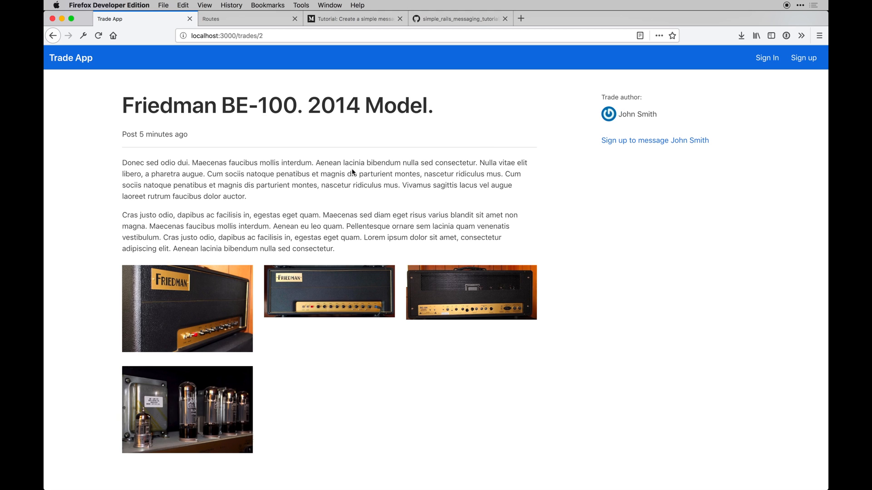
mouse_move(499, 174)
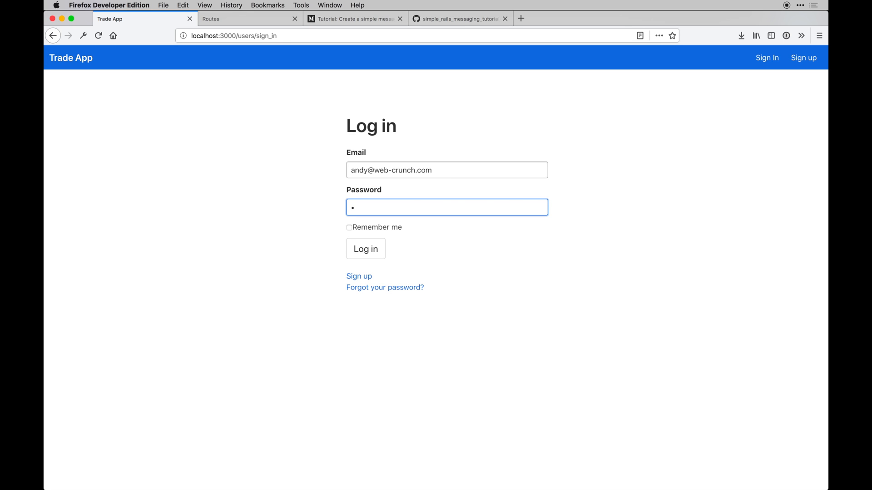
- Log in, then view the Gibson trade's Conversations list and the thread with John Smith's greeting
left_click(365, 249)
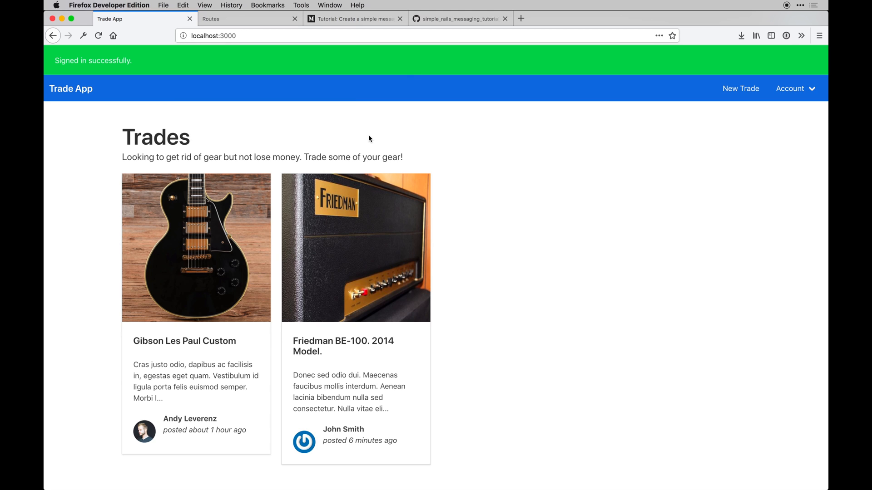
mouse_move(436, 228)
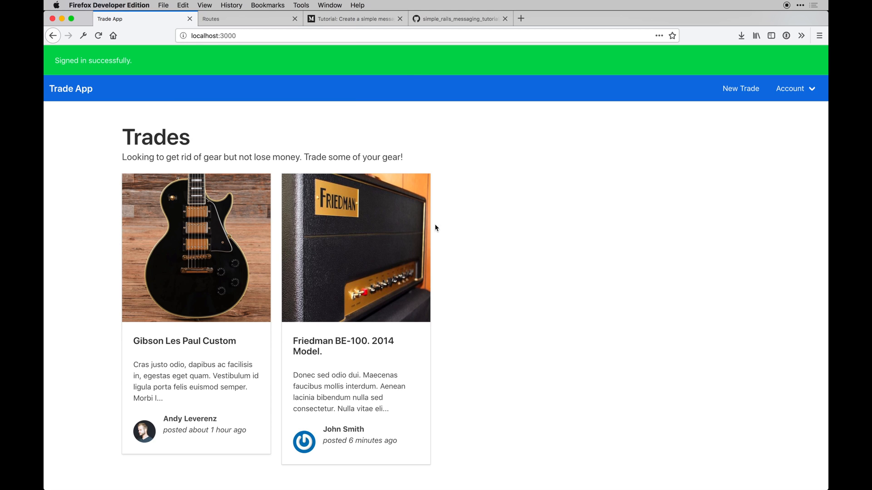
mouse_move(459, 138)
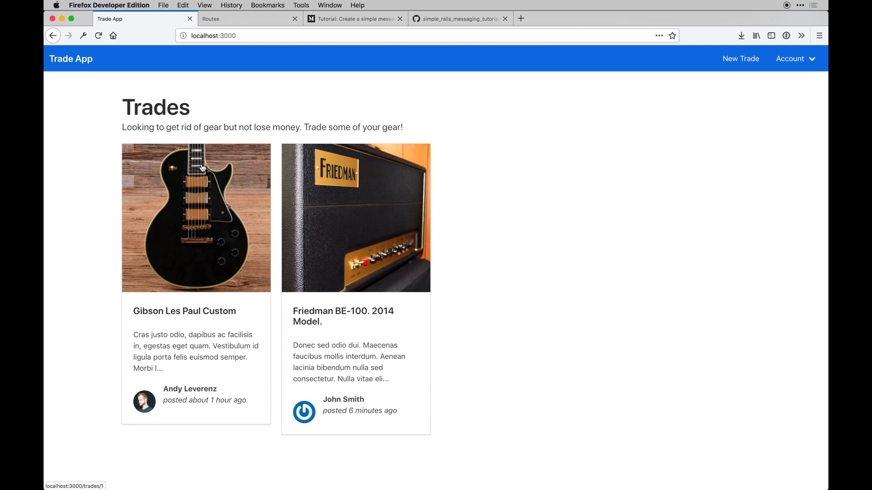
left_click(196, 218)
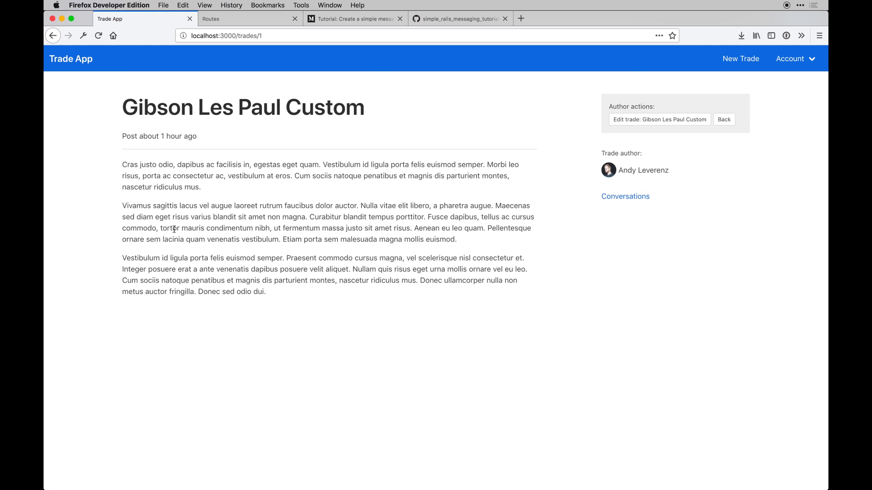
scroll("down", 3)
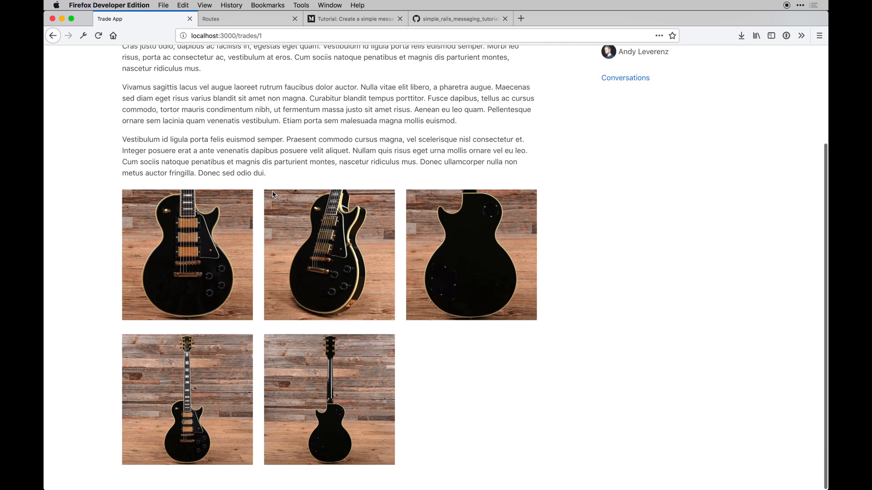
scroll("up", 3)
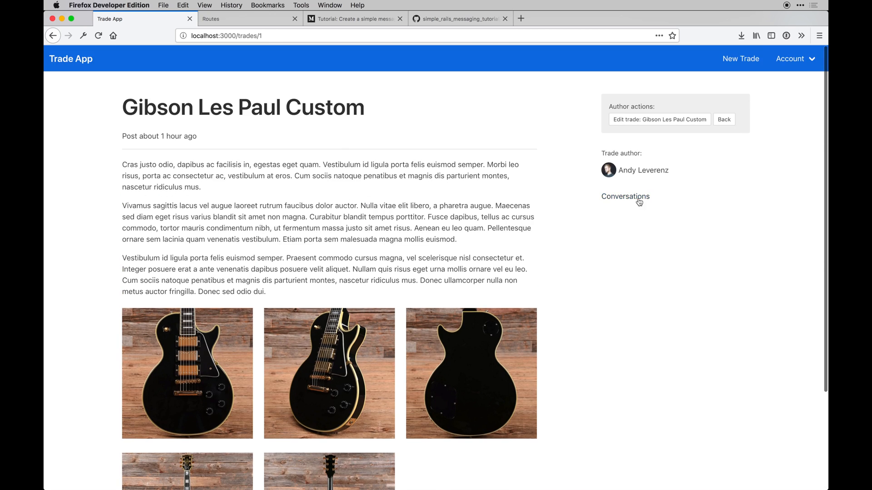
left_click(625, 196)
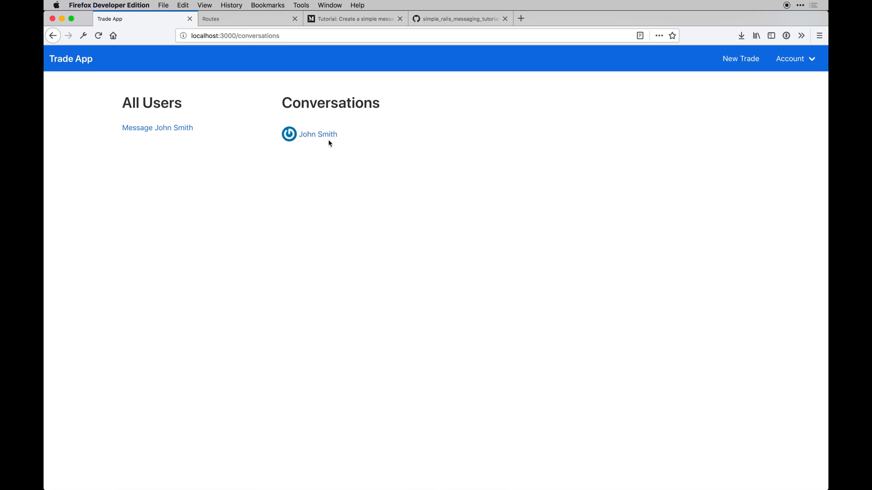
left_click(318, 135)
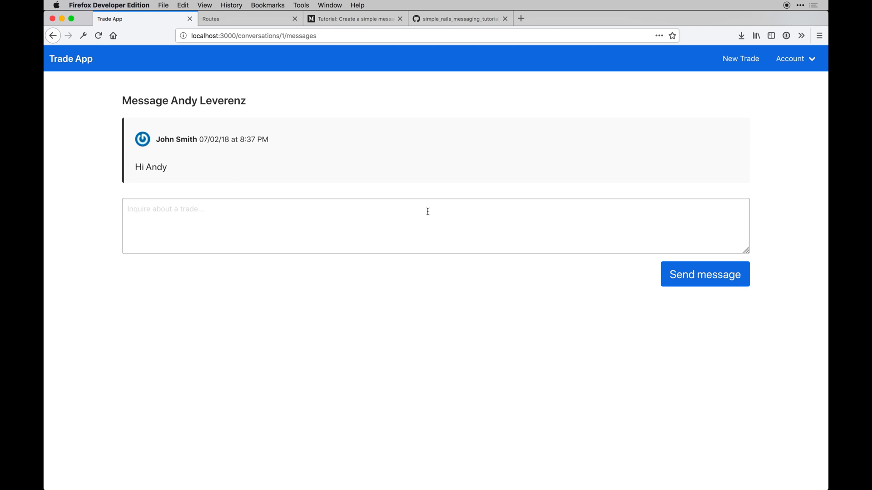
- Return to the trades list and confirm the Friedman trade now offers a message button
left_click(71, 58)
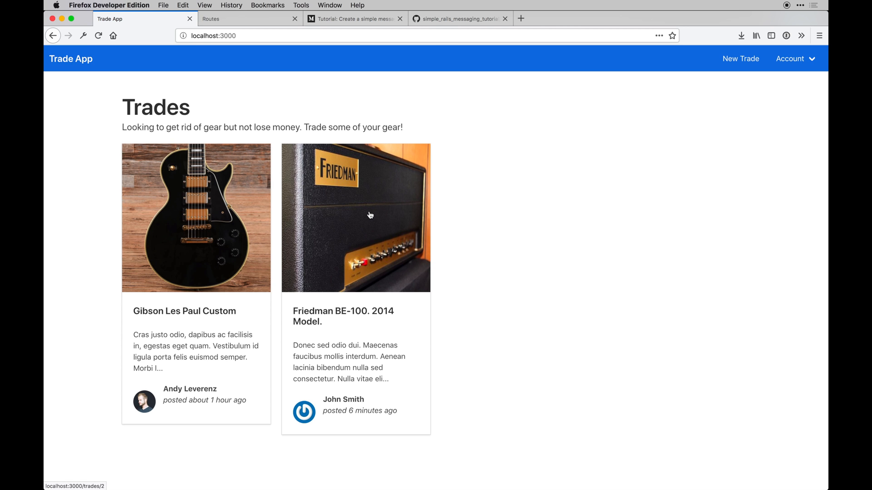
left_click(355, 218)
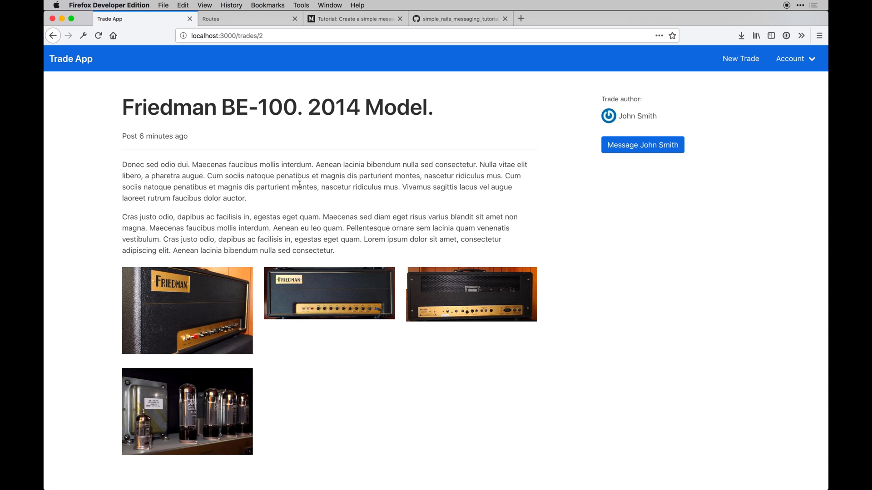
mouse_move(87, 76)
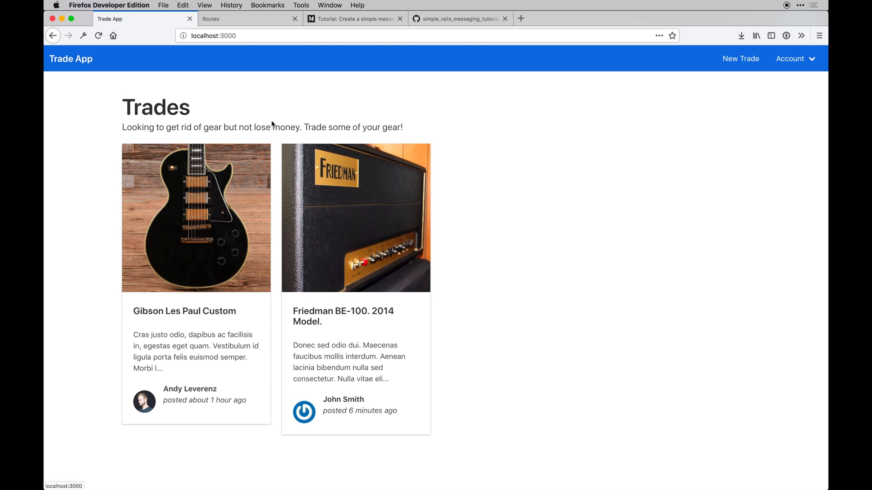
mouse_move(517, 189)
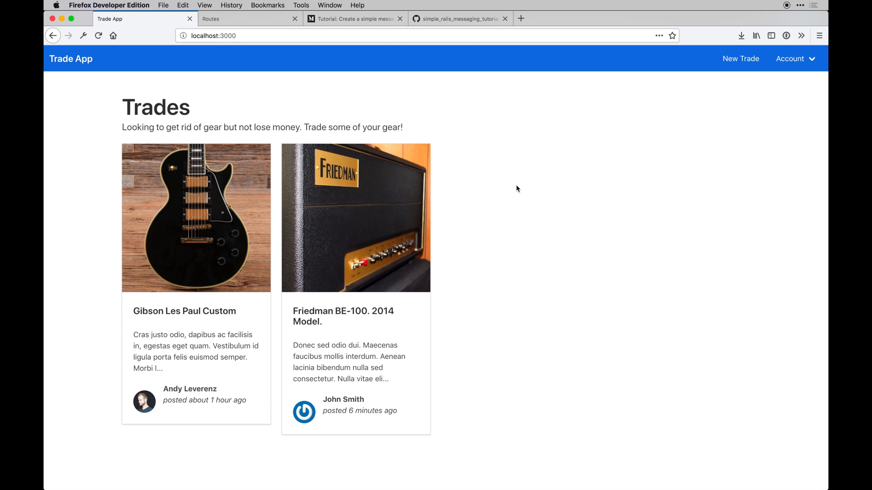
- Close the Medium tutorial and GitHub repository tabs, leaving Trade App and Routes open
left_click(400, 18)
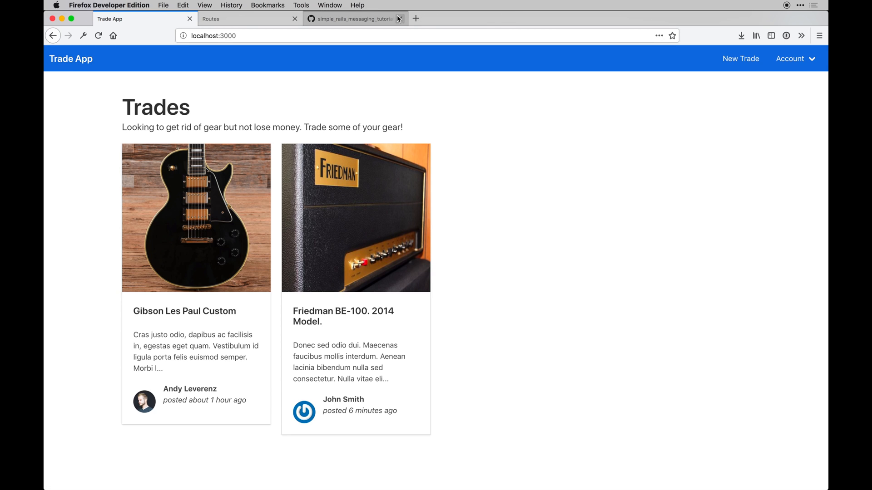
left_click(399, 18)
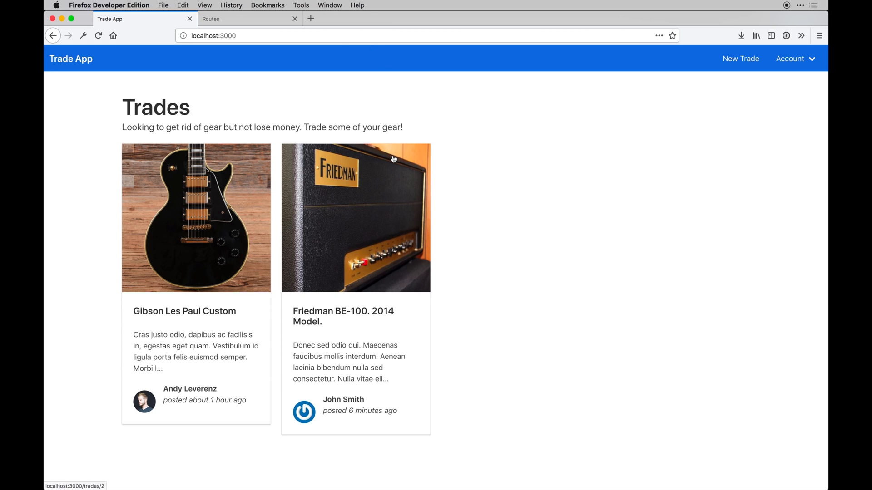
mouse_move(522, 236)
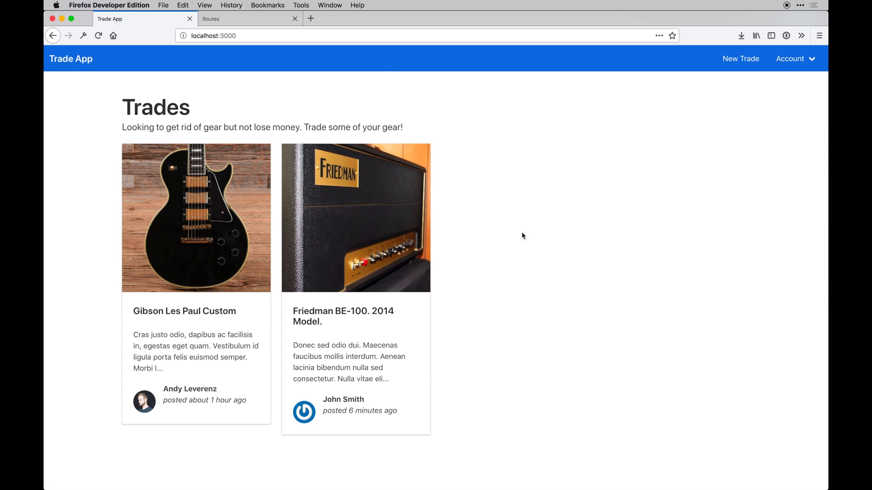
mouse_move(786, 7)
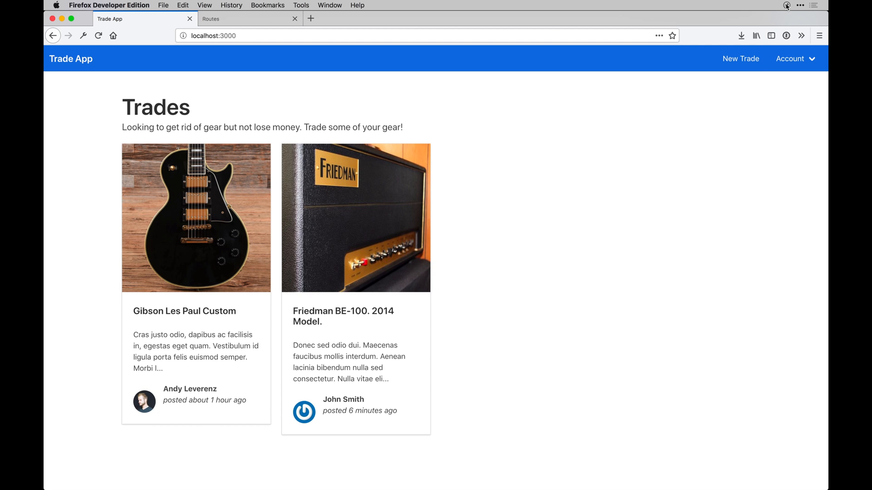